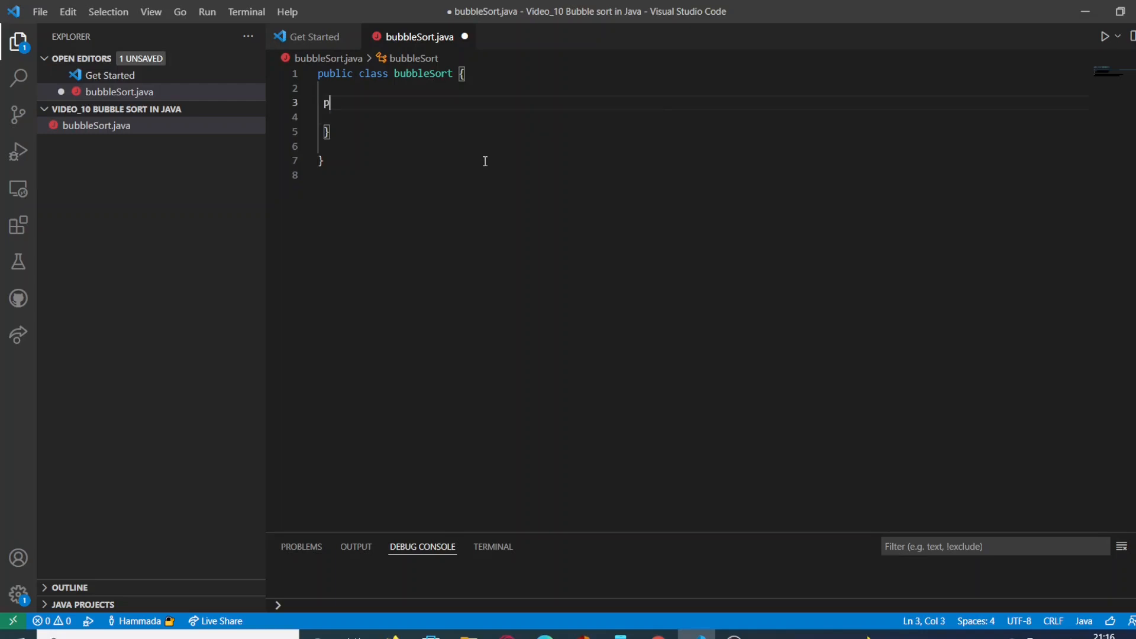
Step: Write public static void main(String[] args){} inside bubbleSort and open its body
type("ublic")
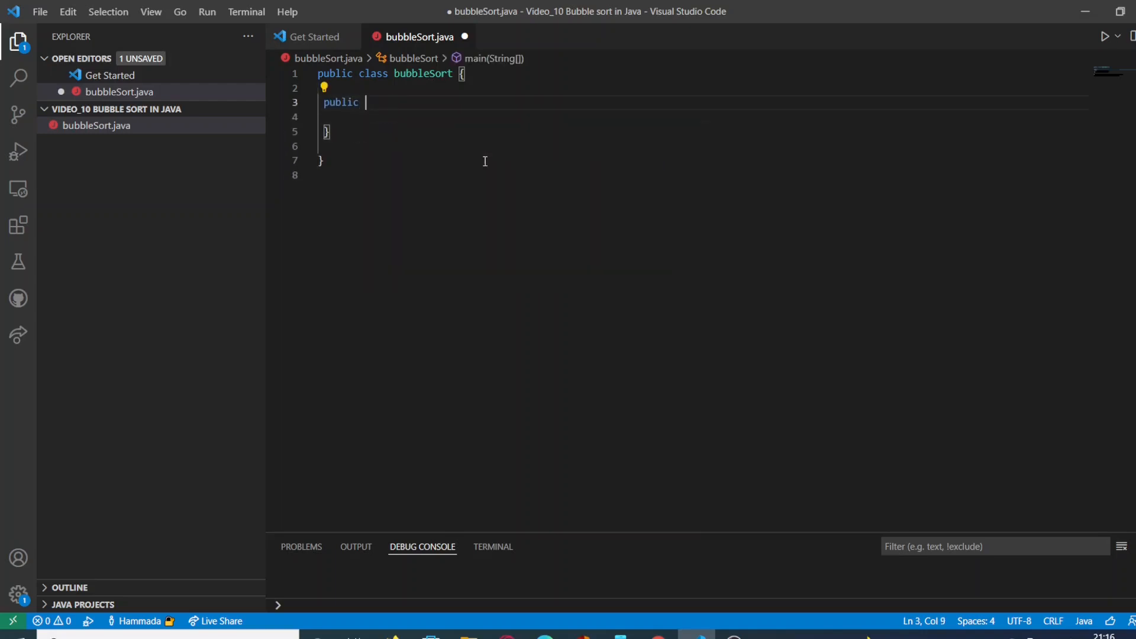
type("st")
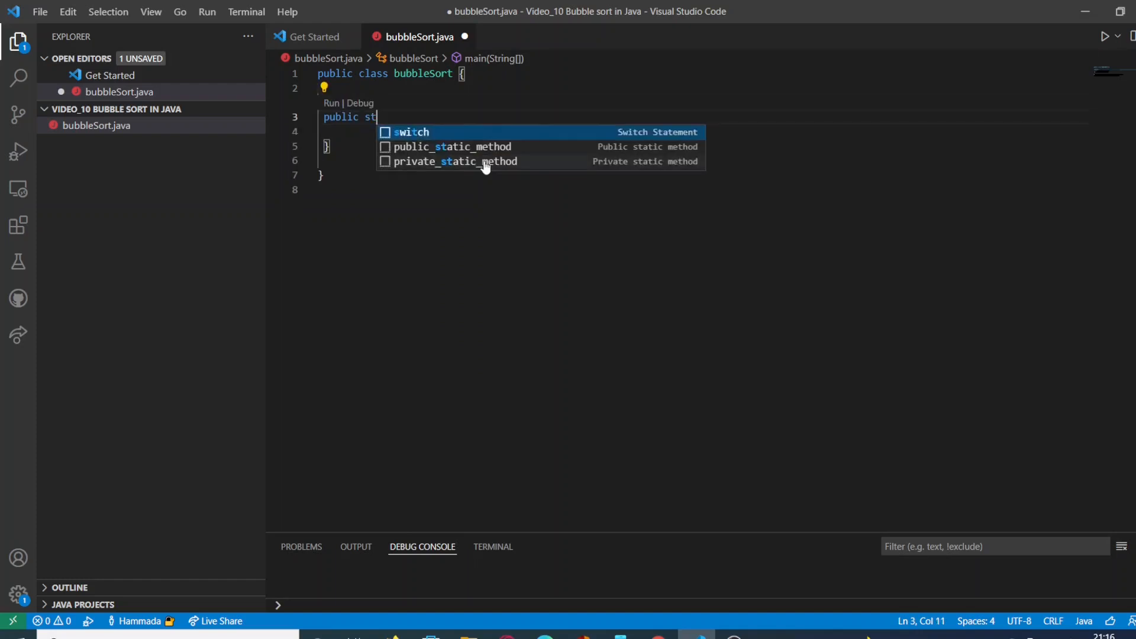
type("atic void main(")
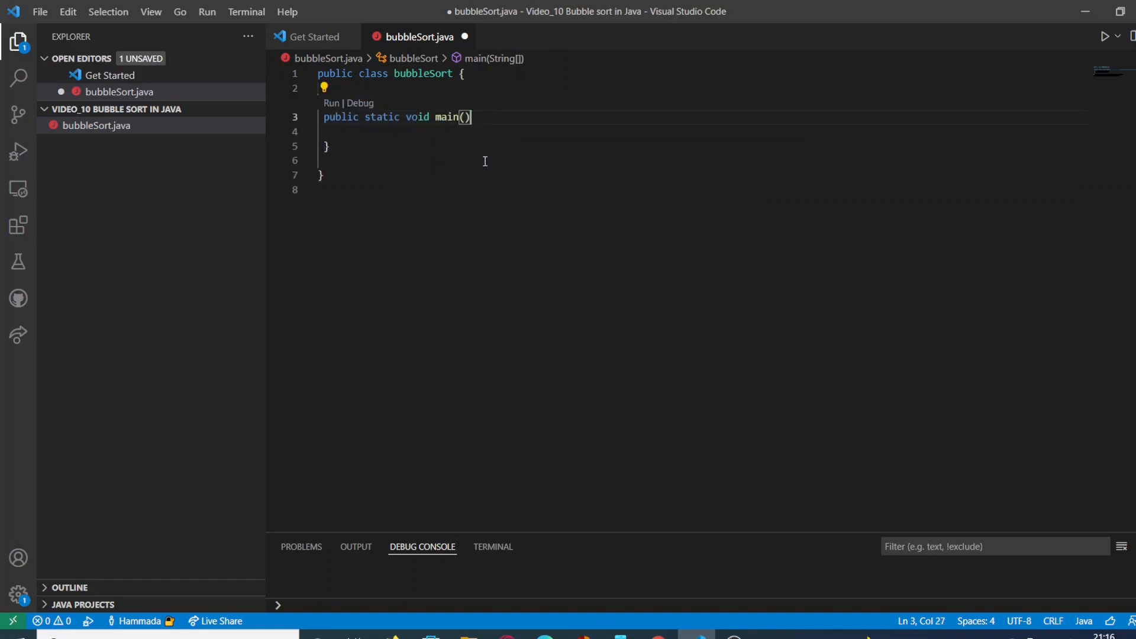
type("String")
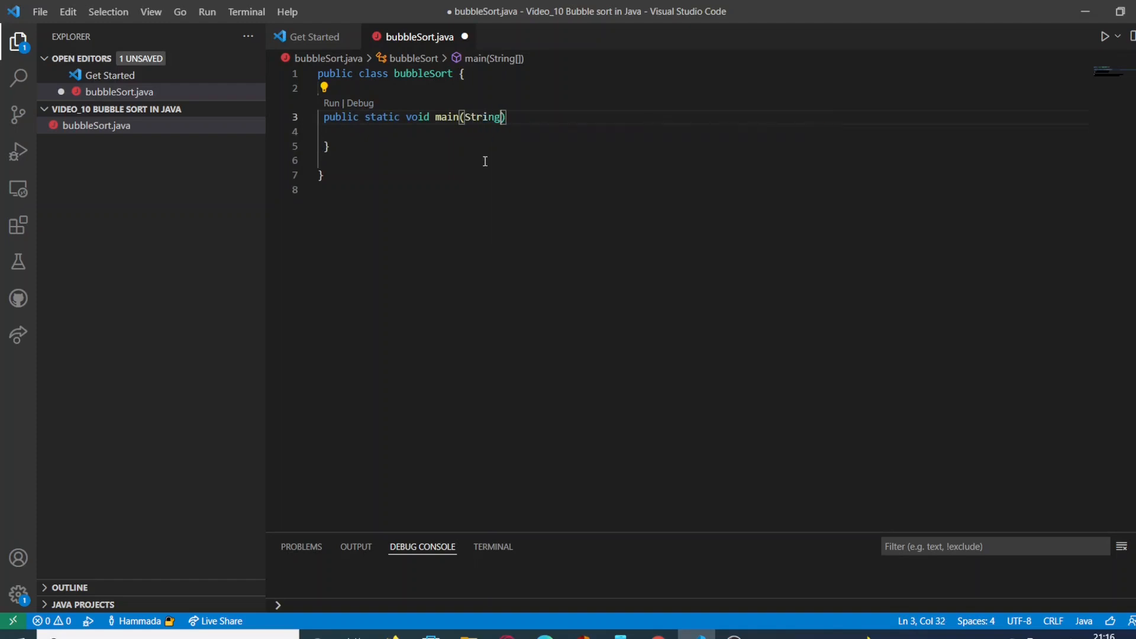
type("[] ar")
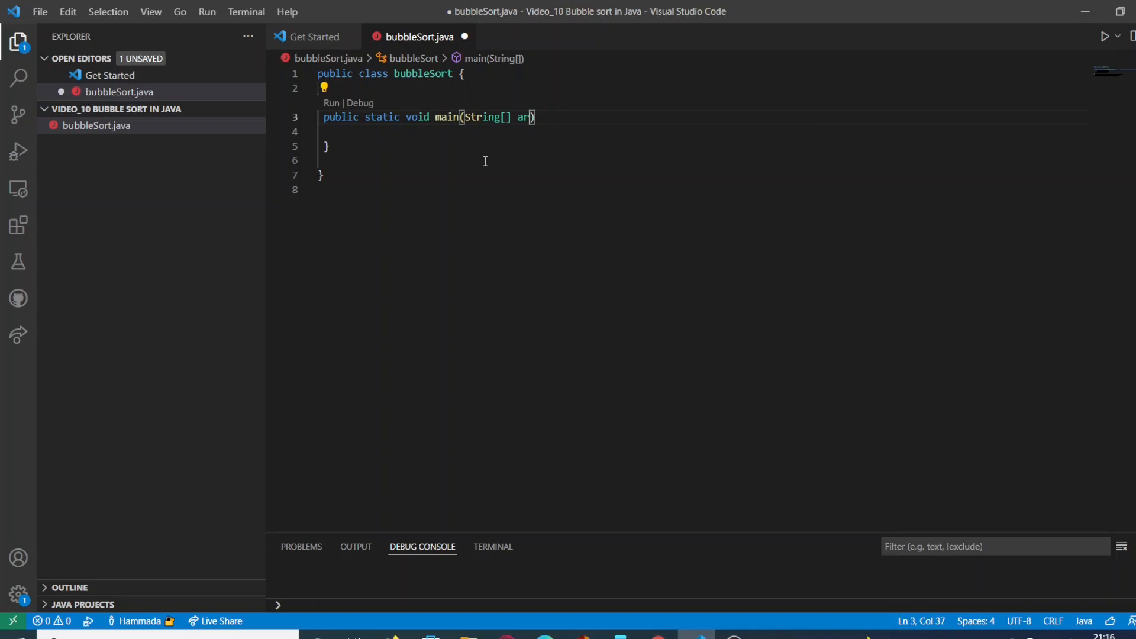
type("gs")
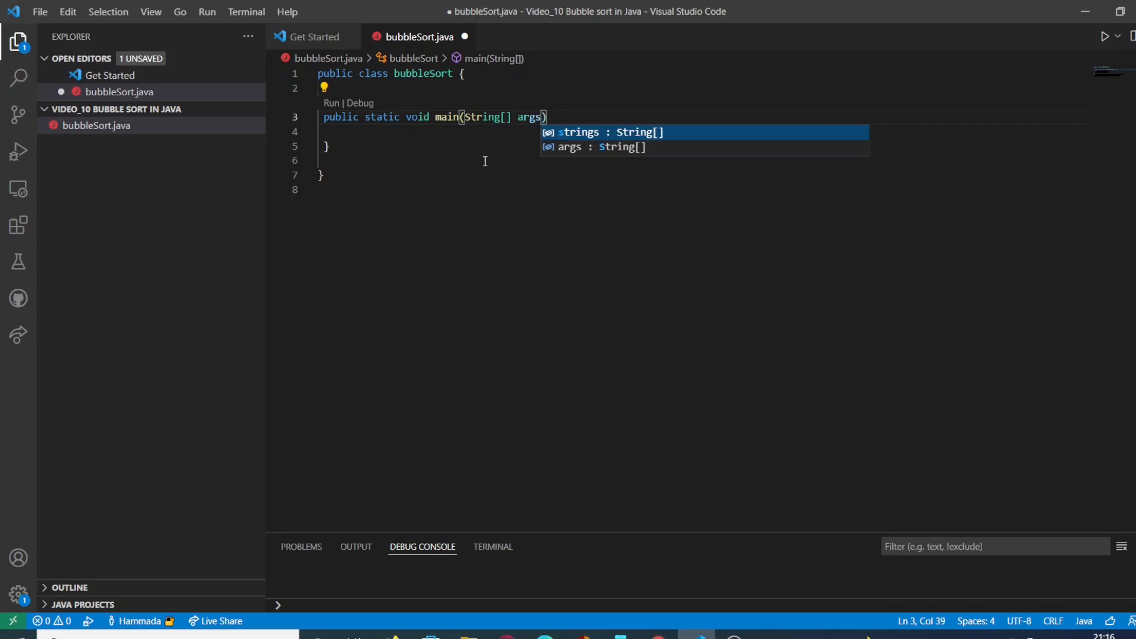
type("{}")
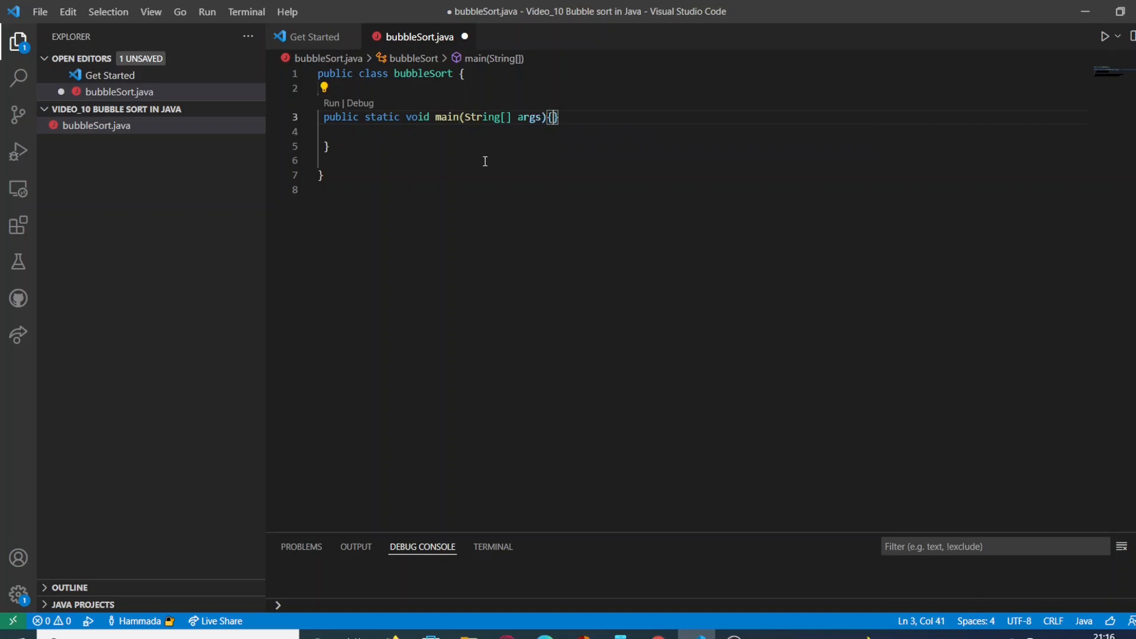
key("Enter")
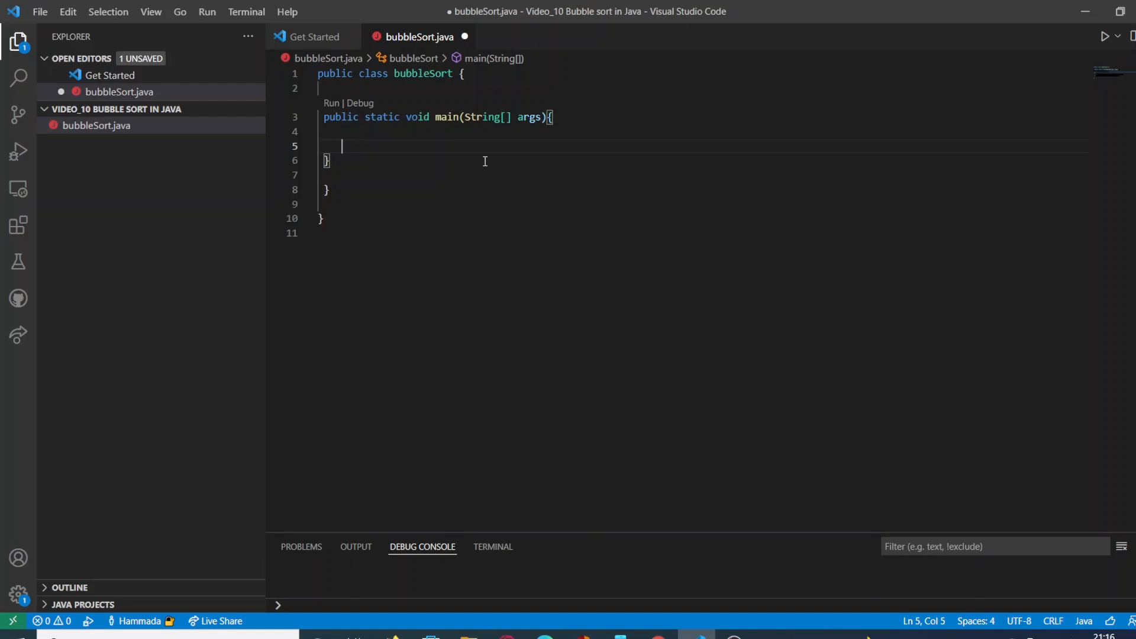
Step: Declare int[] testNumbers = {11,23,7,45,33}; as the first line of main
type("int")
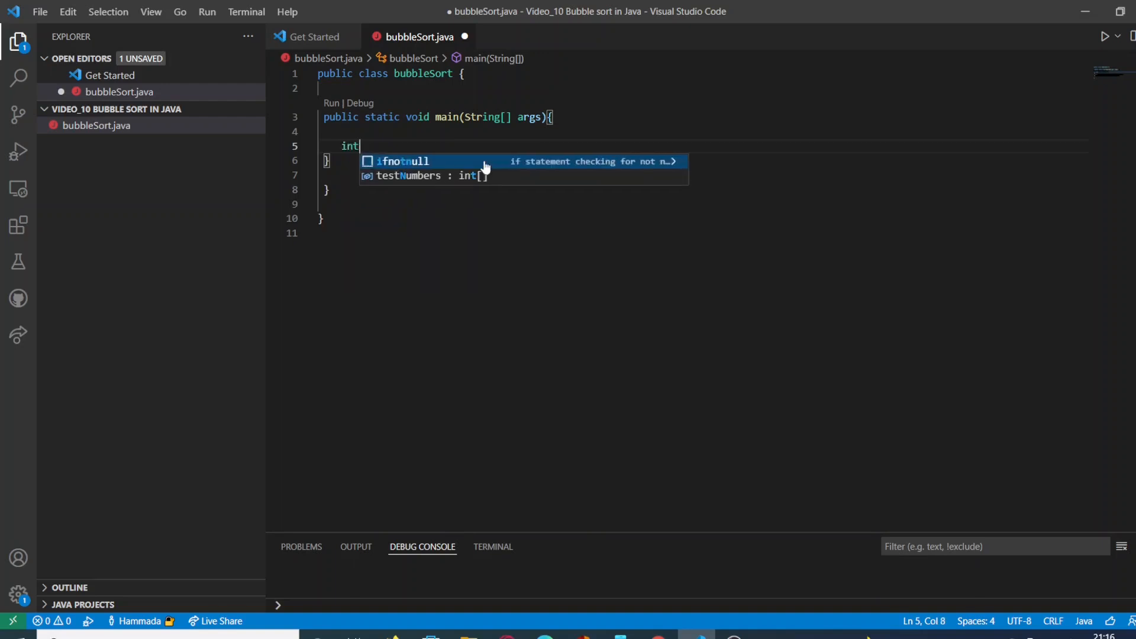
type("[]")
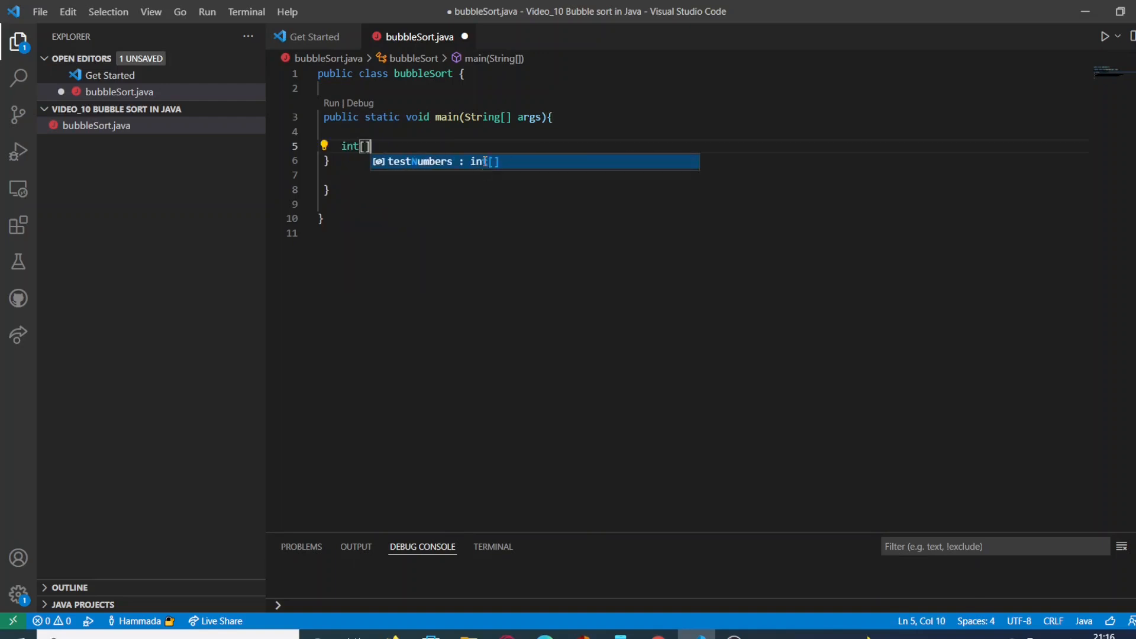
type("tes")
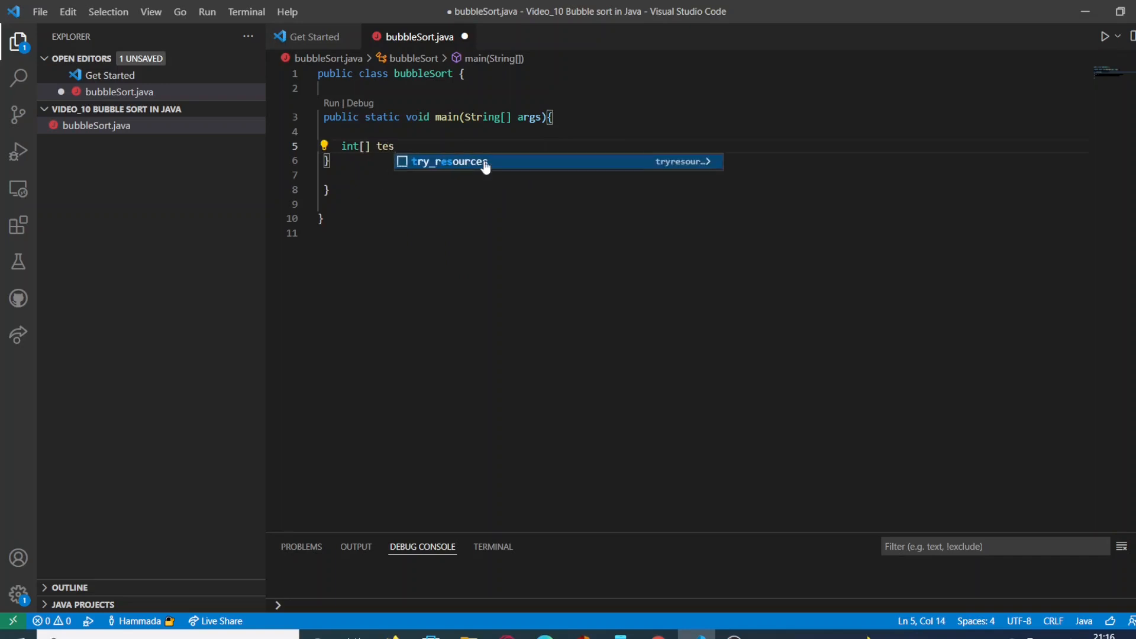
type("tNumbers")
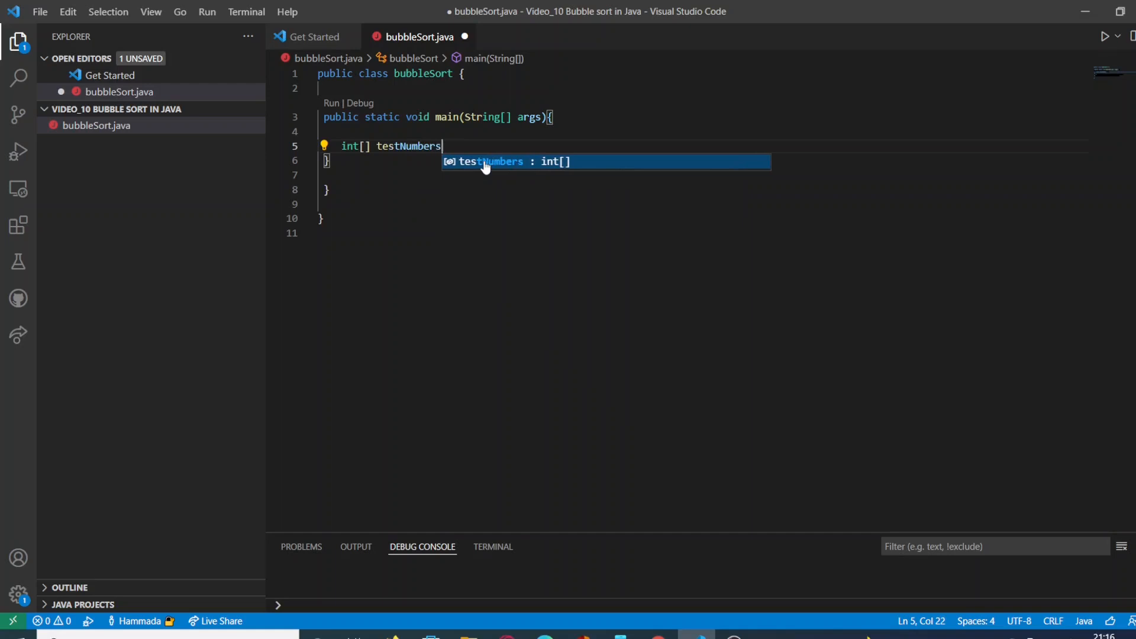
type("=")
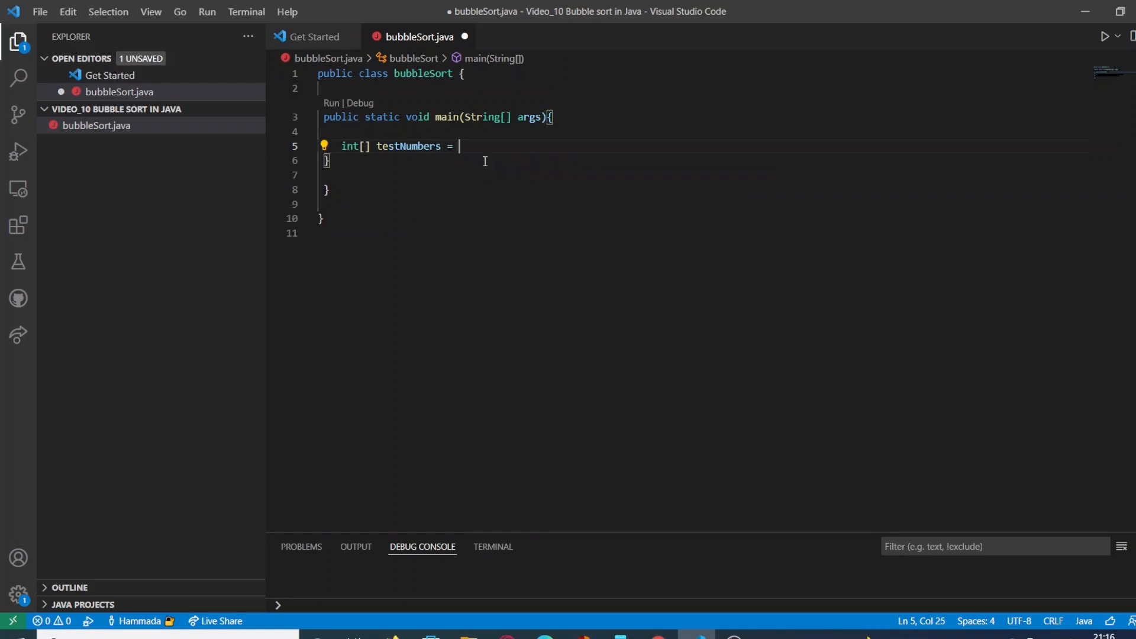
type("{}")
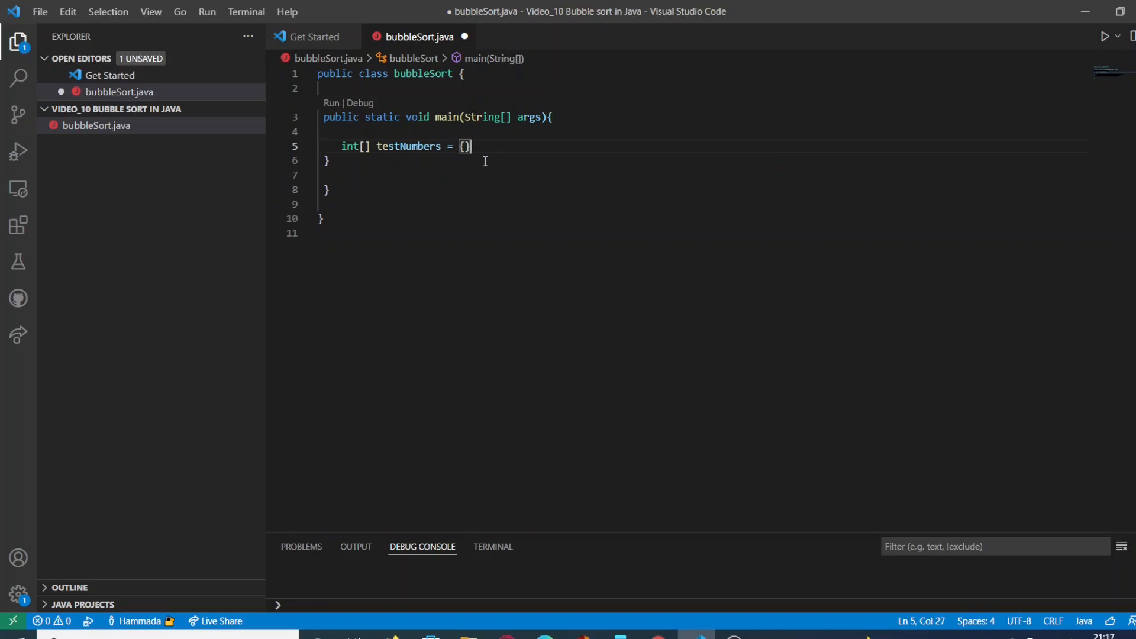
type(";")
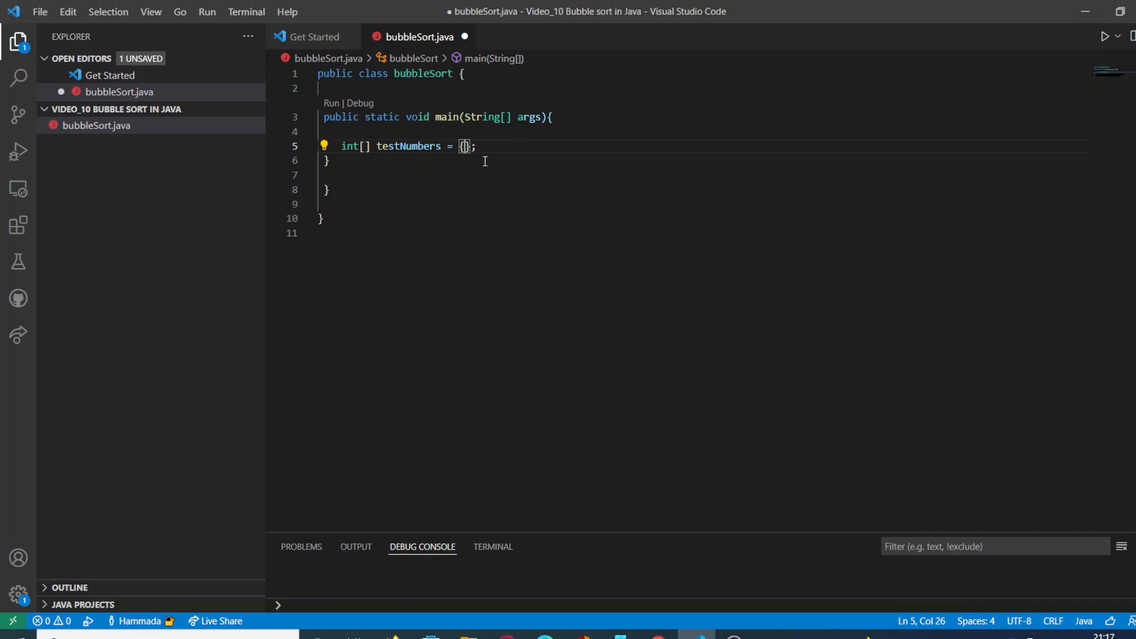
type("11,23")
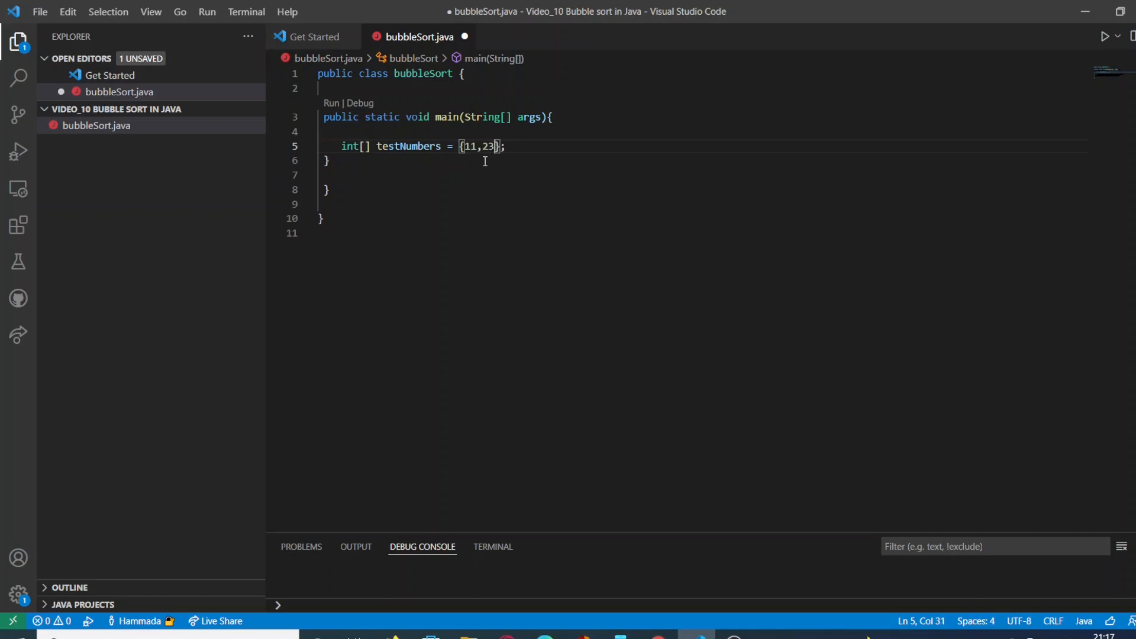
type(",7")
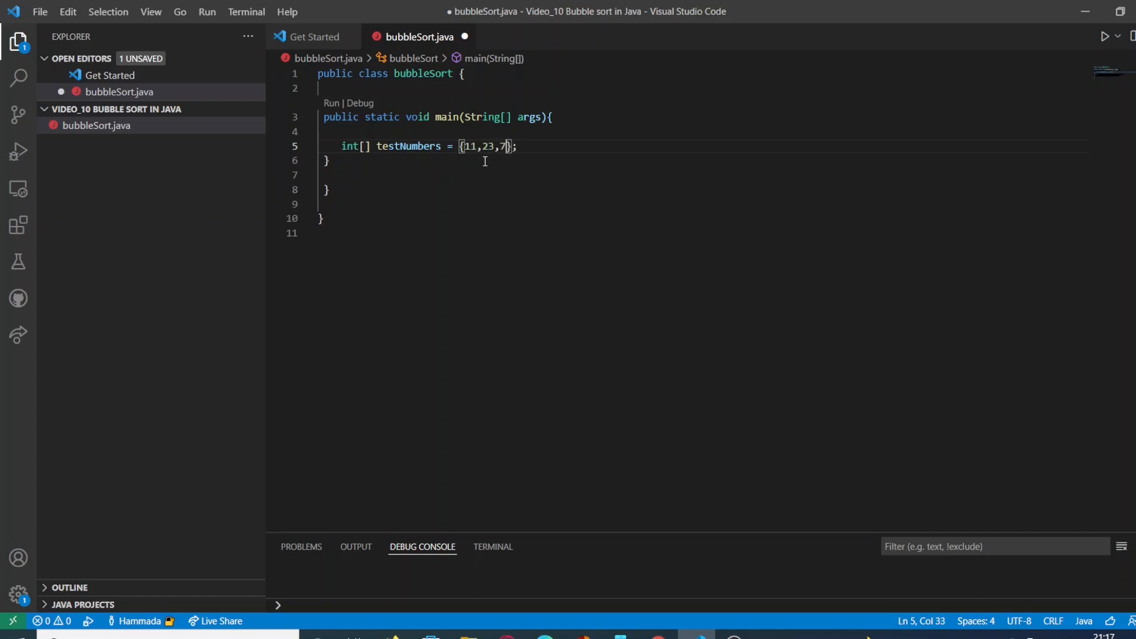
type("45,")
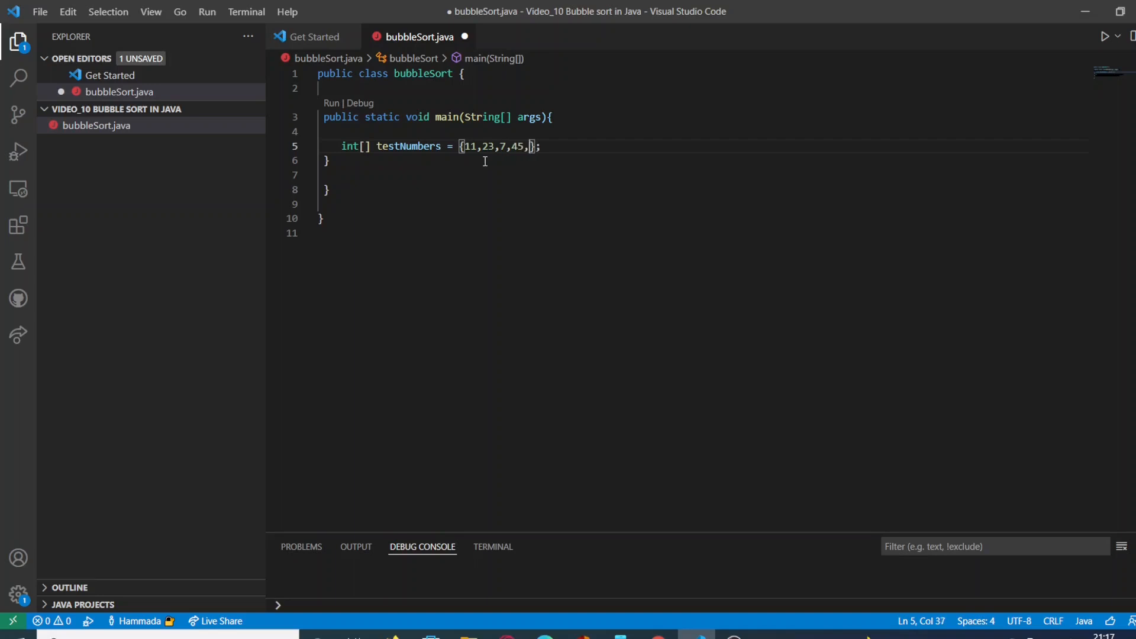
type("33")
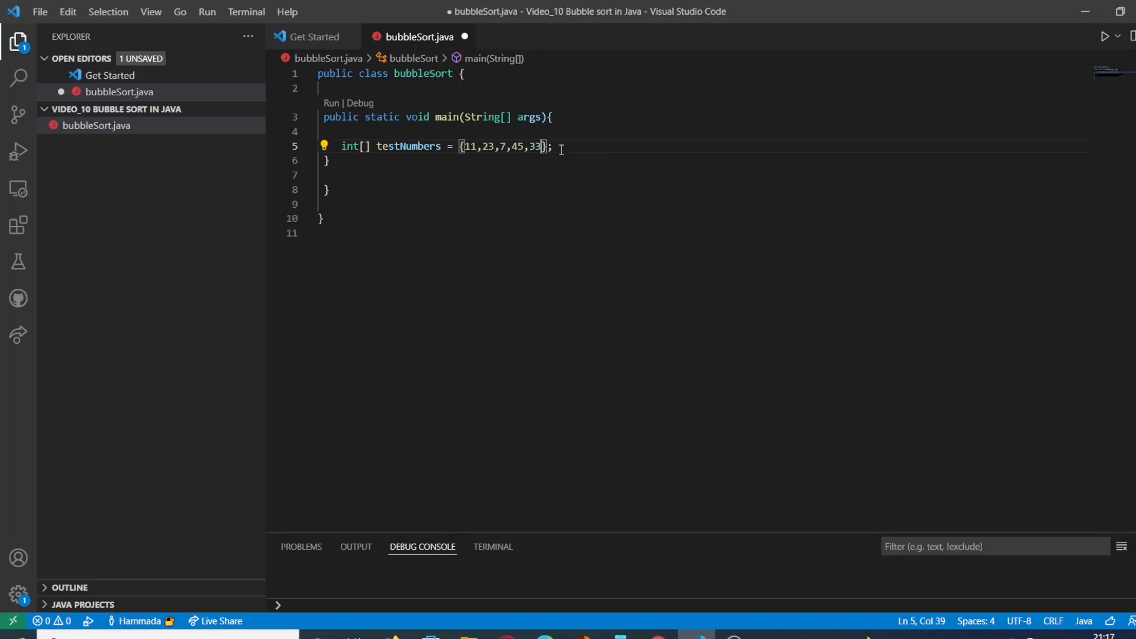
key("Enter")
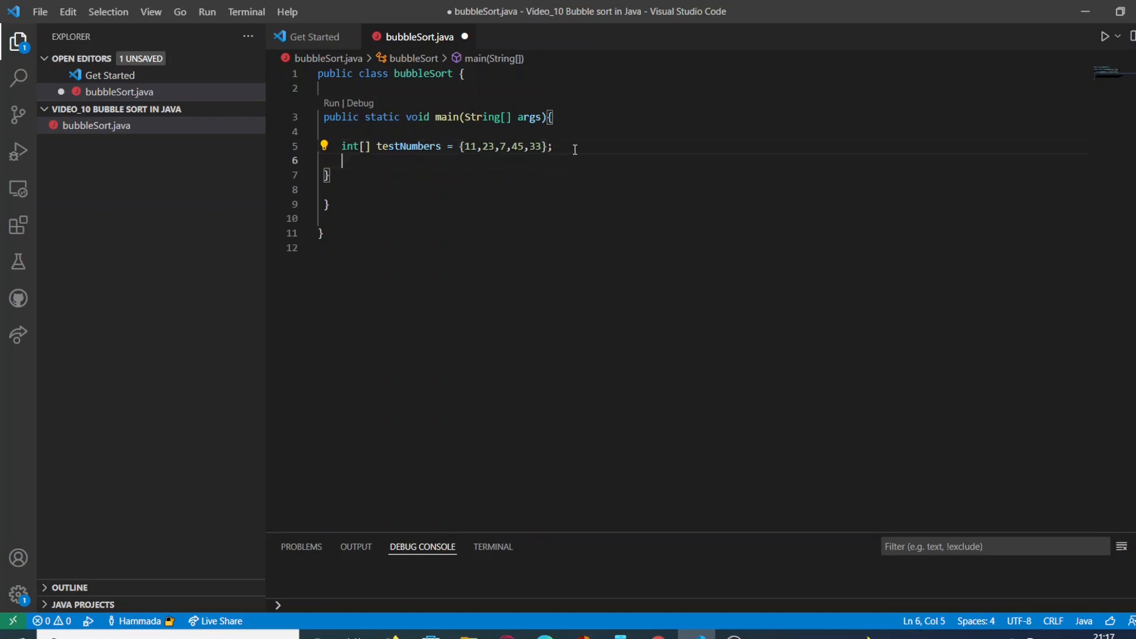
Step: Call sort(testNumbers); after the array declaration and begin a for statement
type("so")
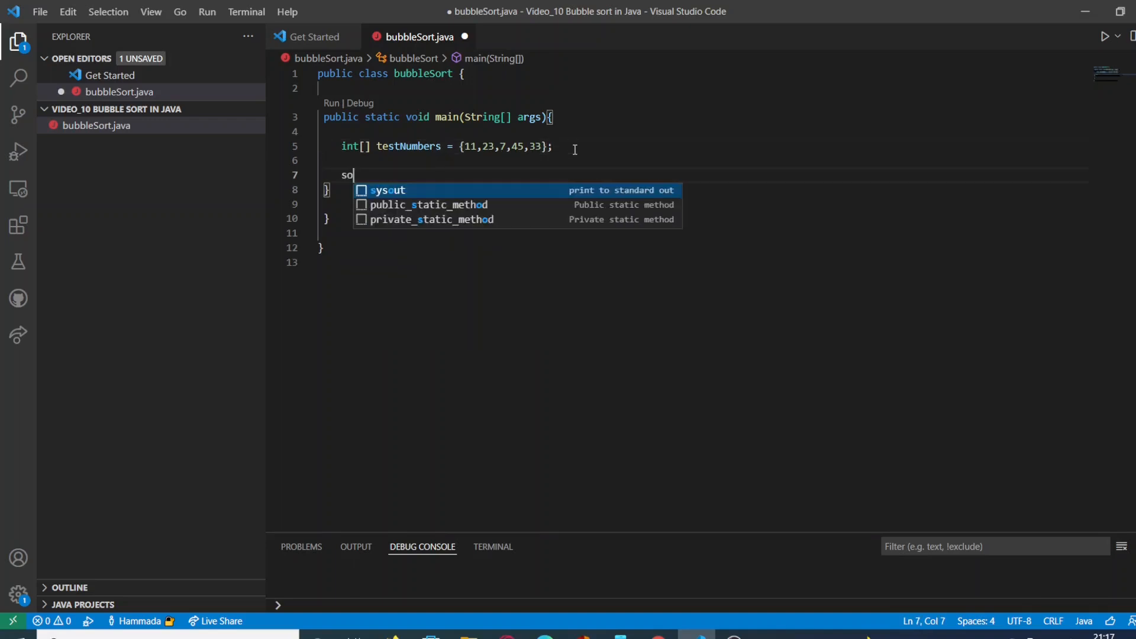
type("rt")
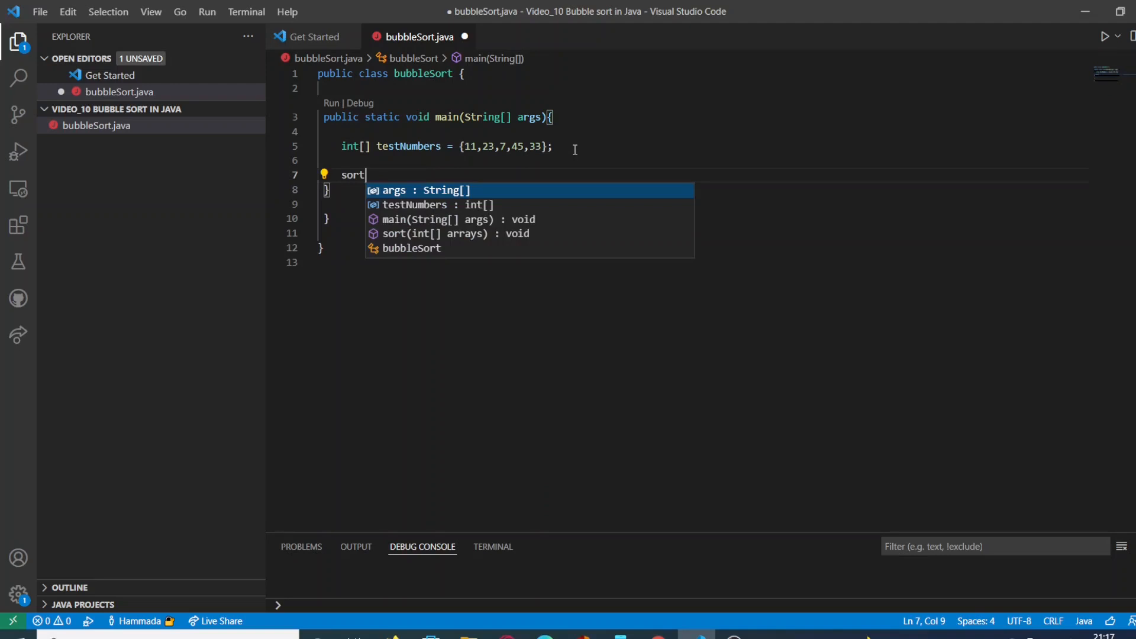
type("()")
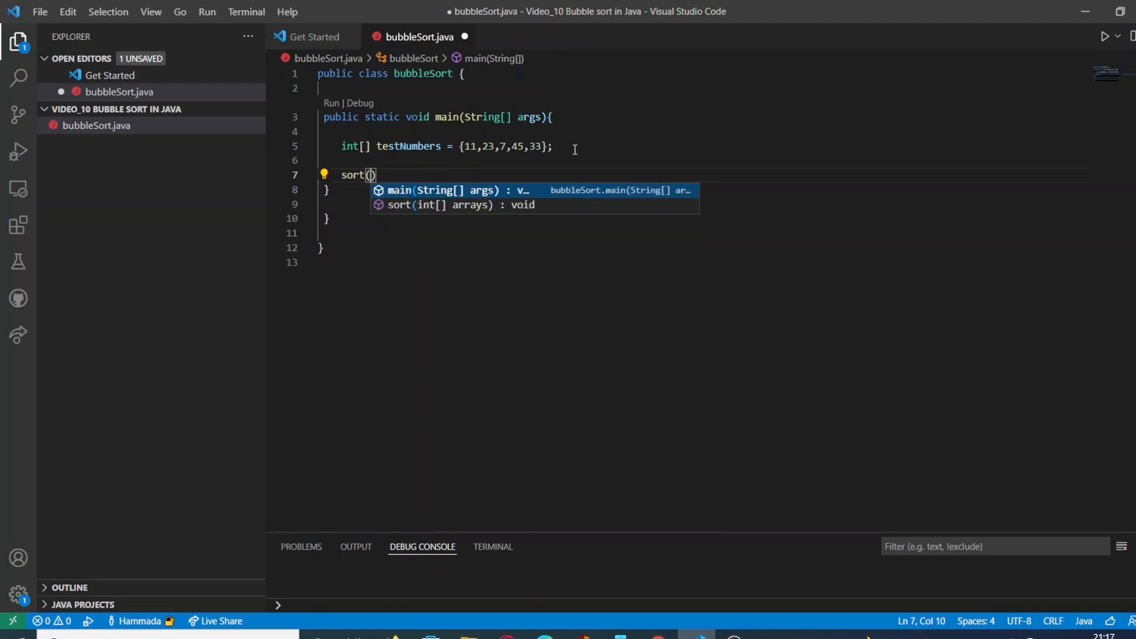
type("testNumbers")
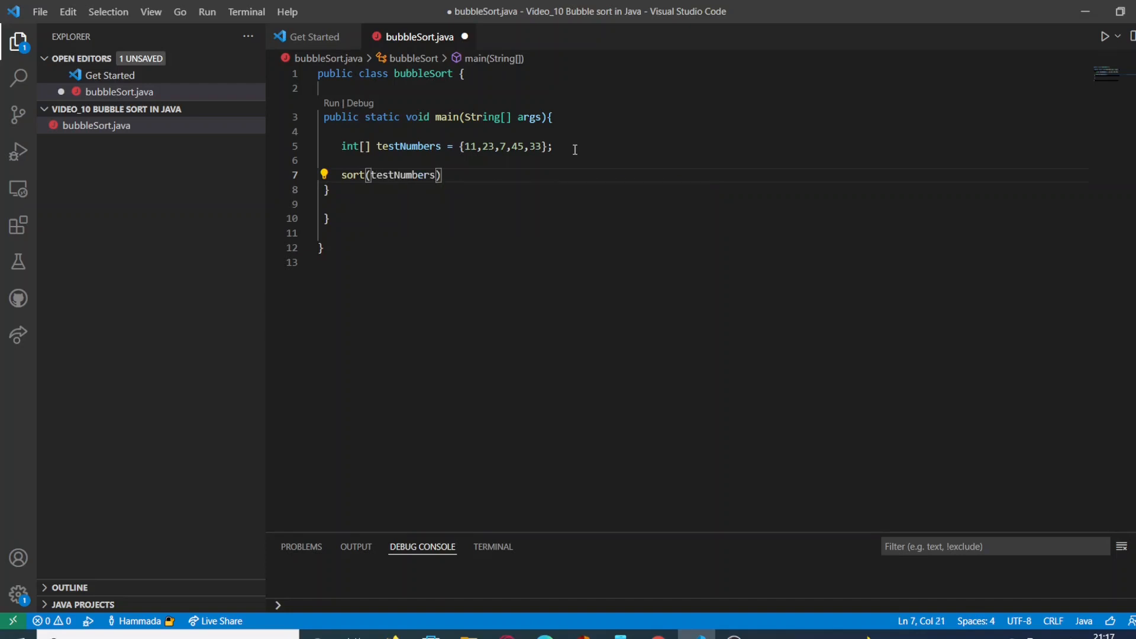
type(";")
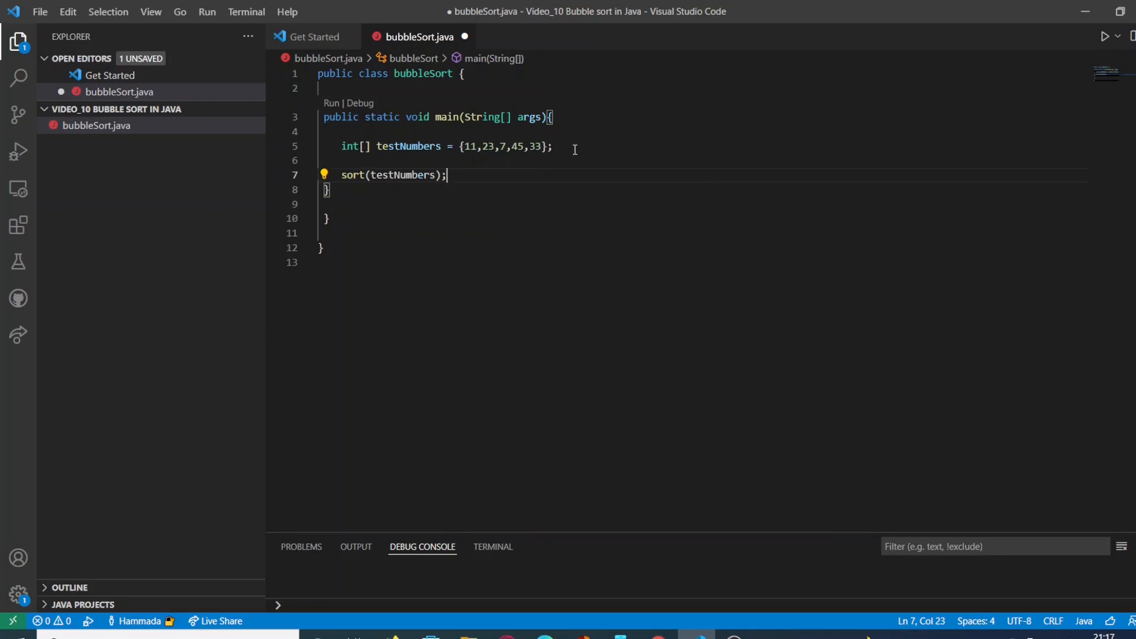
type("for")
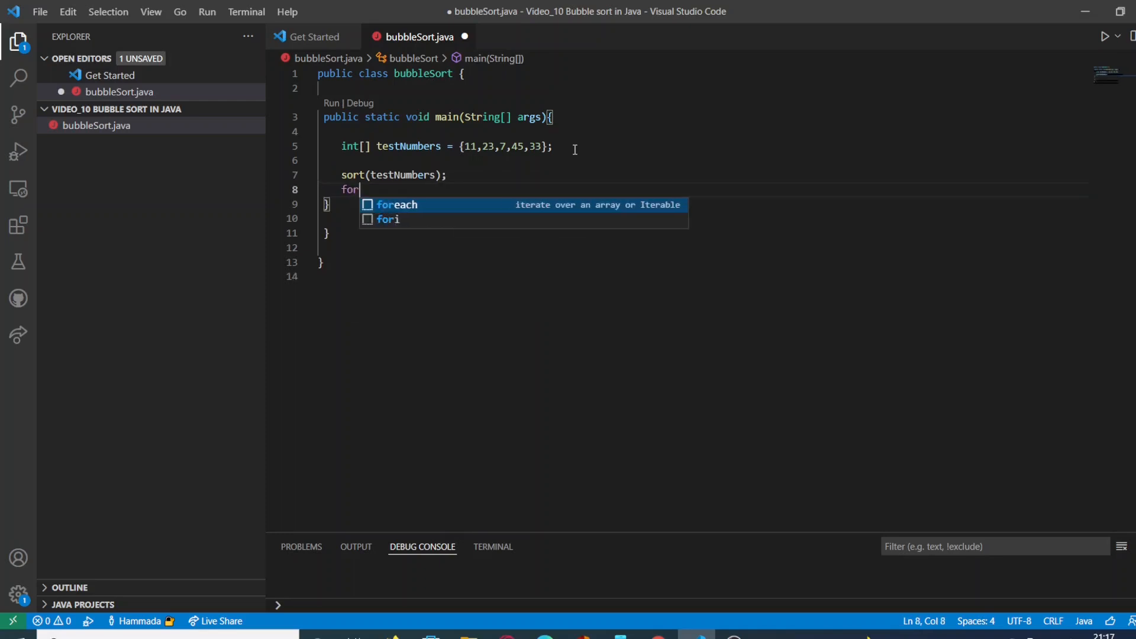
Step: Write the loop header for(int i=0;i<testNumbers.length;i++){} and open its body
type("(")
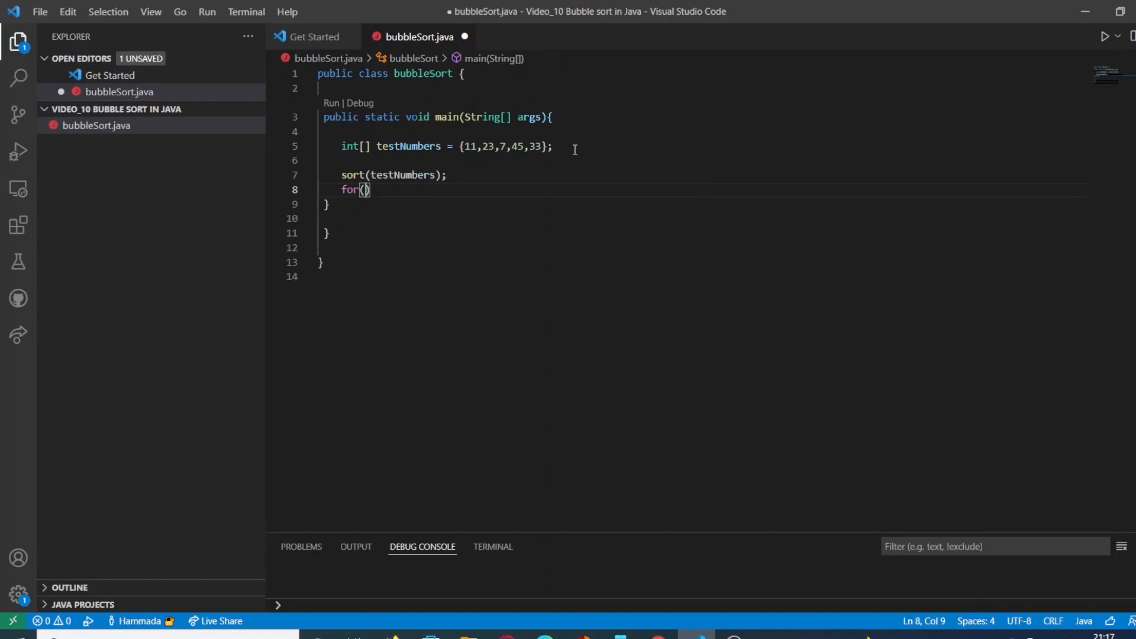
type("int i")
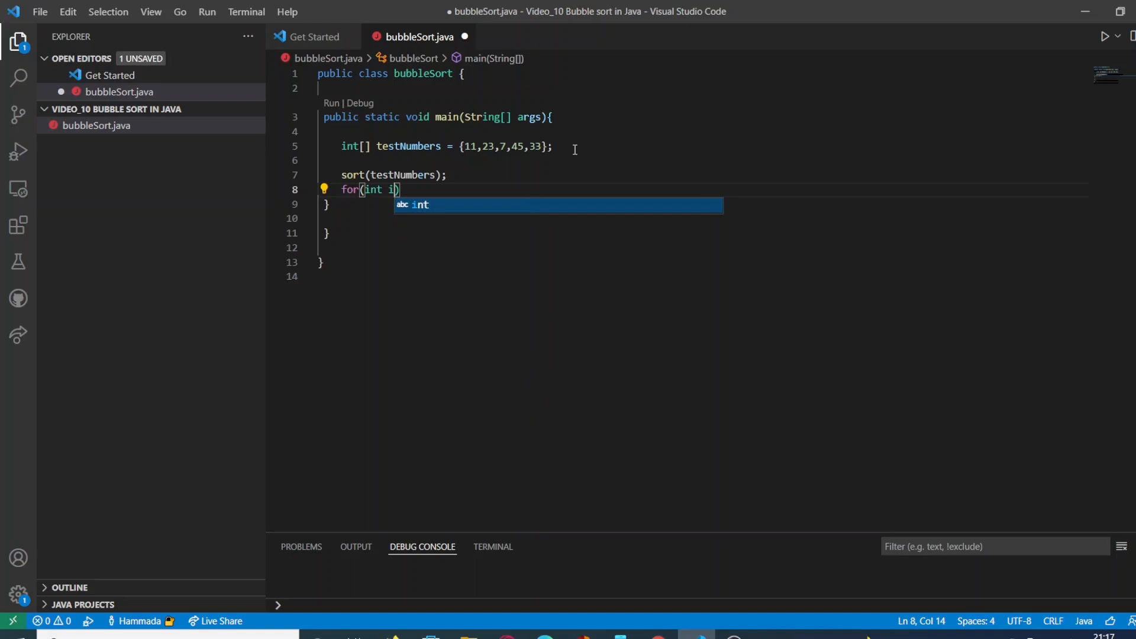
type("=")
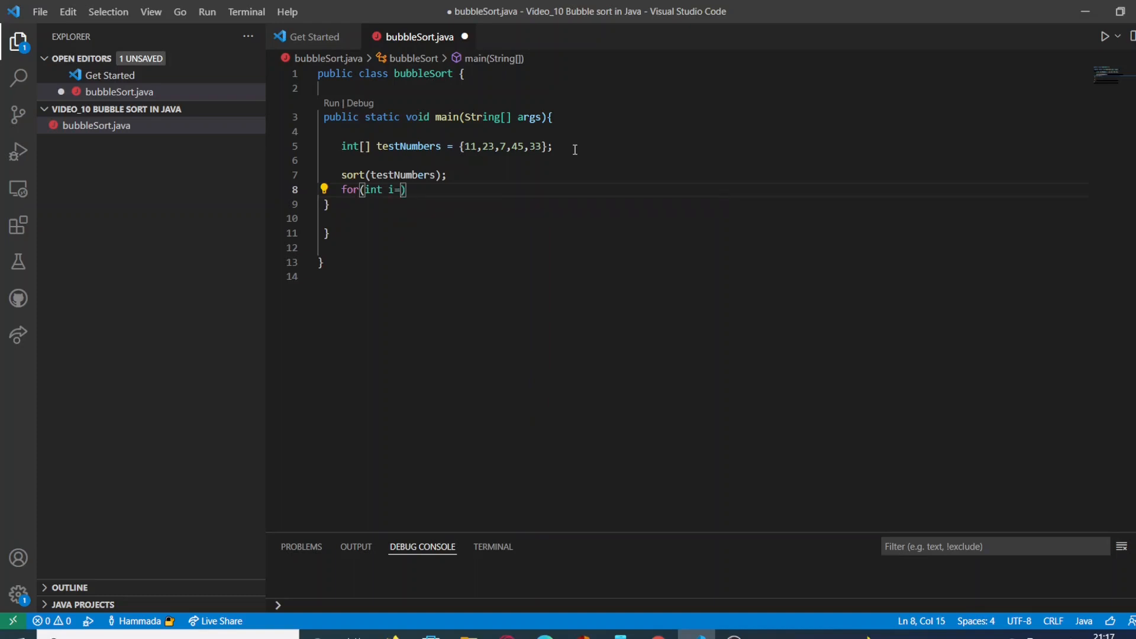
type("0")
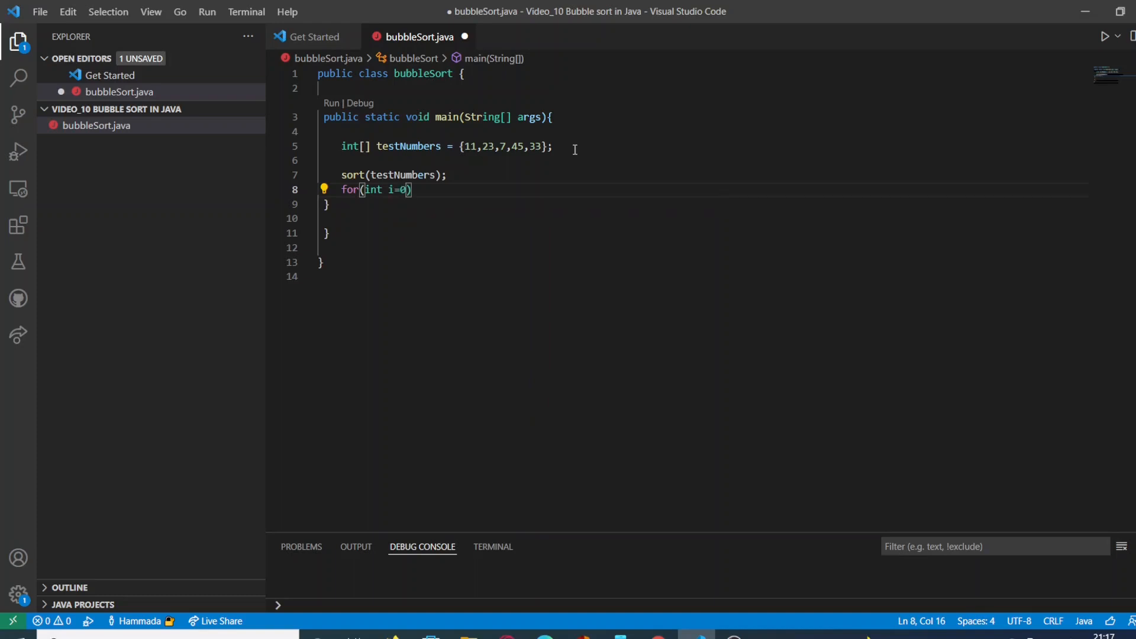
type(";i")
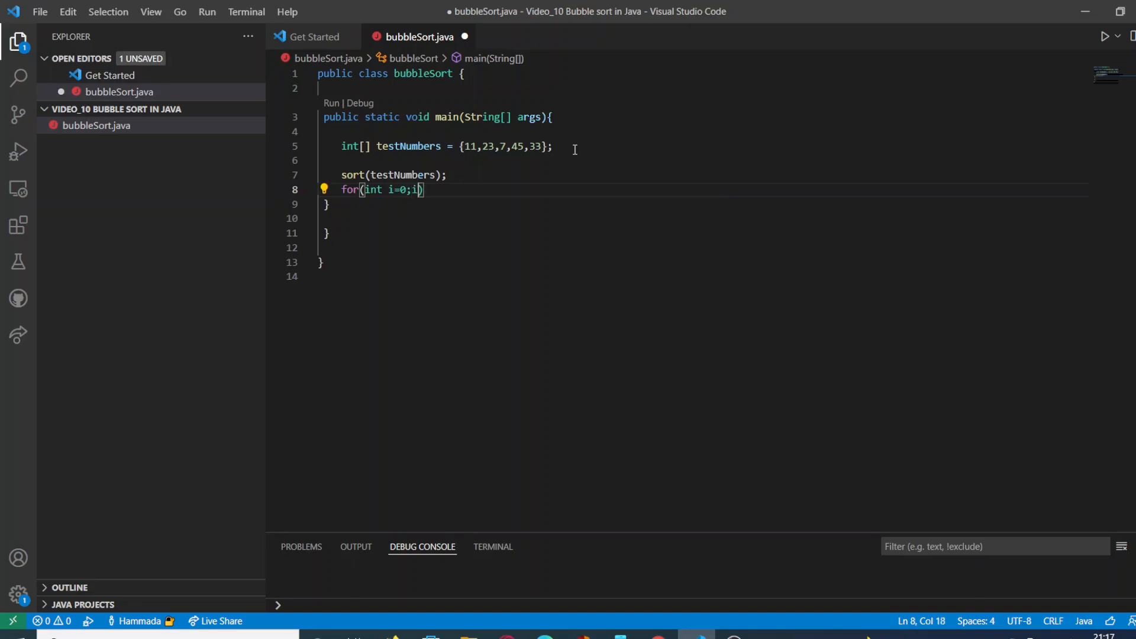
type("<")
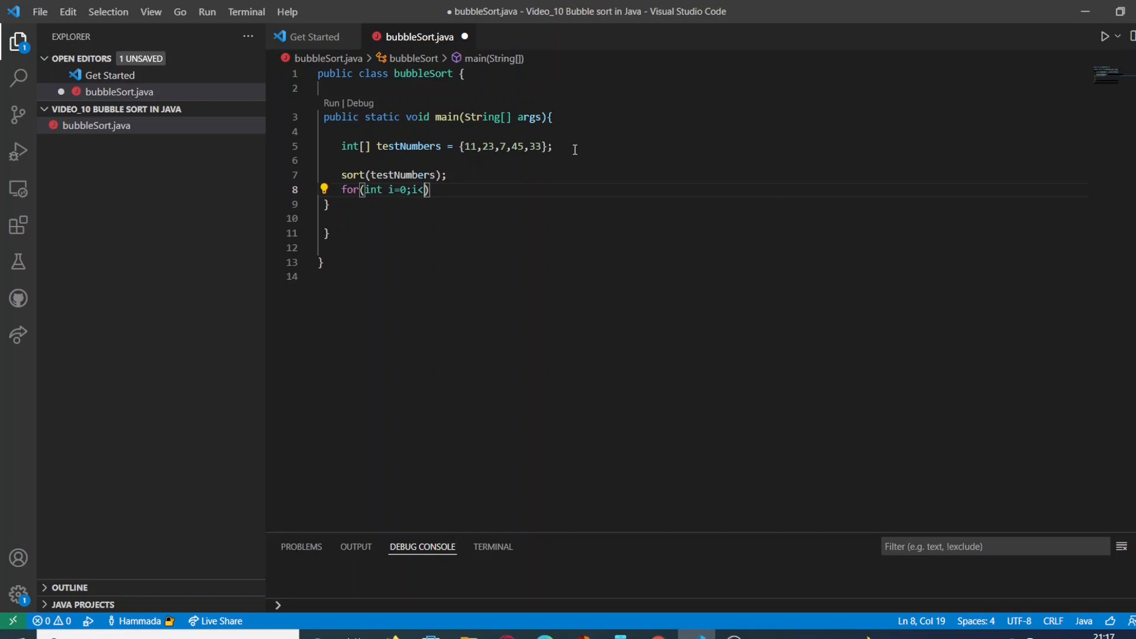
type("testNum")
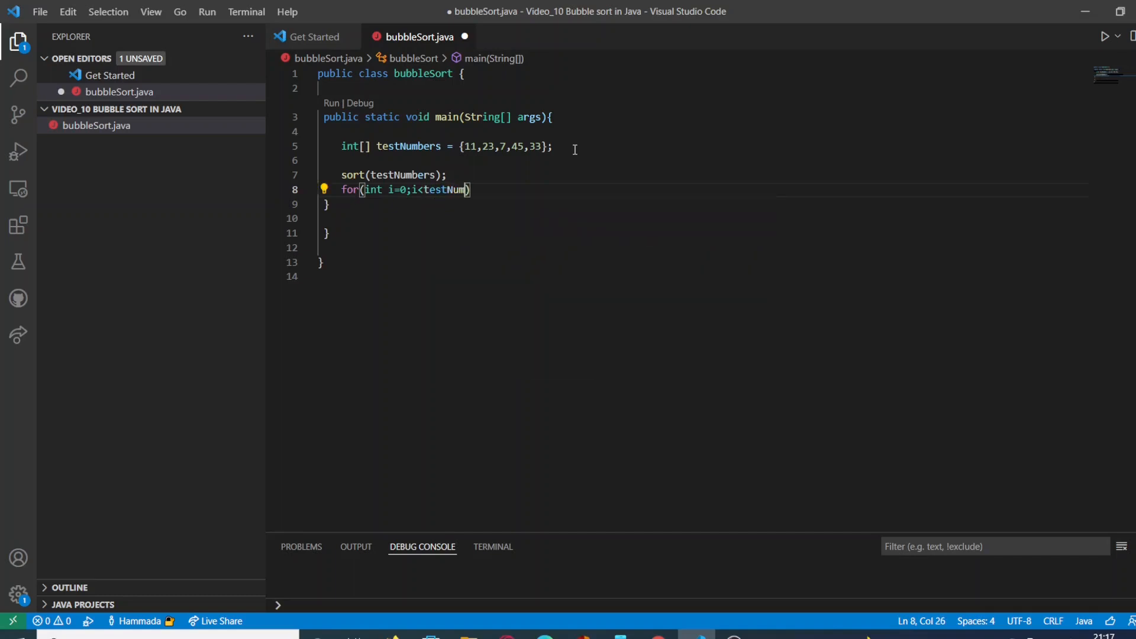
type("bers")
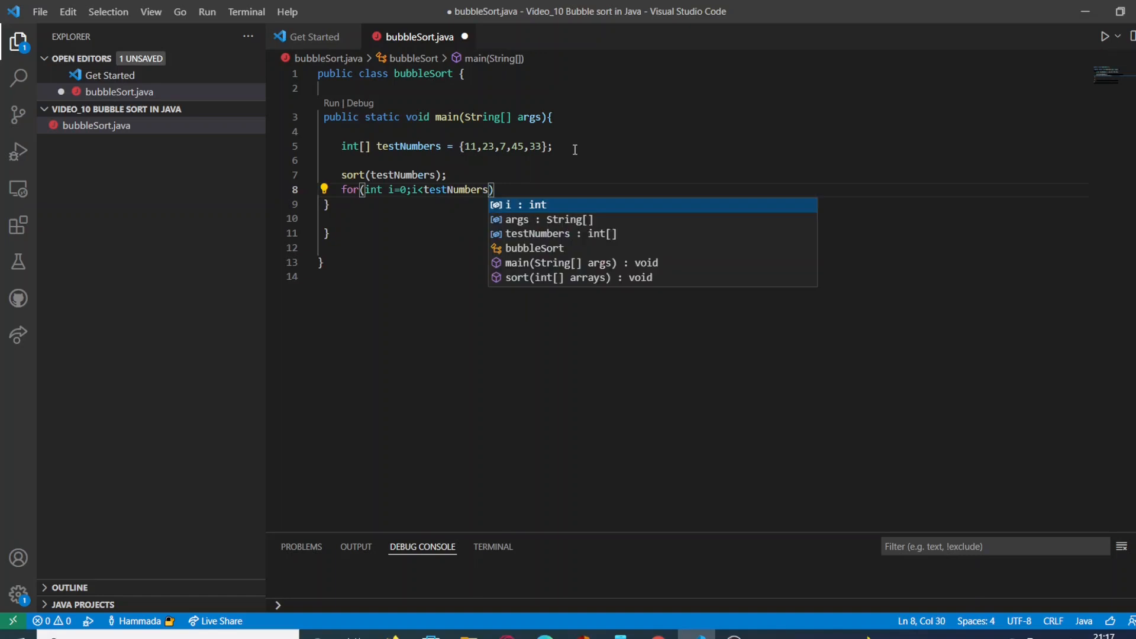
type(".")
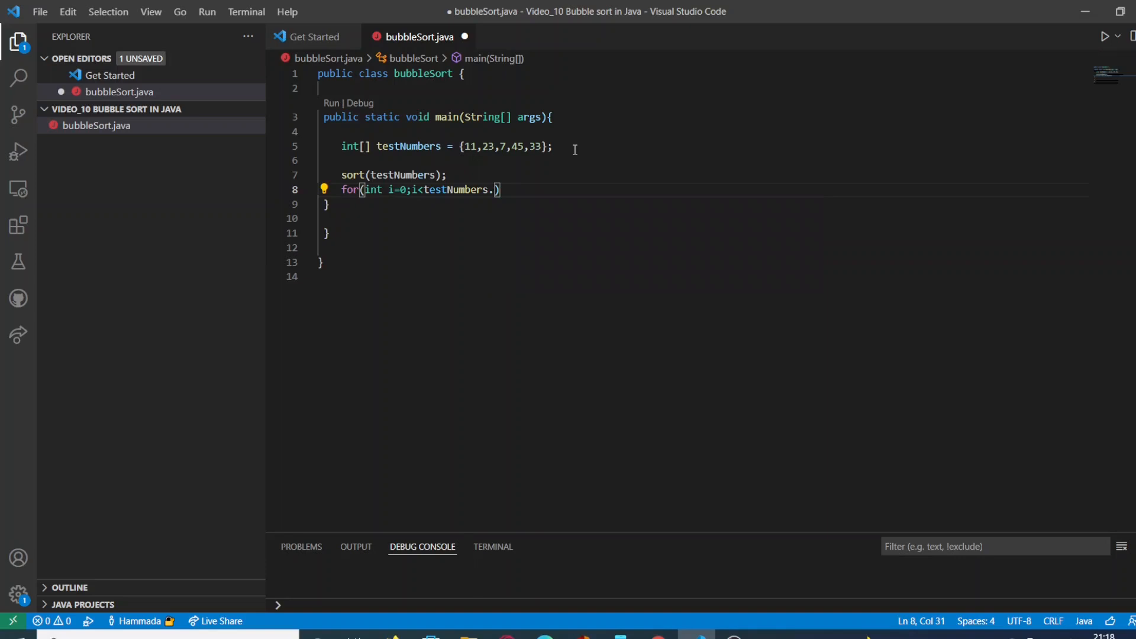
type("len")
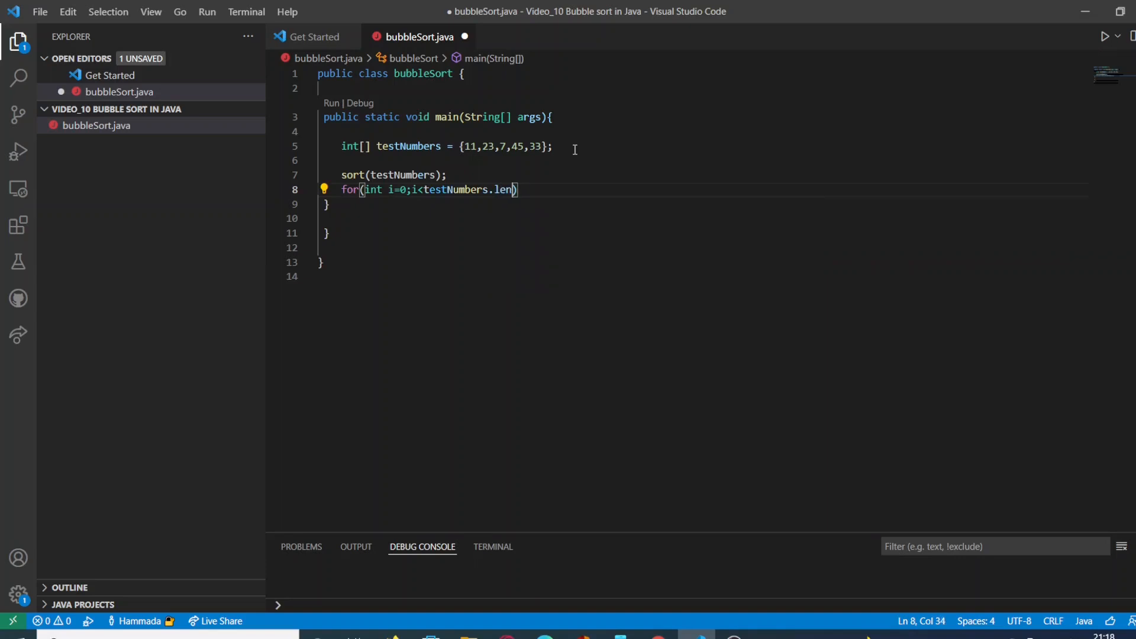
type("th")
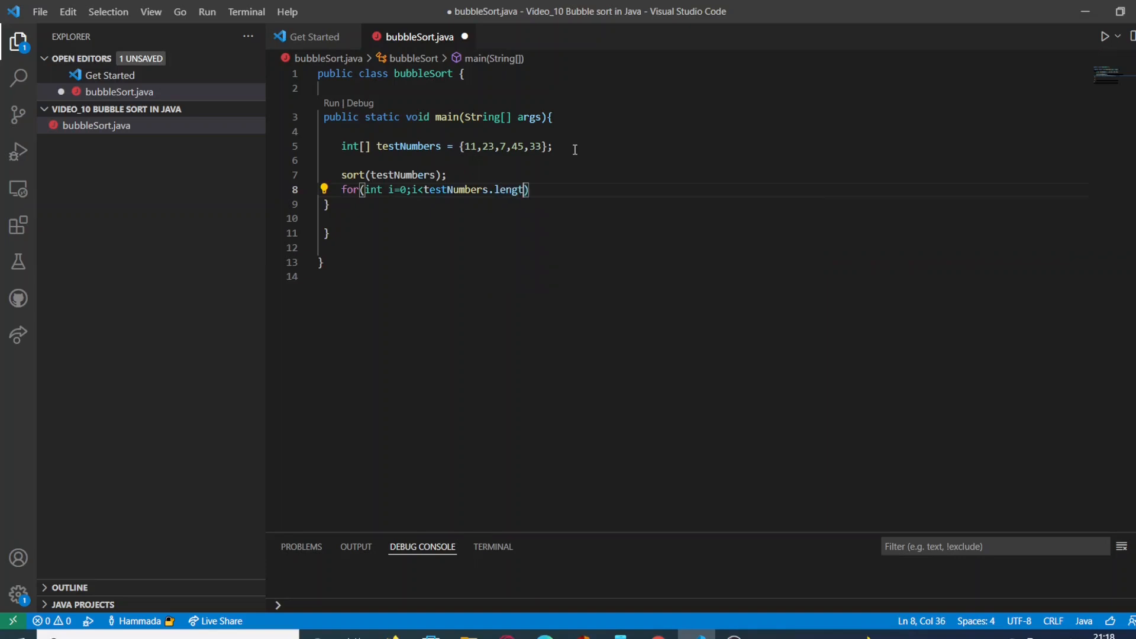
type(";")
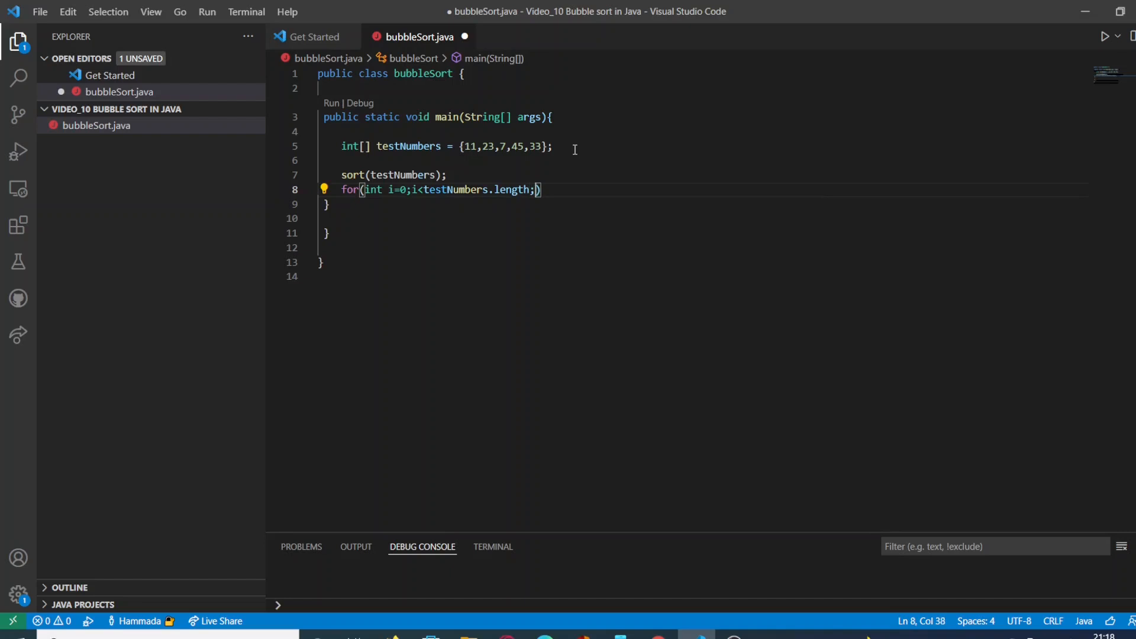
type("i+")
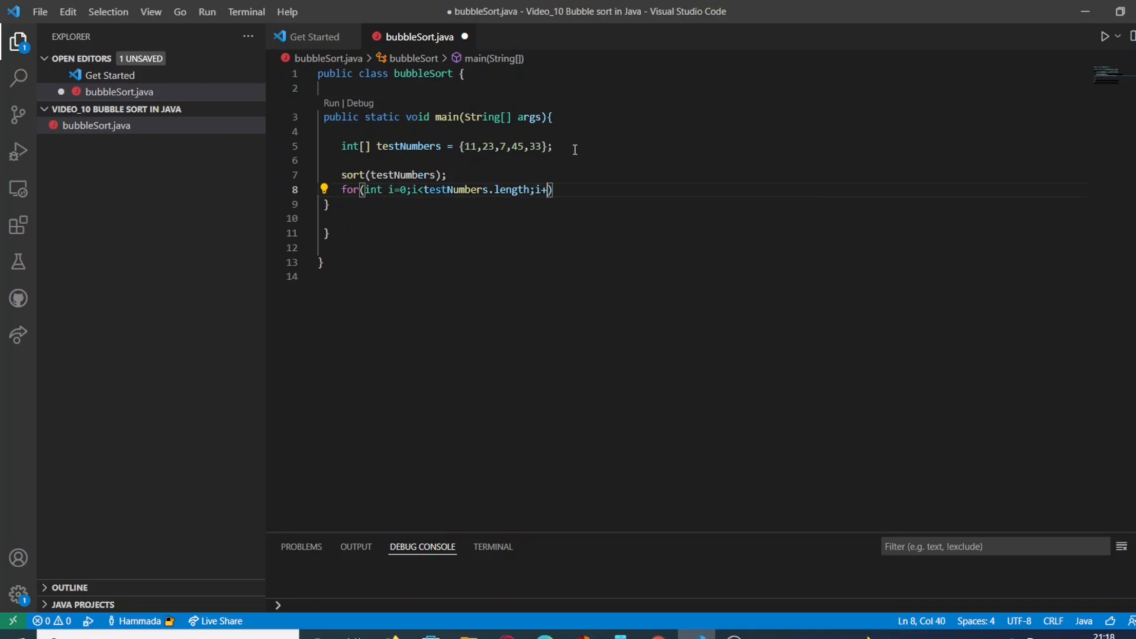
type("+){}")
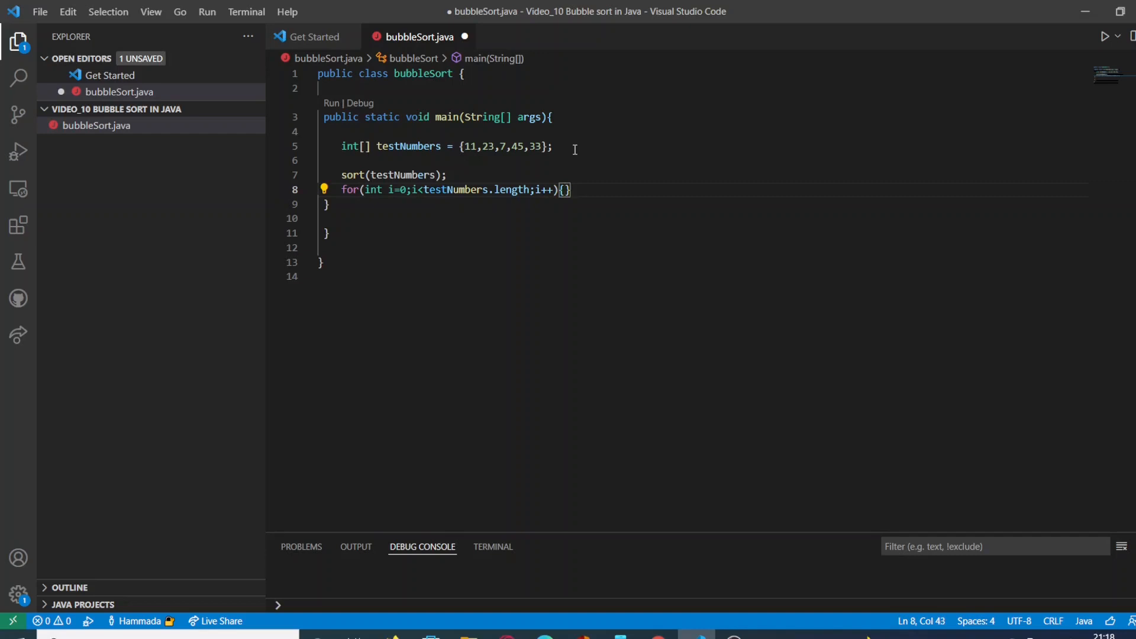
key("Enter")
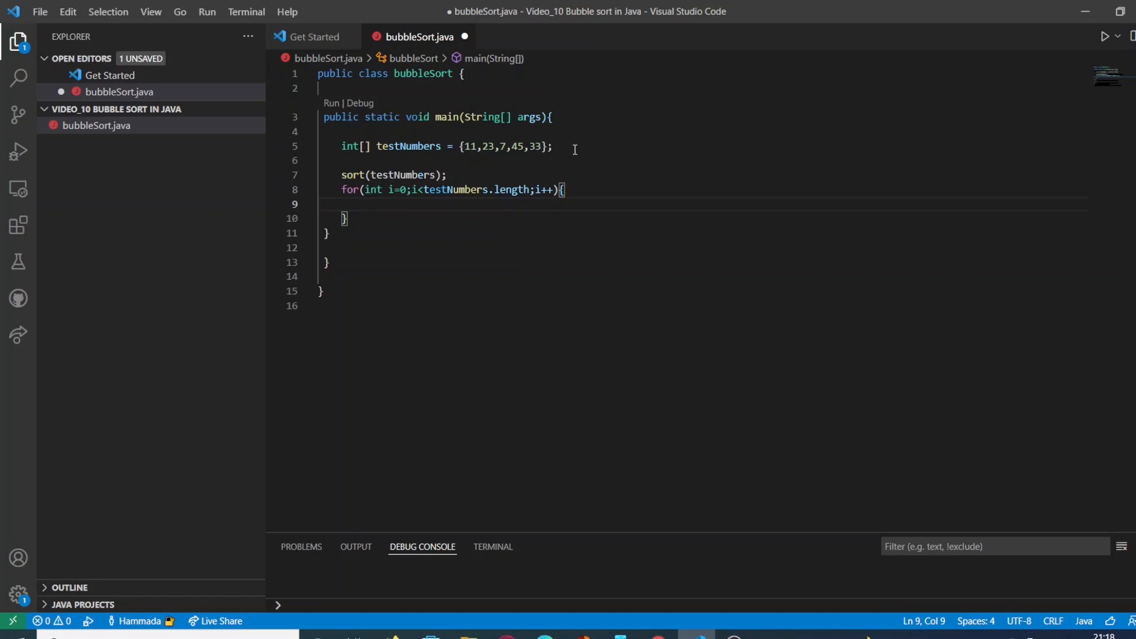
Step: Print each element with System.out.print(testNumbers[i]+","); inside the loop
type("System")
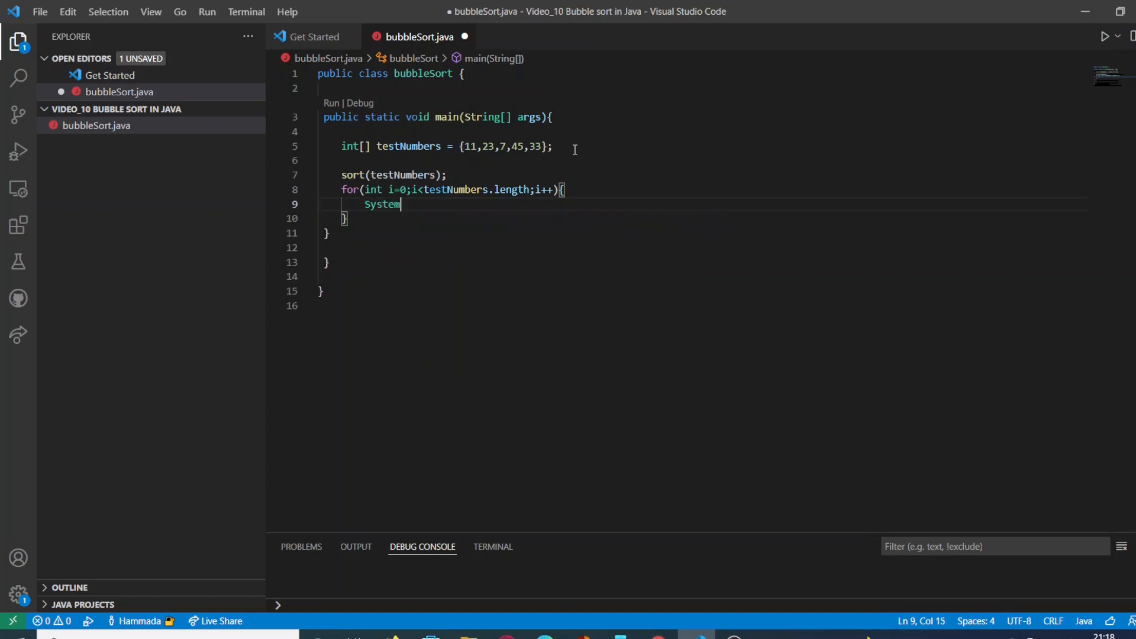
type(".out.p")
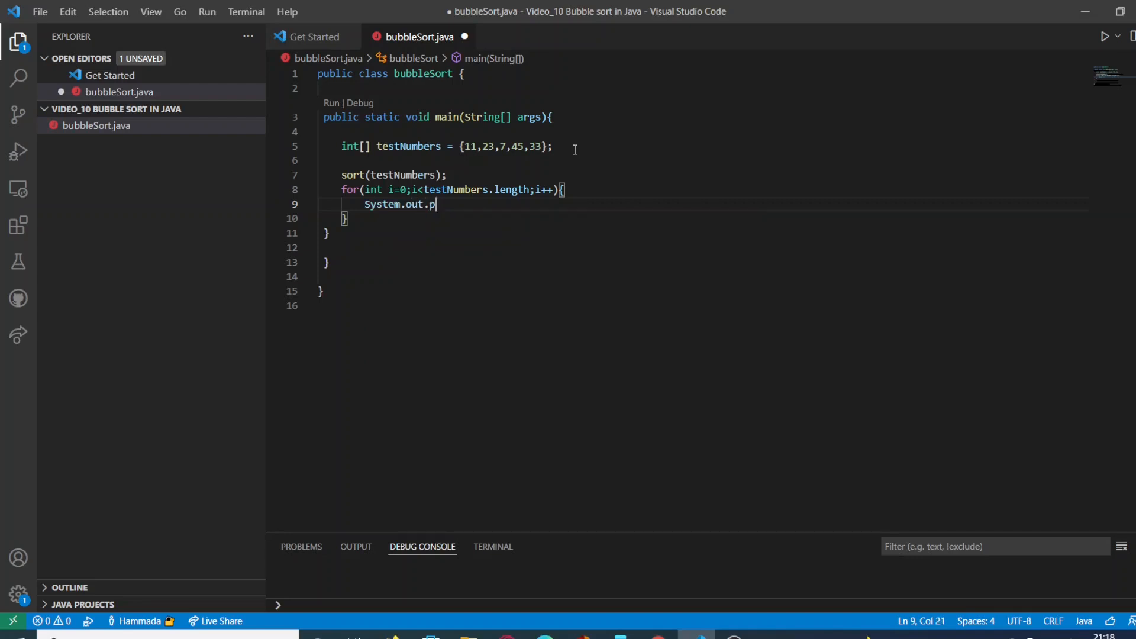
type("rint()")
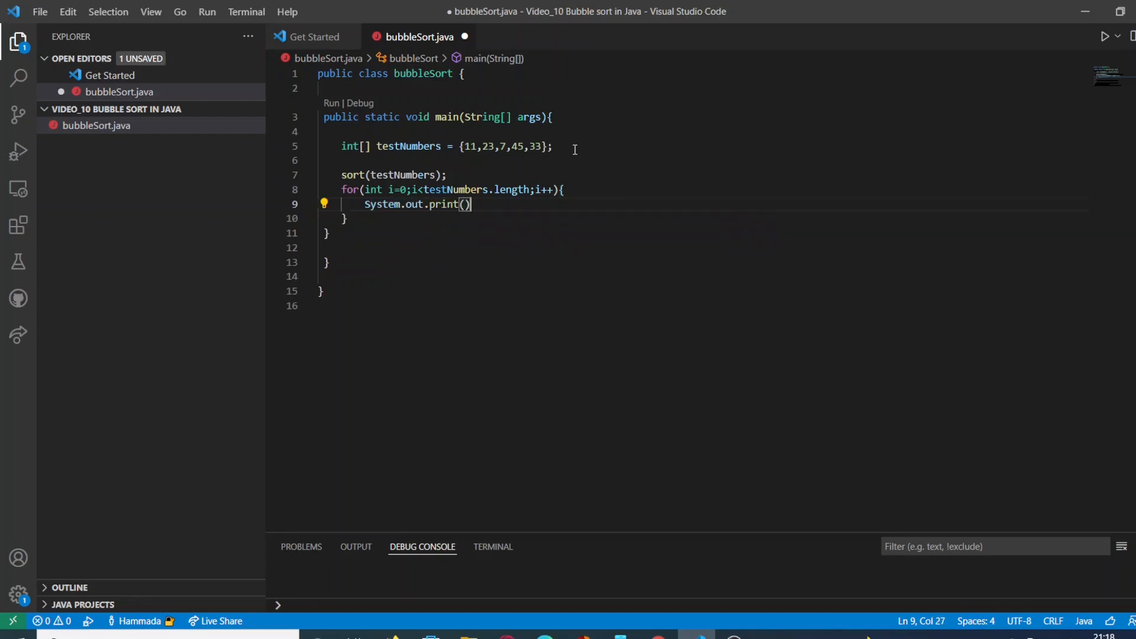
key("Left")
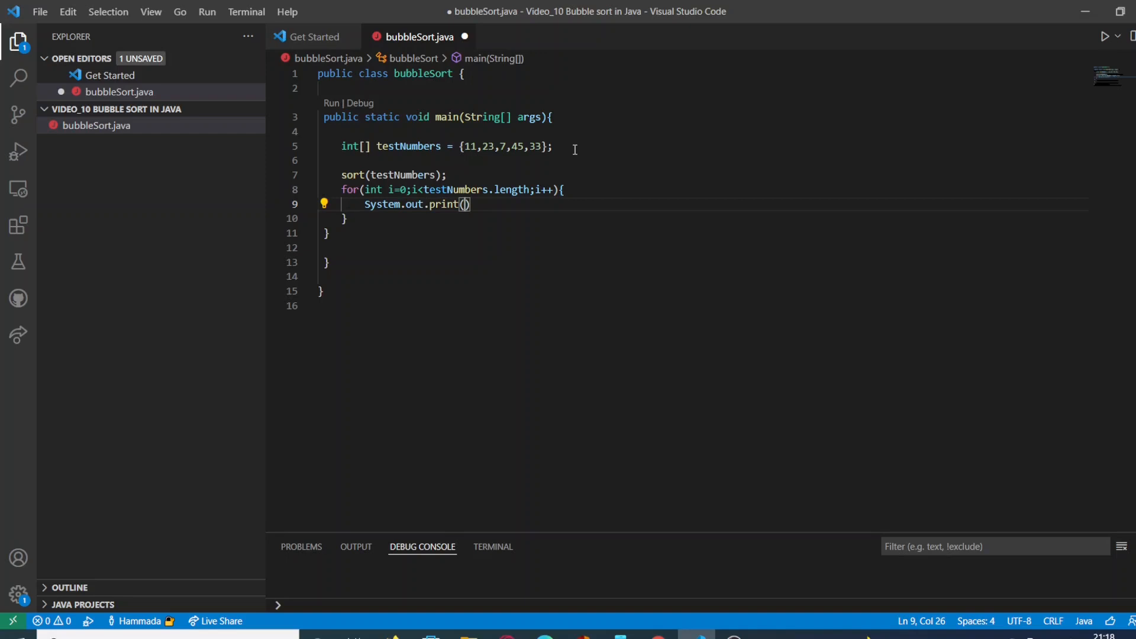
type("test")
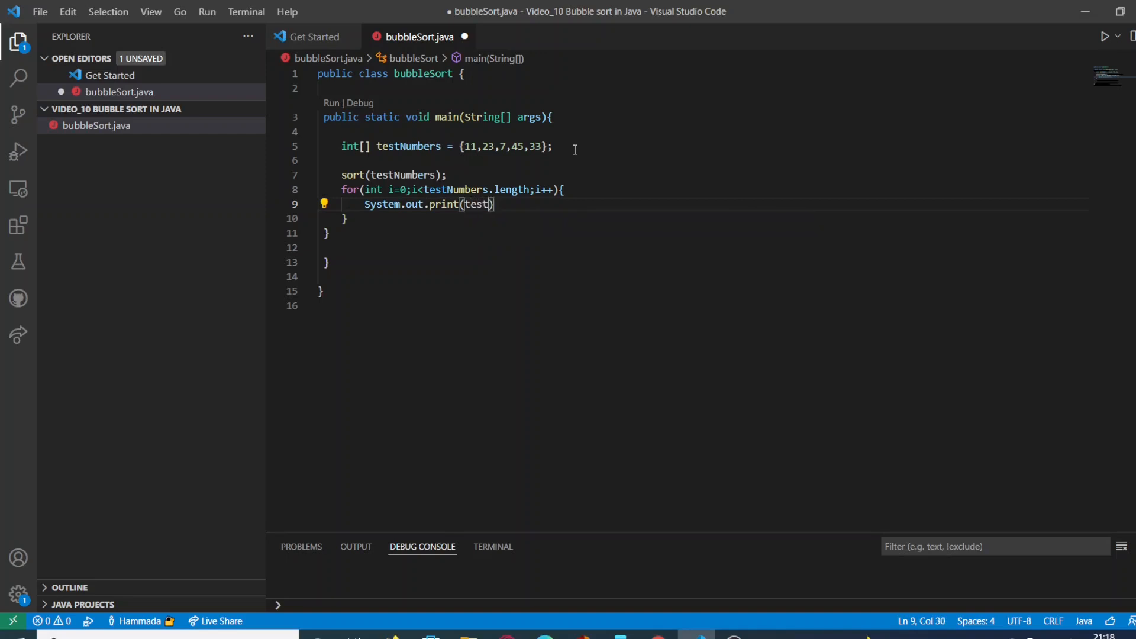
type("Numbe")
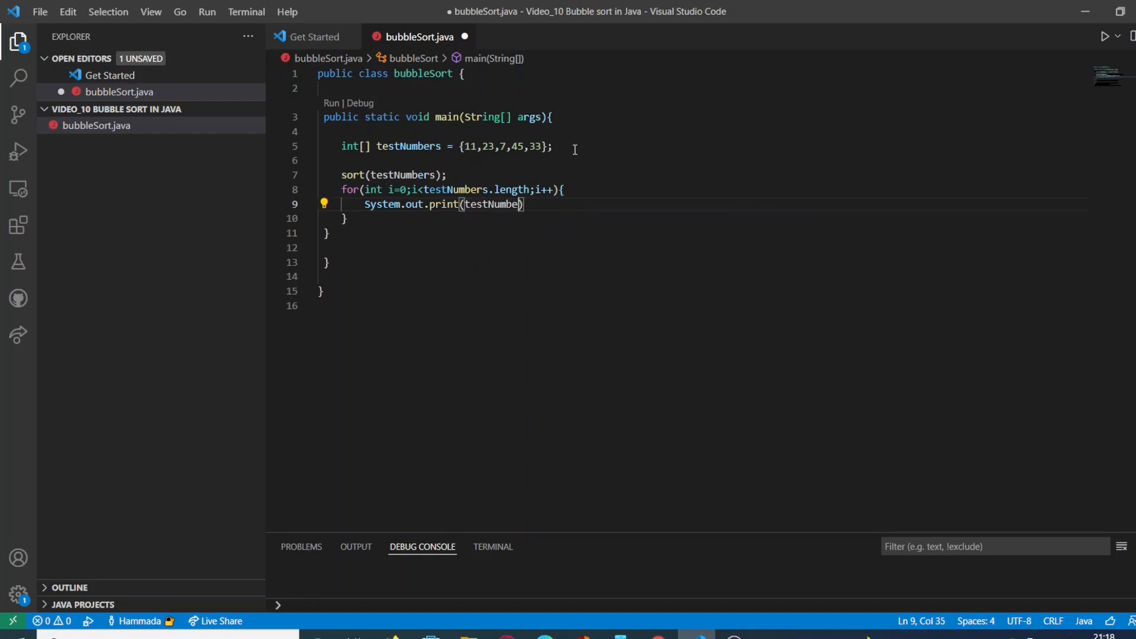
type("rs1")
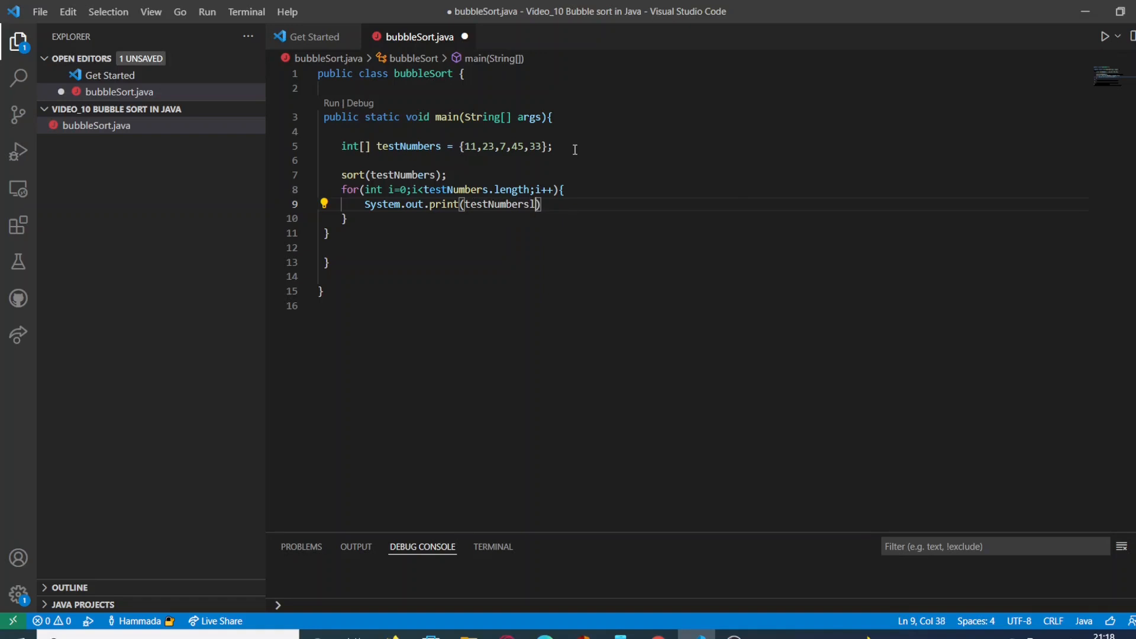
type("[]")
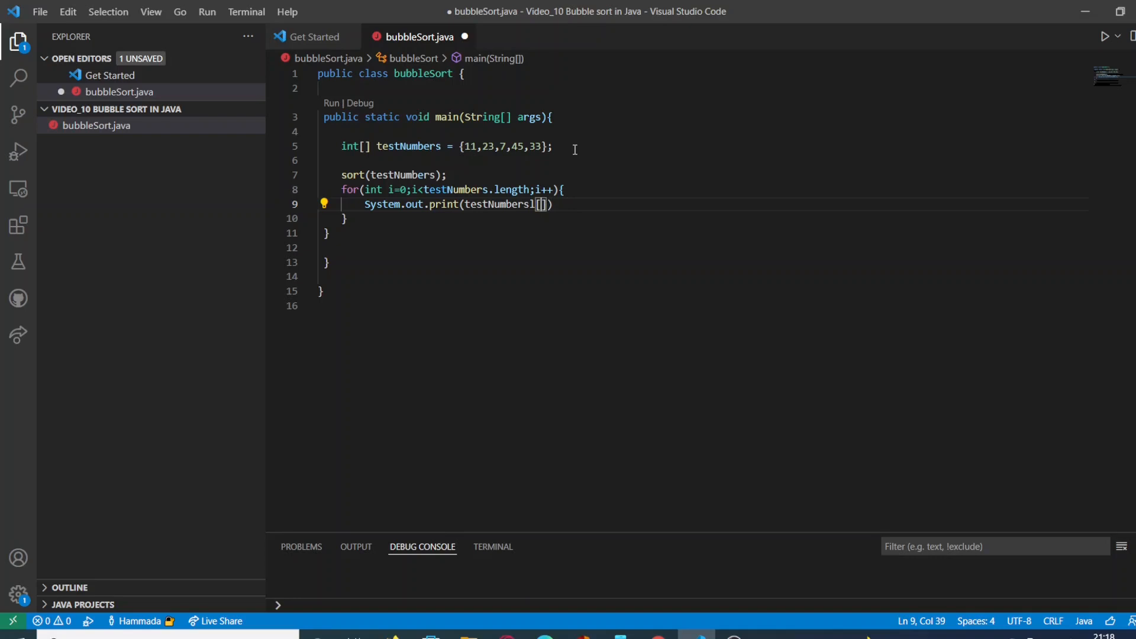
type("i")
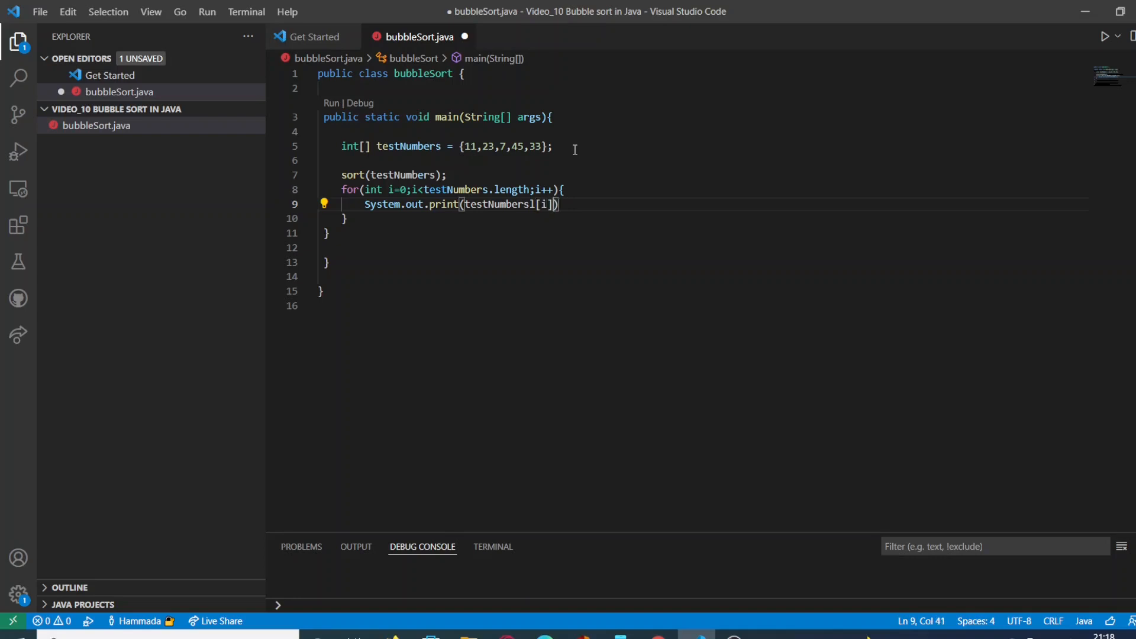
type("+")
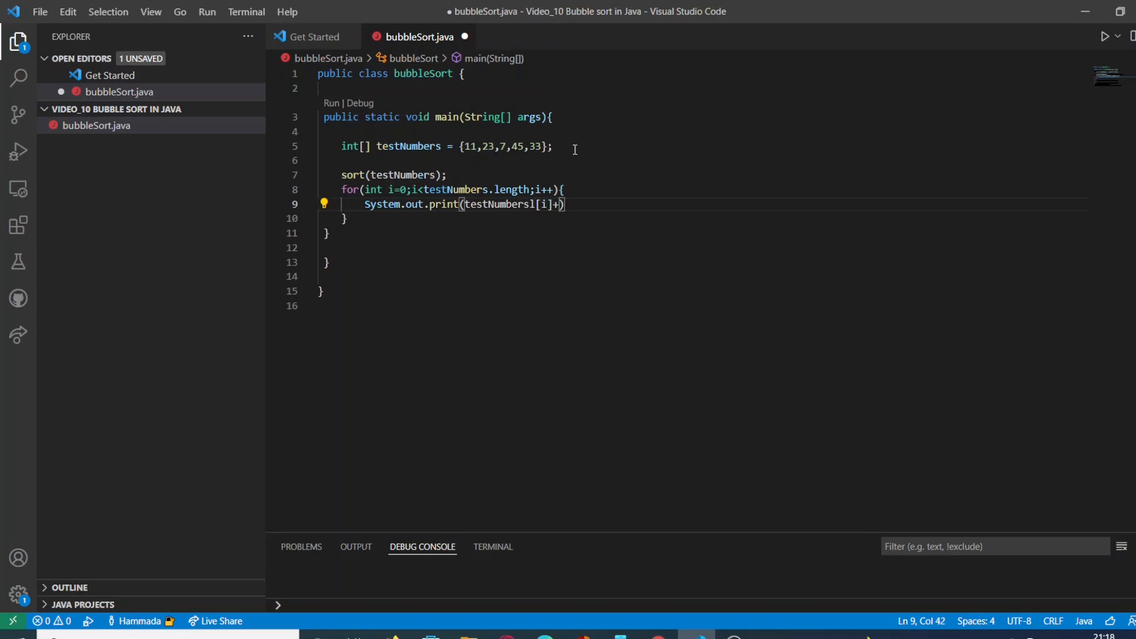
type("\",\"")
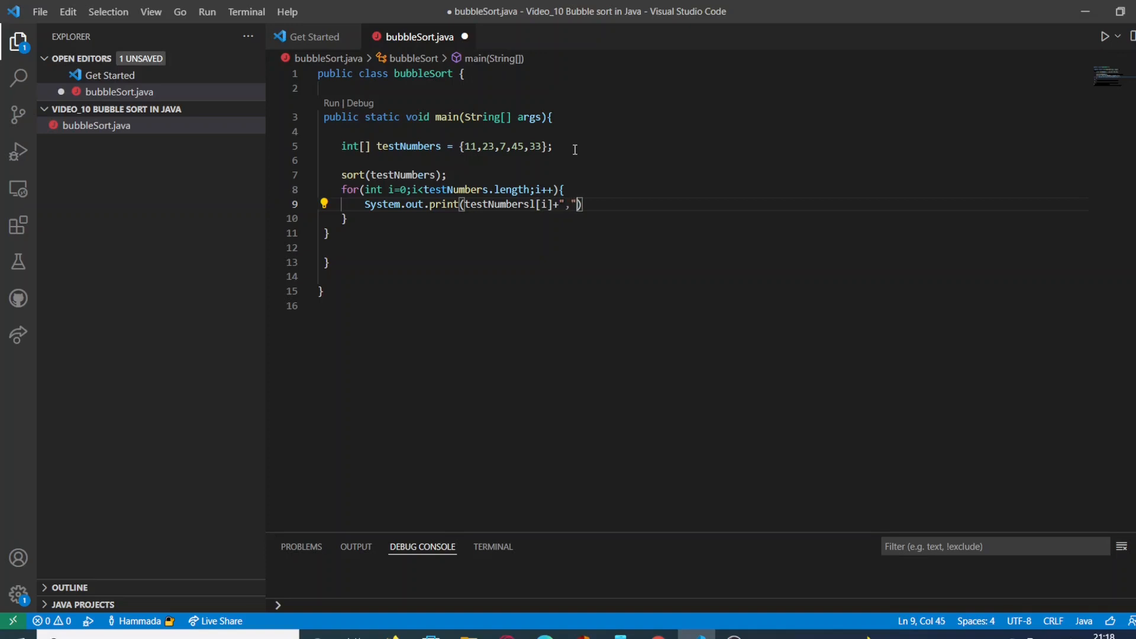
type(");")
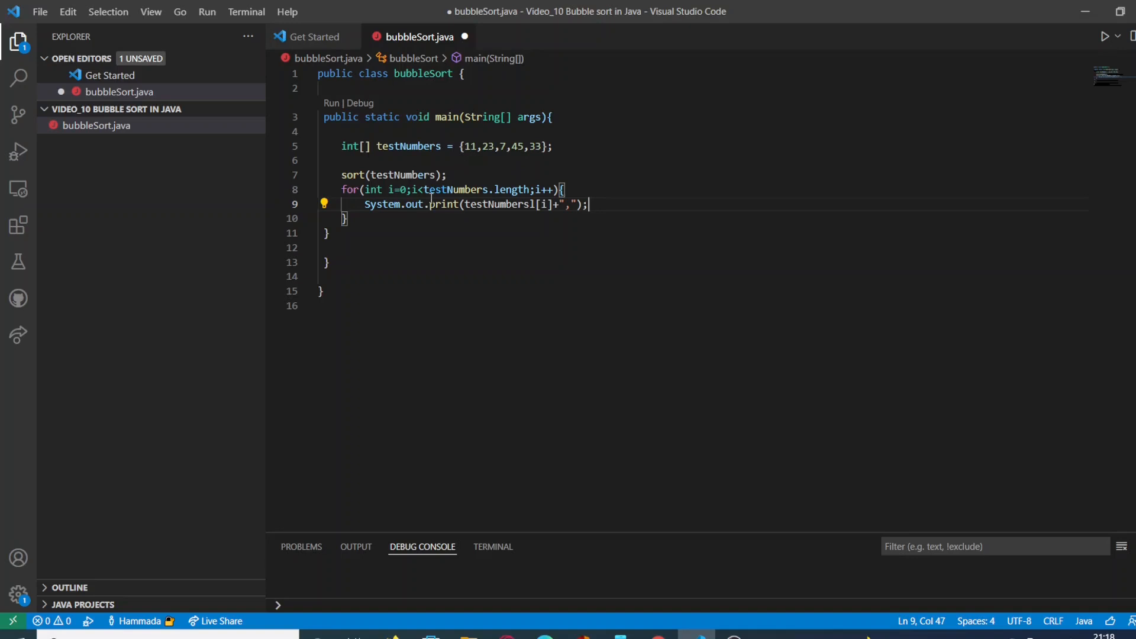
Step: Add public static void sort(int[] arrays){ below main and open its empty body
left_click(355, 218)
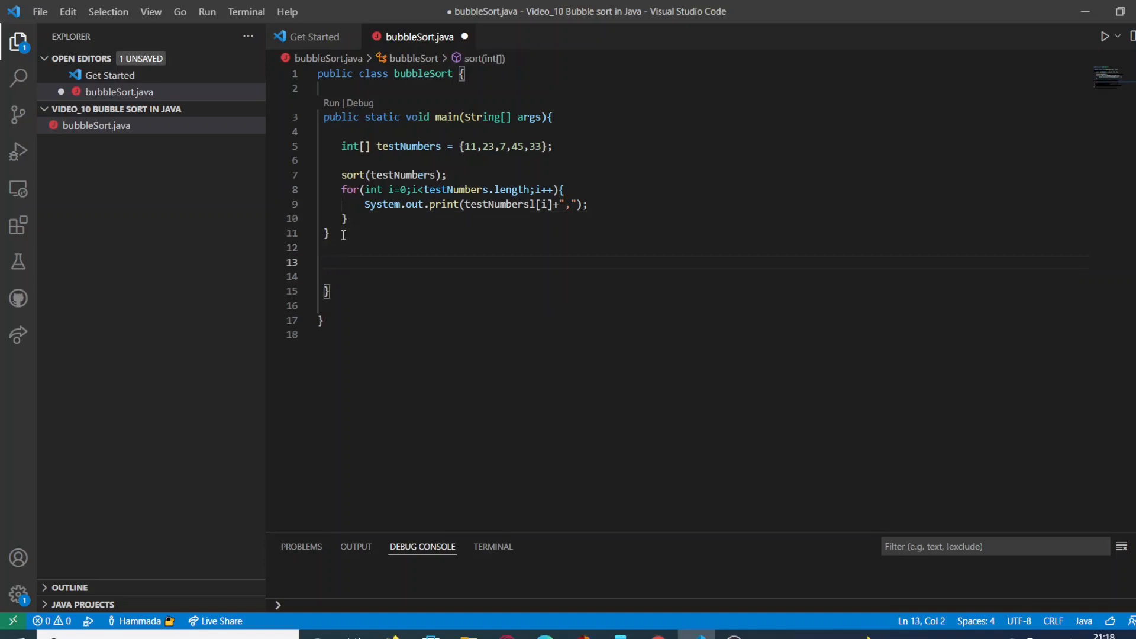
type("public")
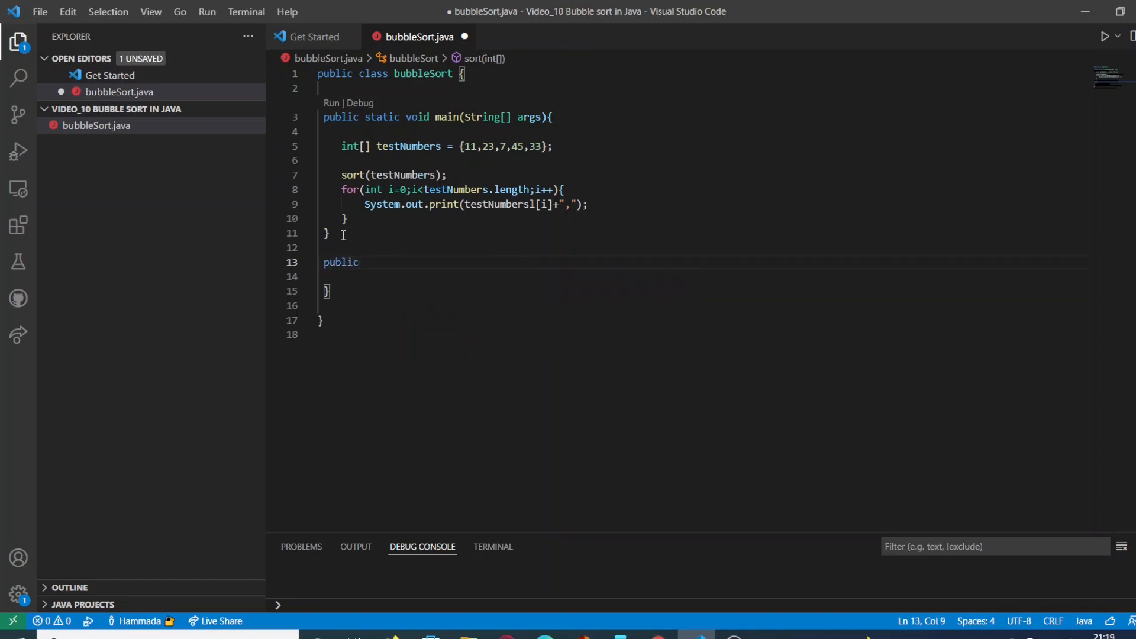
type("static voi")
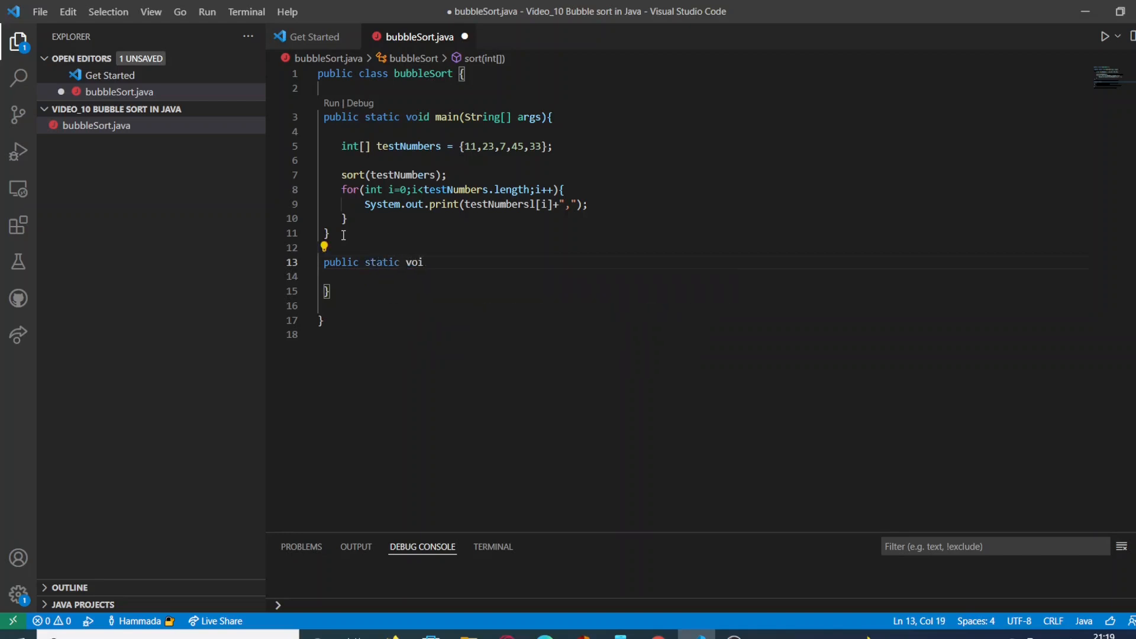
type("d")
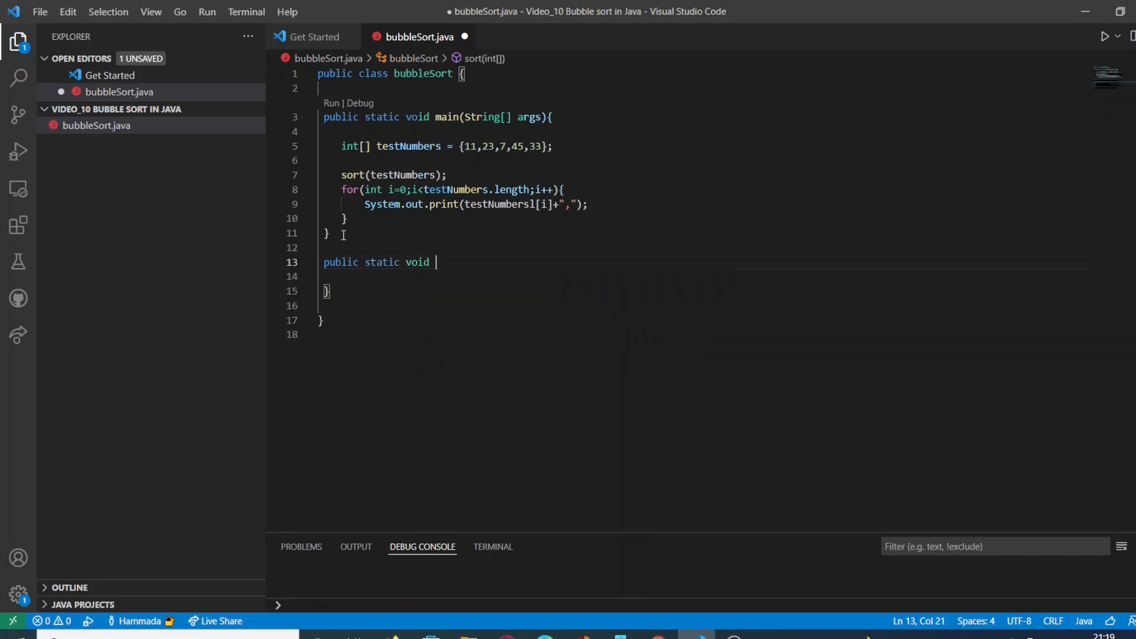
type("sort()")
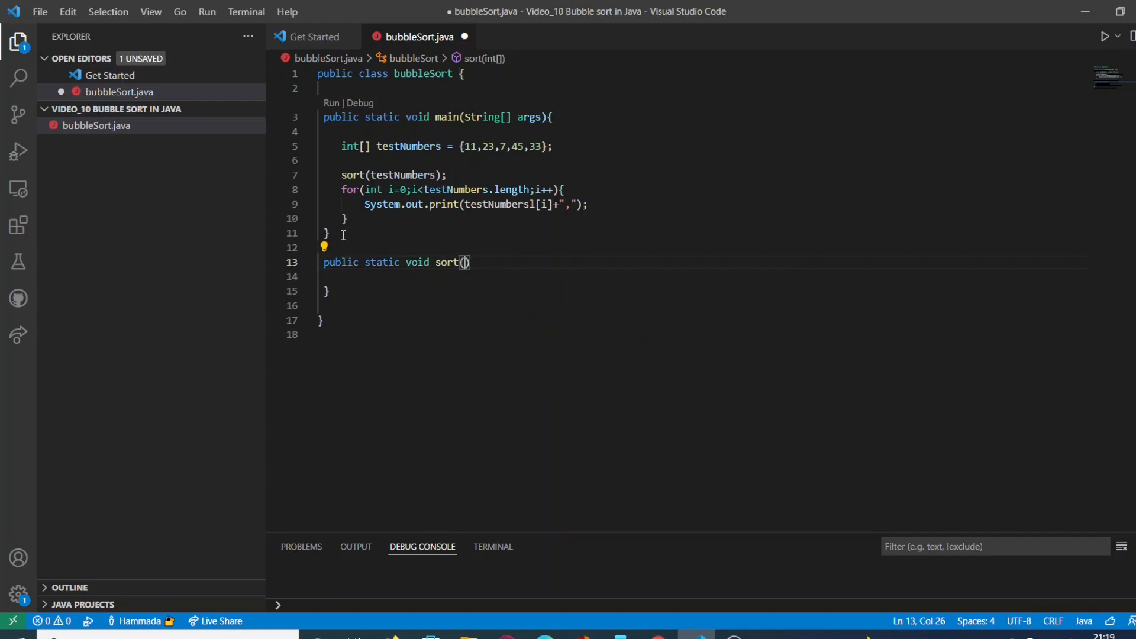
type("int[]")
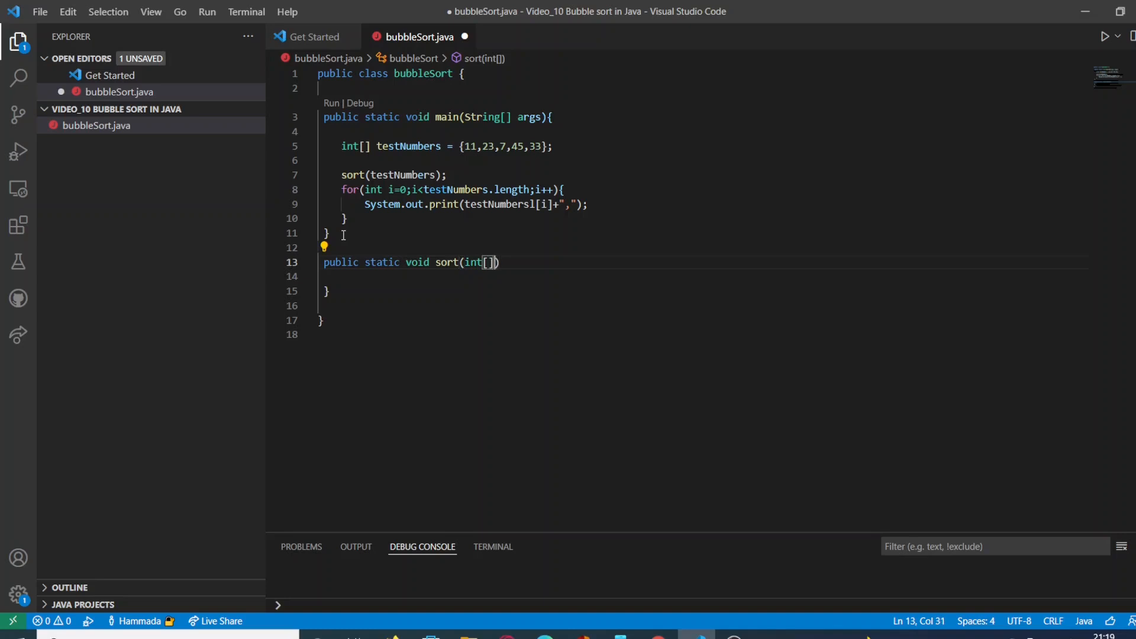
type("arra")
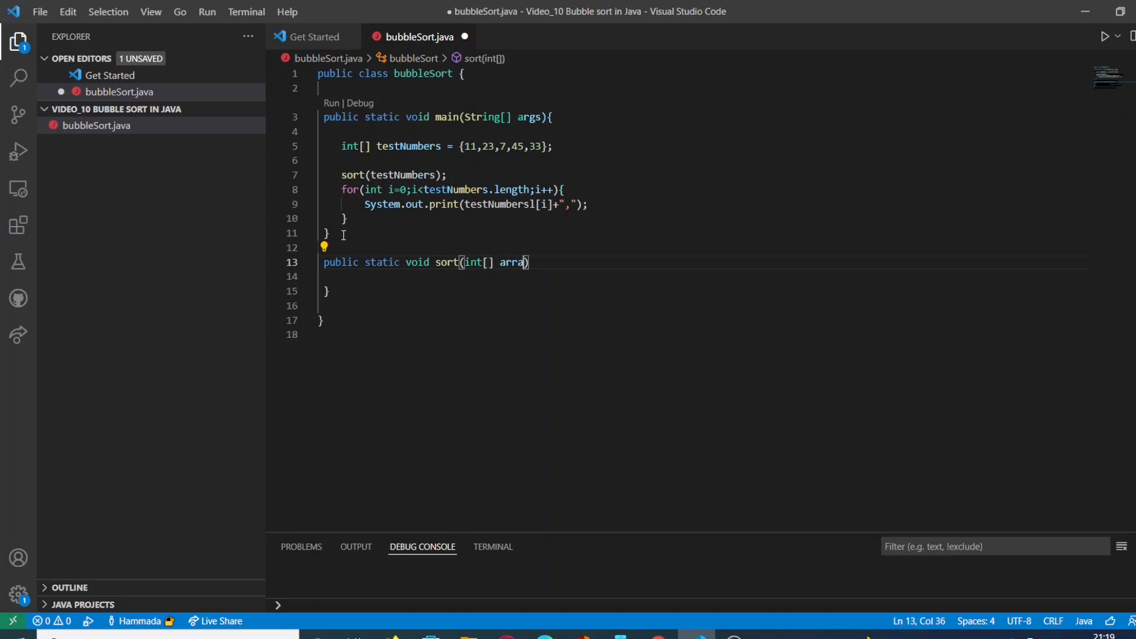
type("ys")
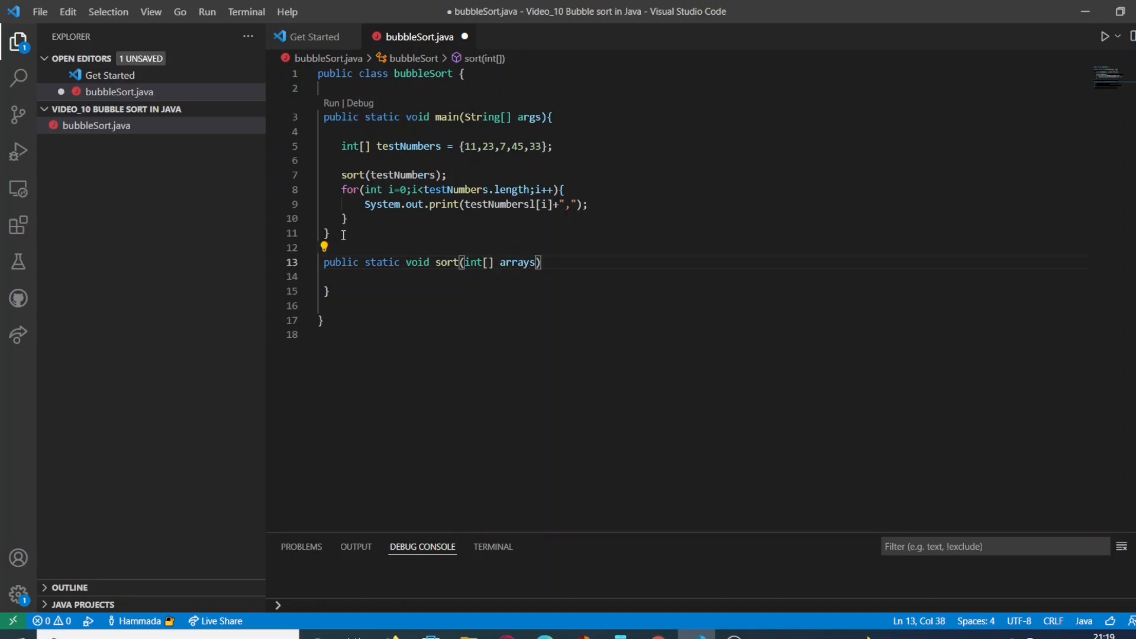
type("{")
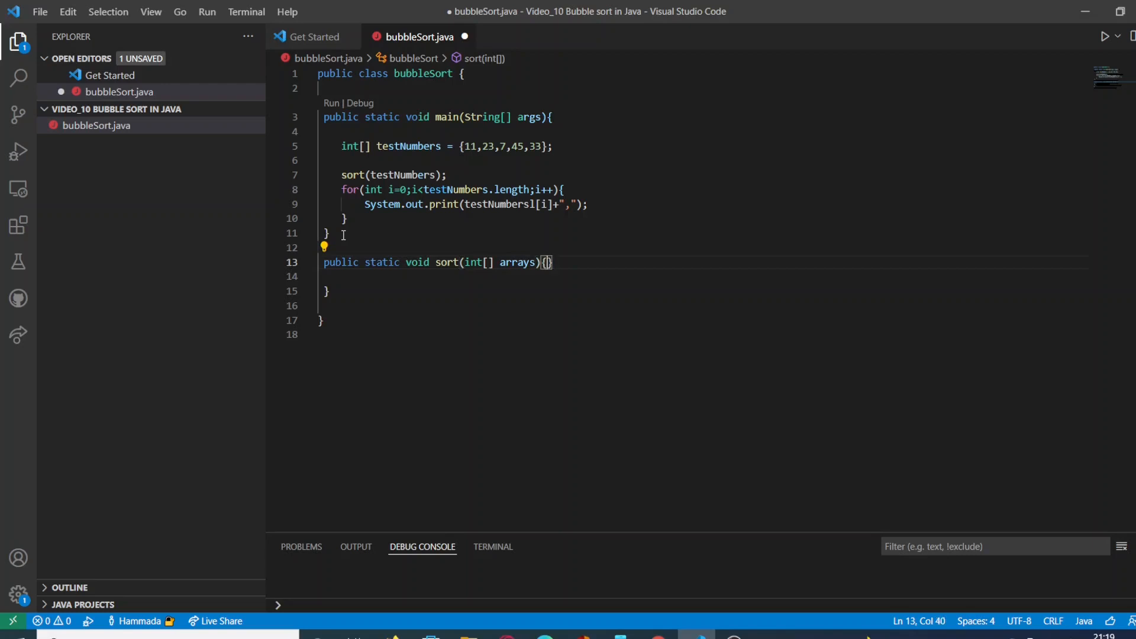
key("Enter")
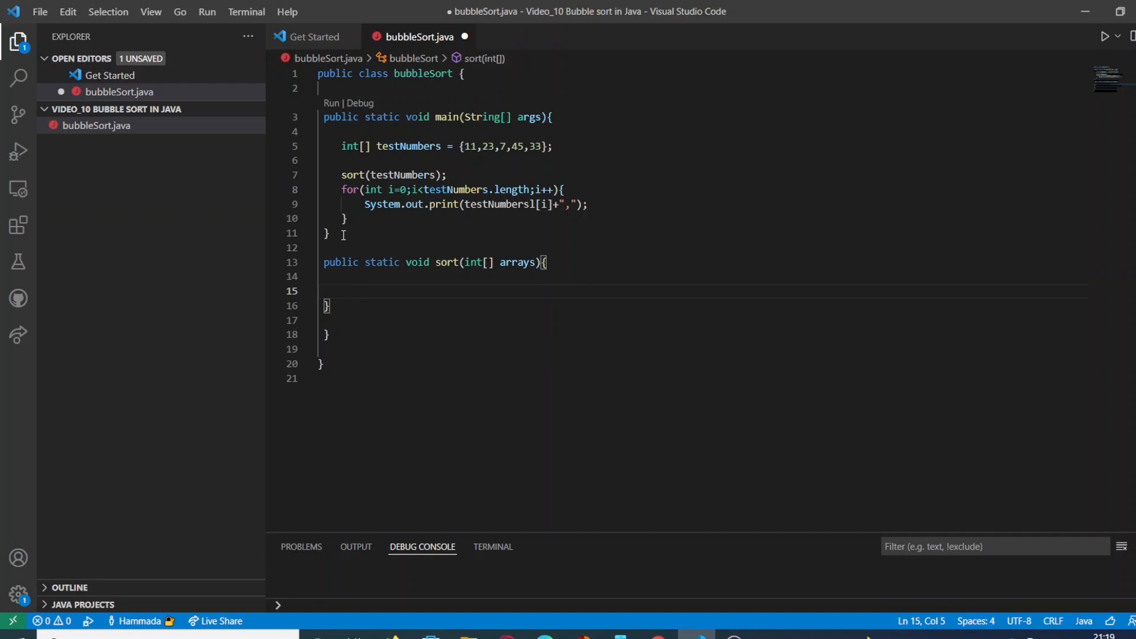
Step: Write the outer loop for(int i=0; i< arrays.length-1;i++){} in sort and open its body
type("for(")
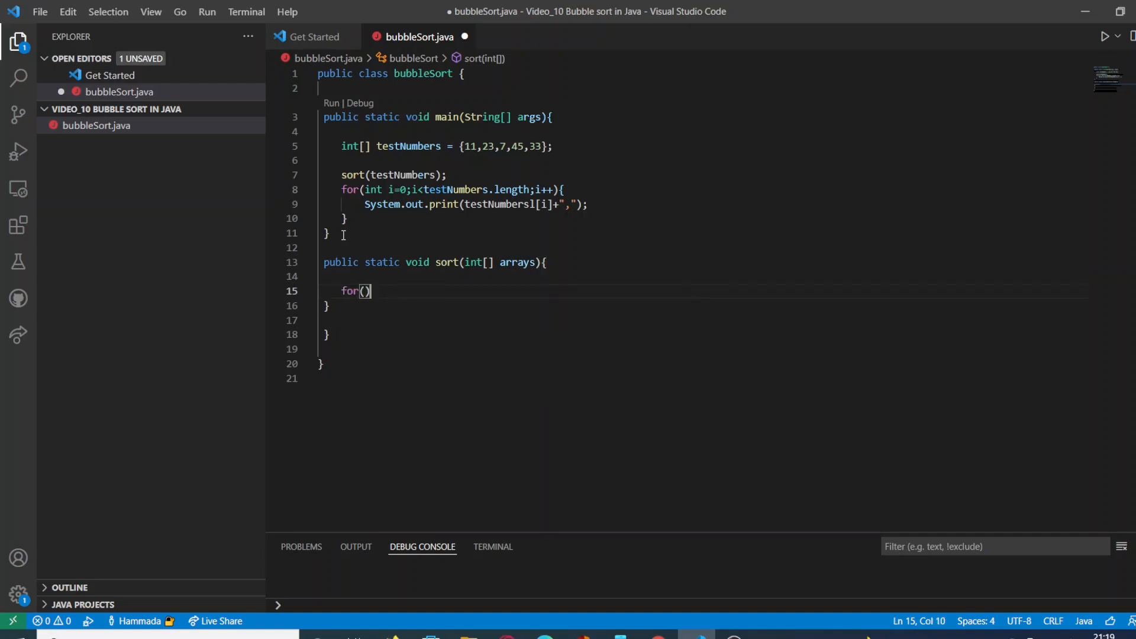
key("Left")
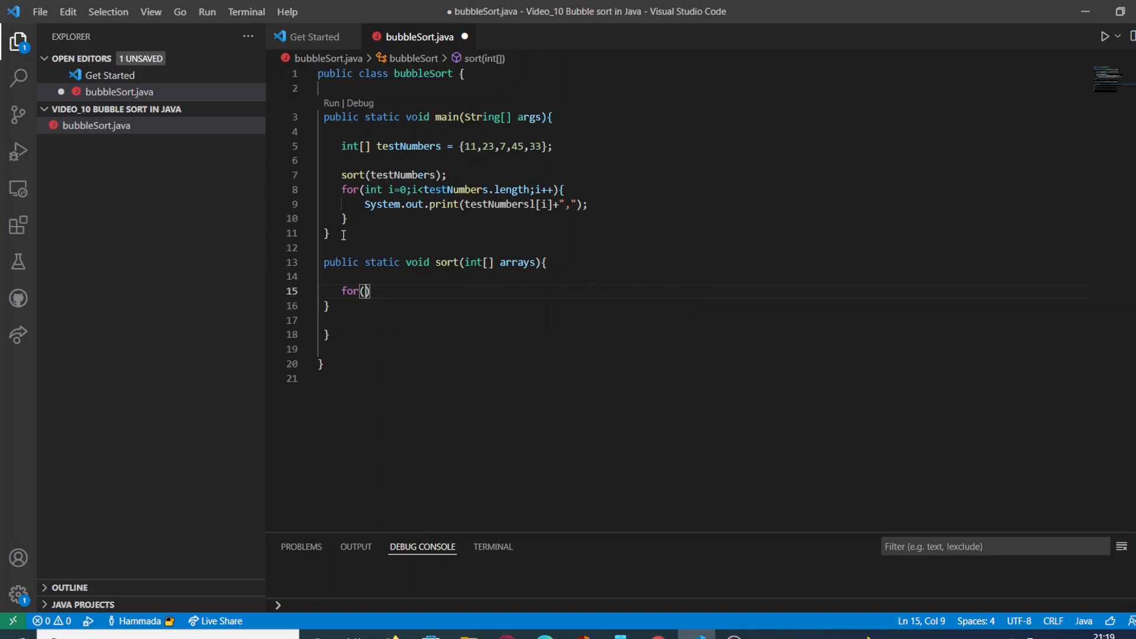
type("int")
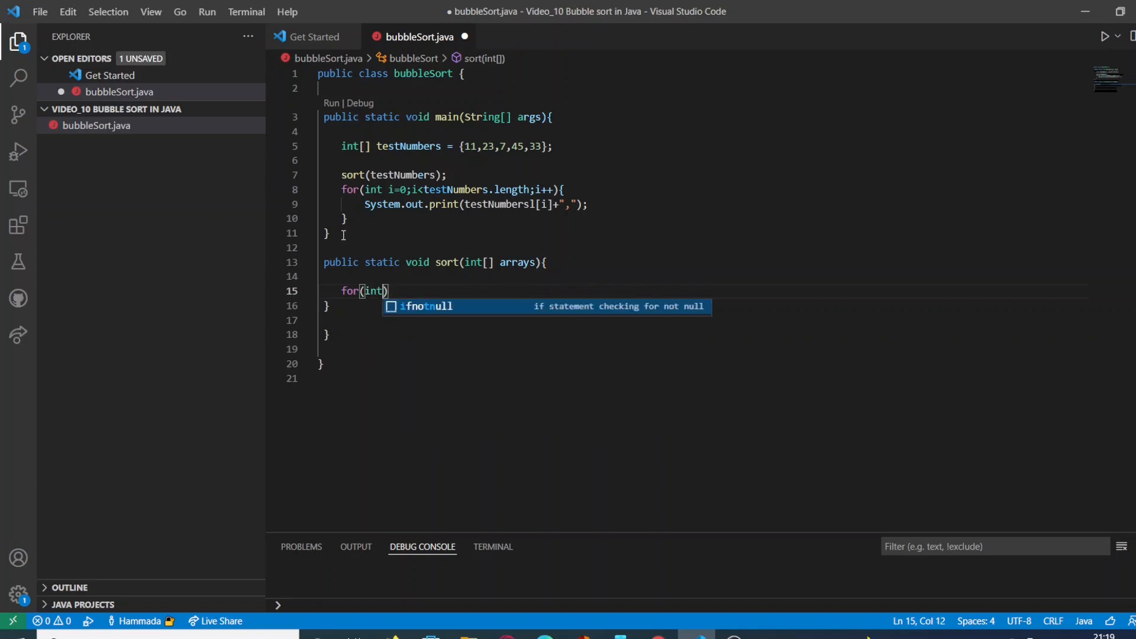
type("i=")
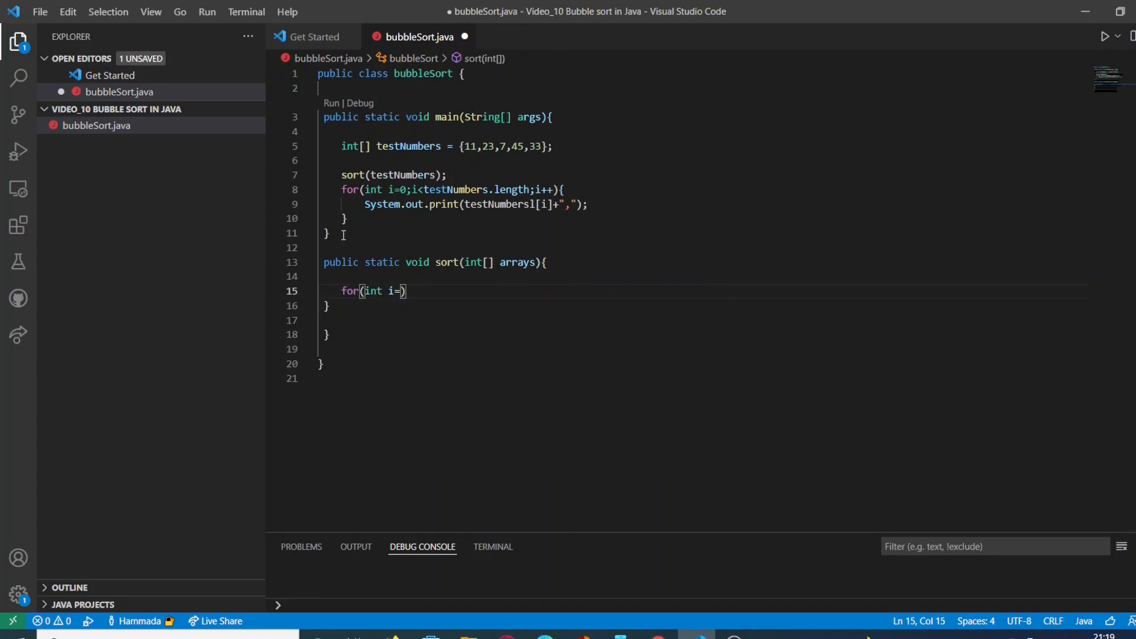
type("0; i<")
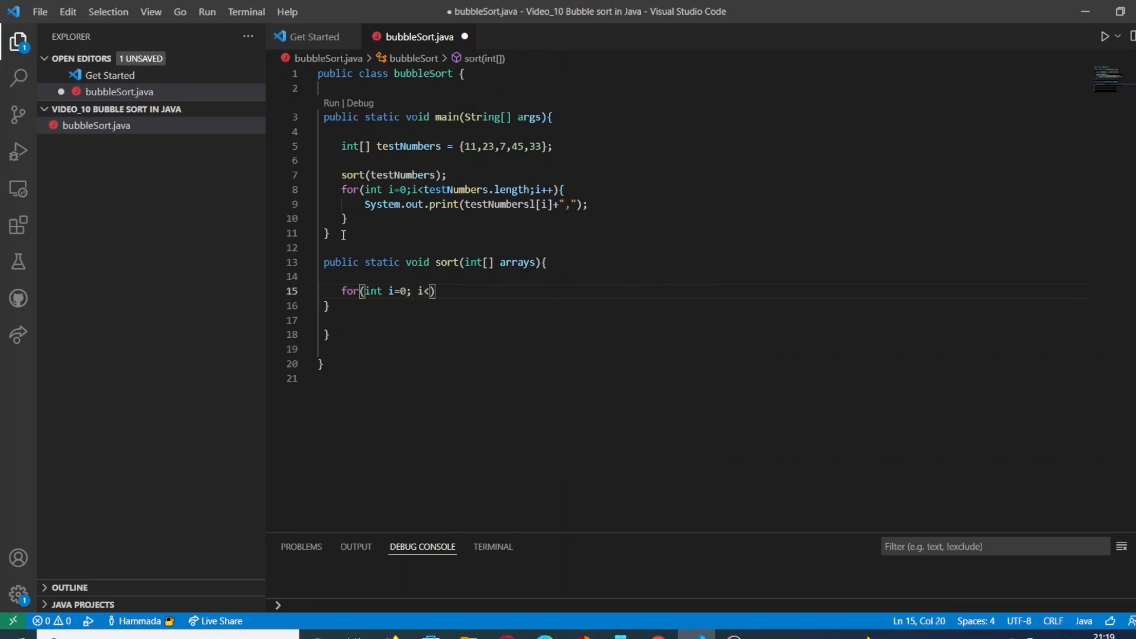
type("\" a\"")
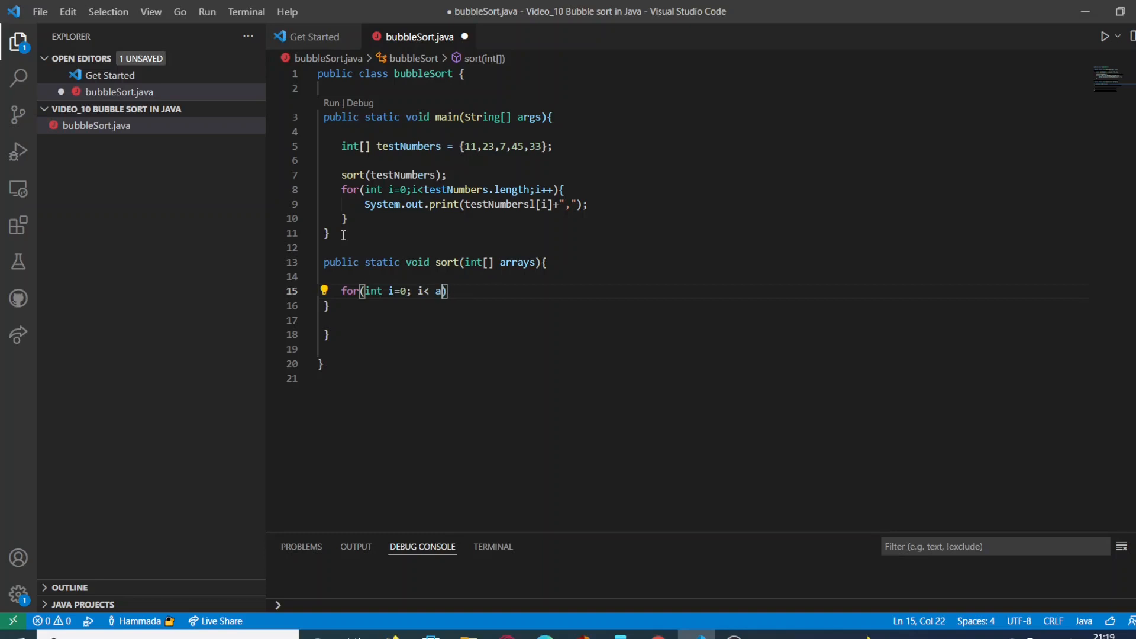
type("rrays.")
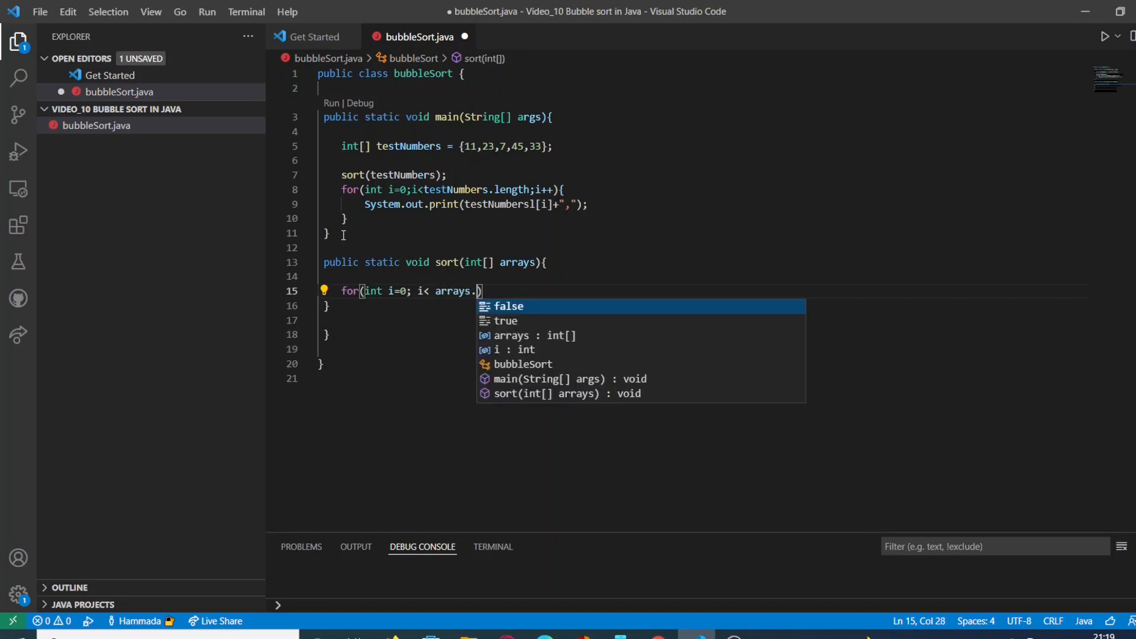
type("le")
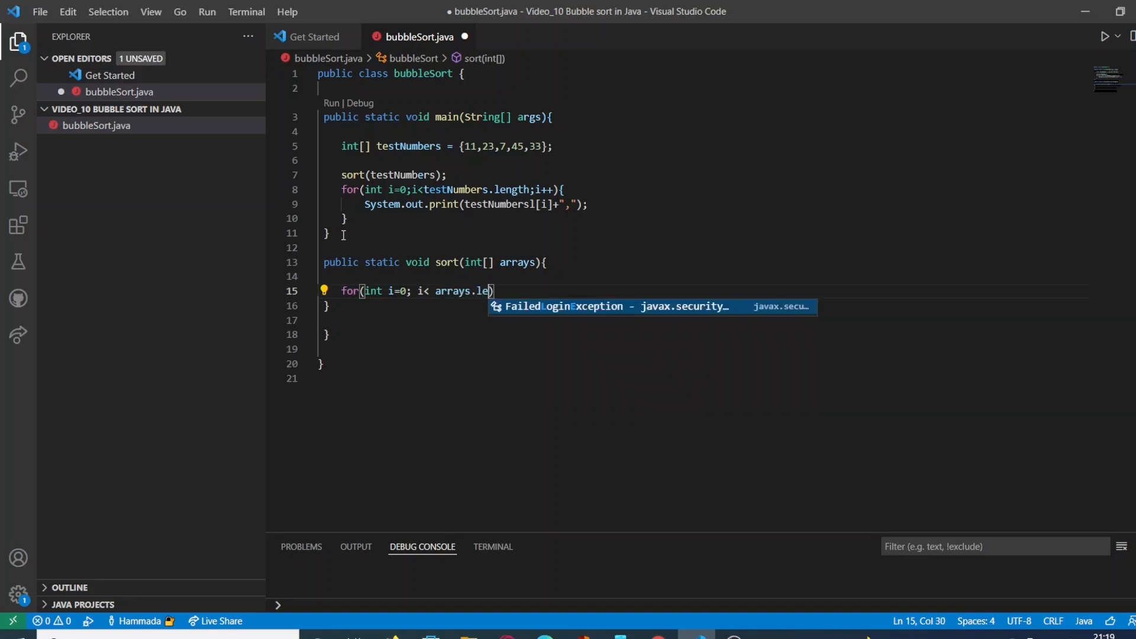
type("ngth")
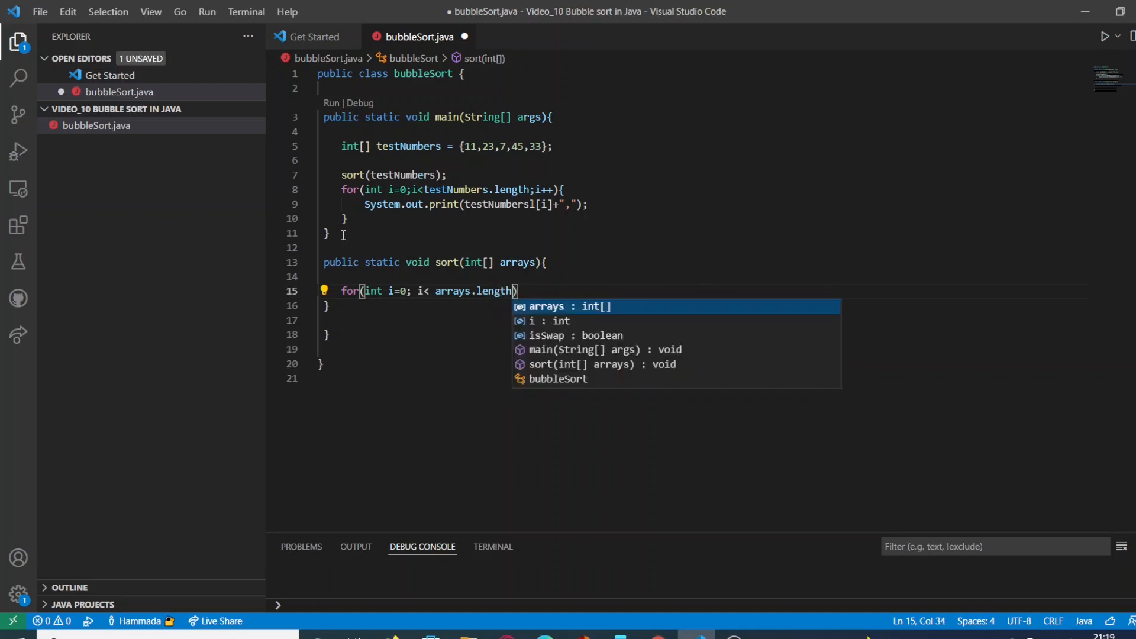
type("-1")
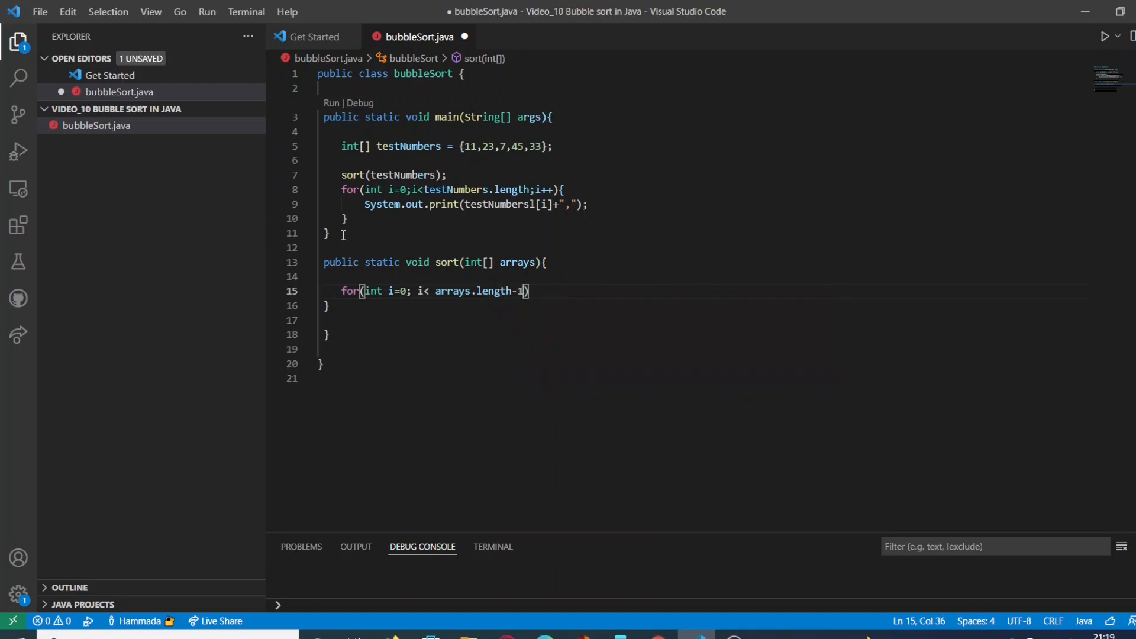
type(";")
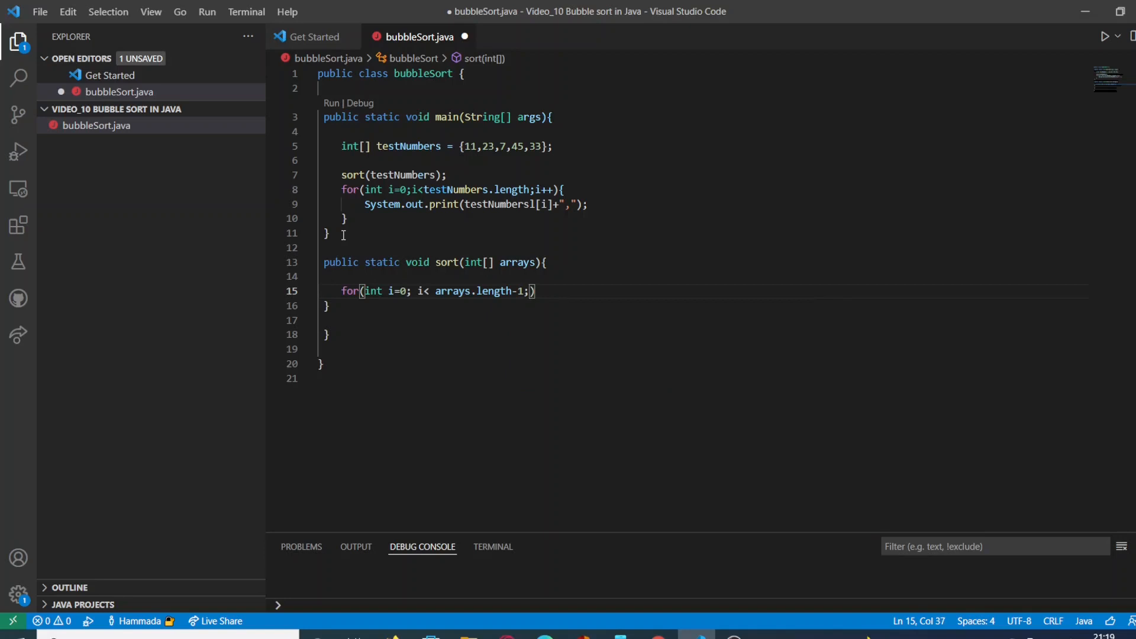
type("i++")
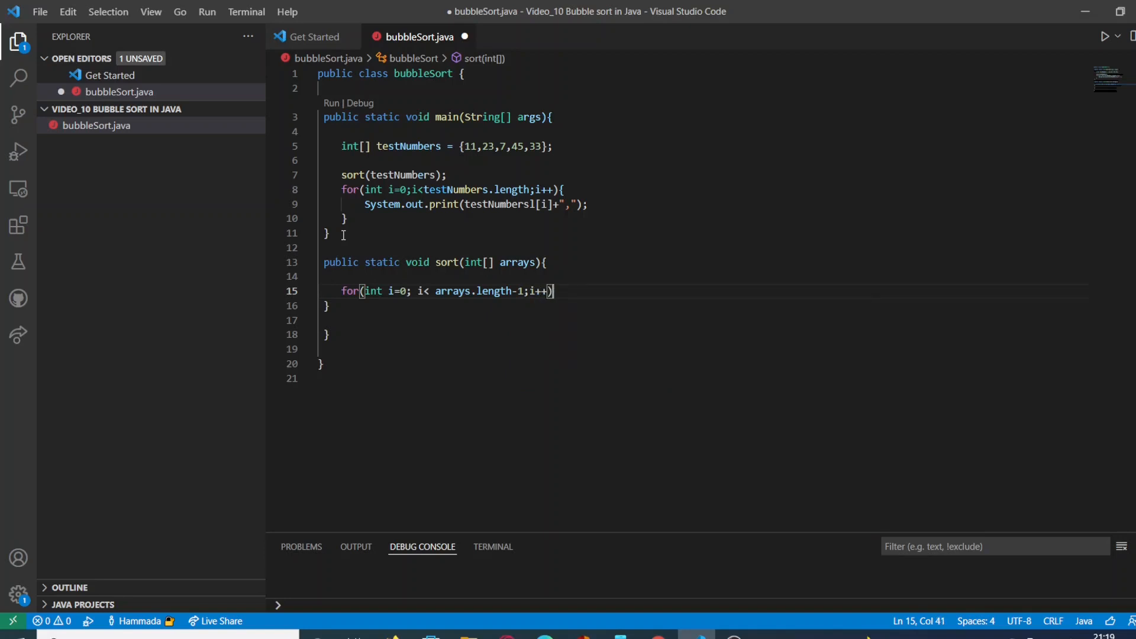
type("{}")
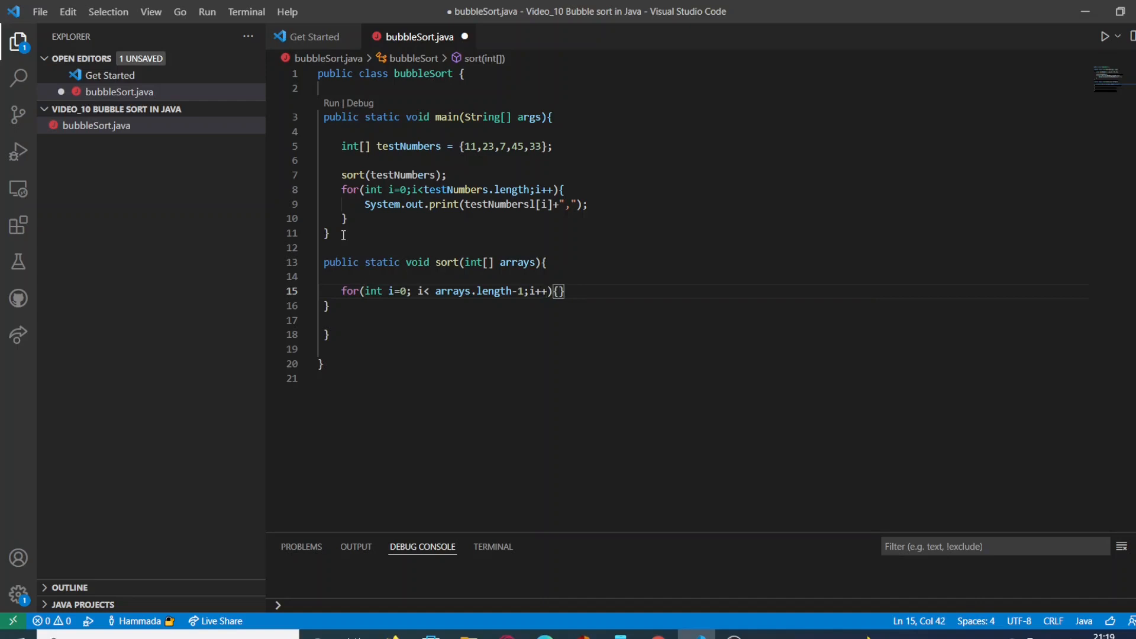
key("Enter")
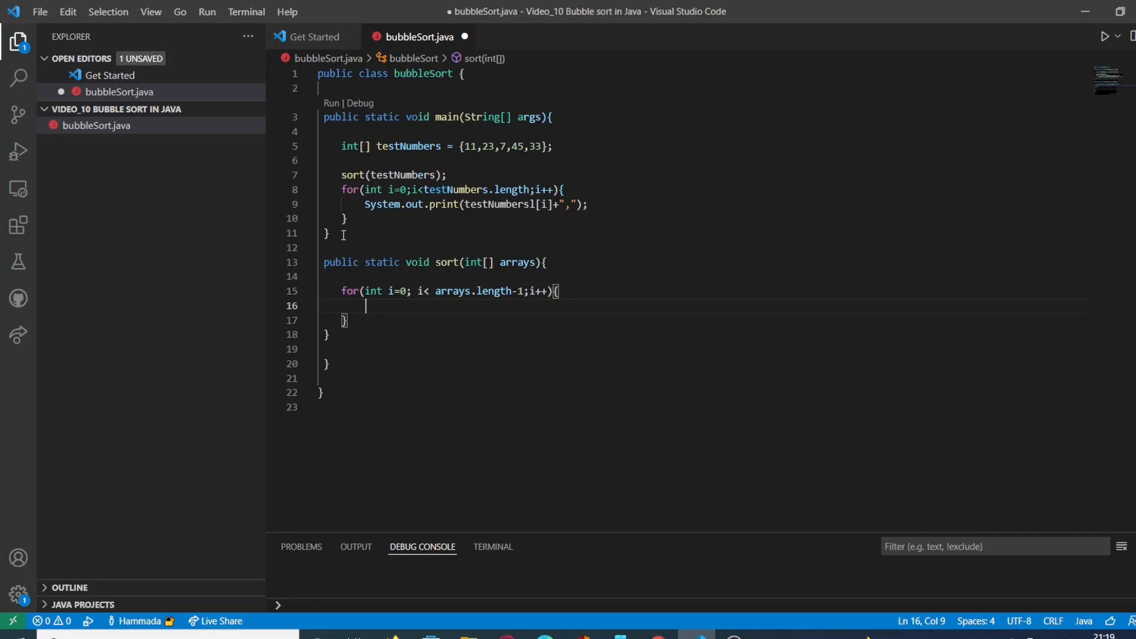
Step: Declare boolean isSwap=false; inside the outer loop and begin a nested for
type("bool")
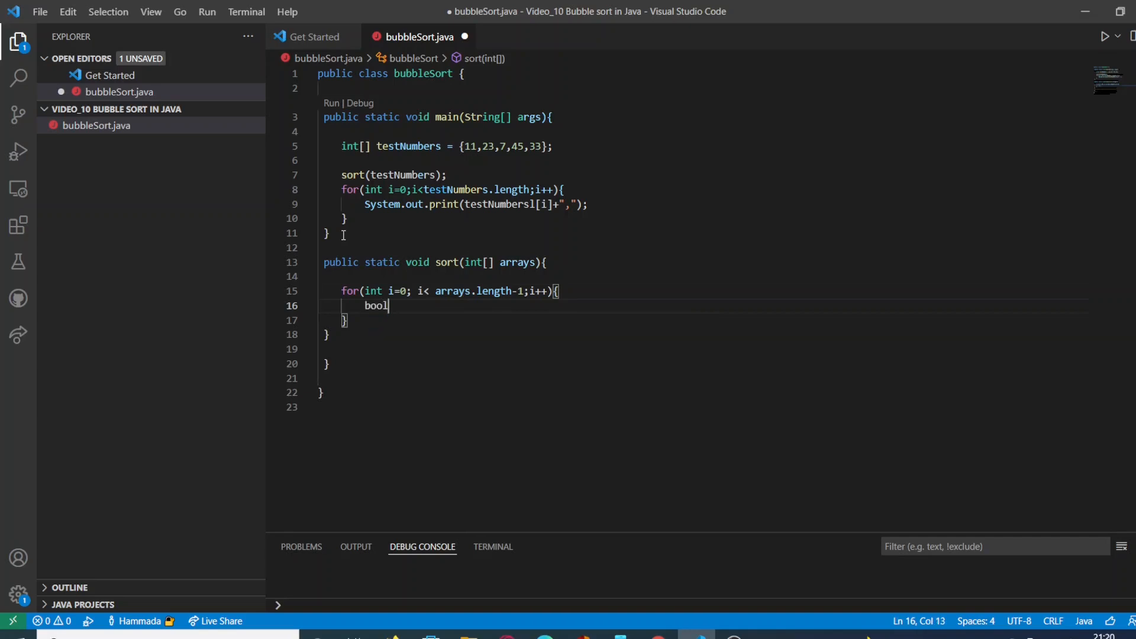
type("ean")
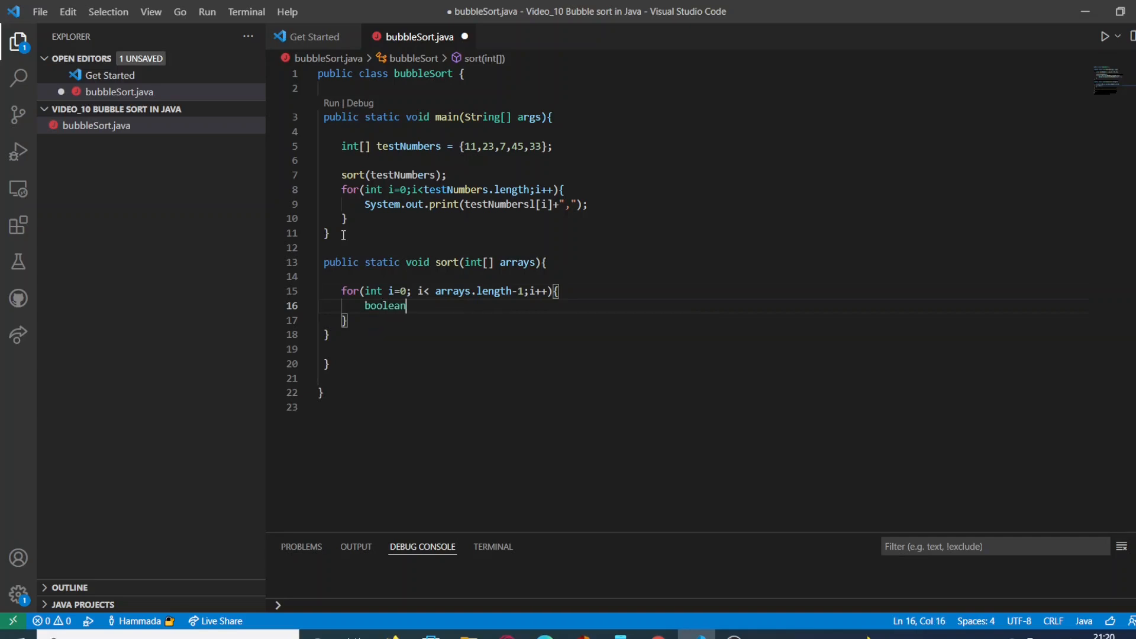
type("isSw")
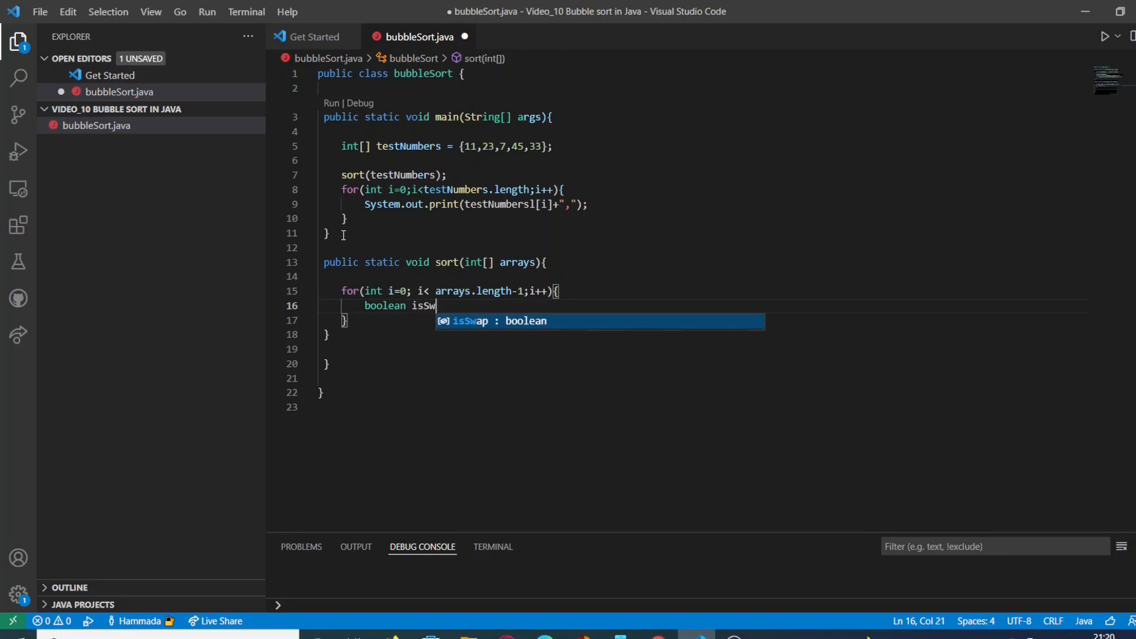
type("ap")
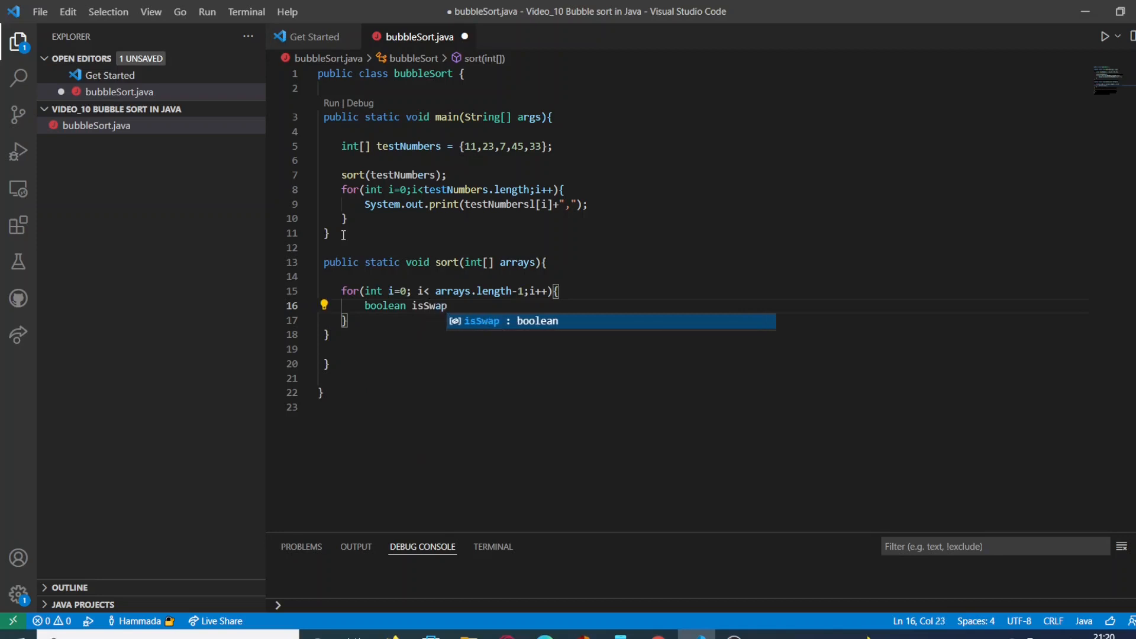
type("=f")
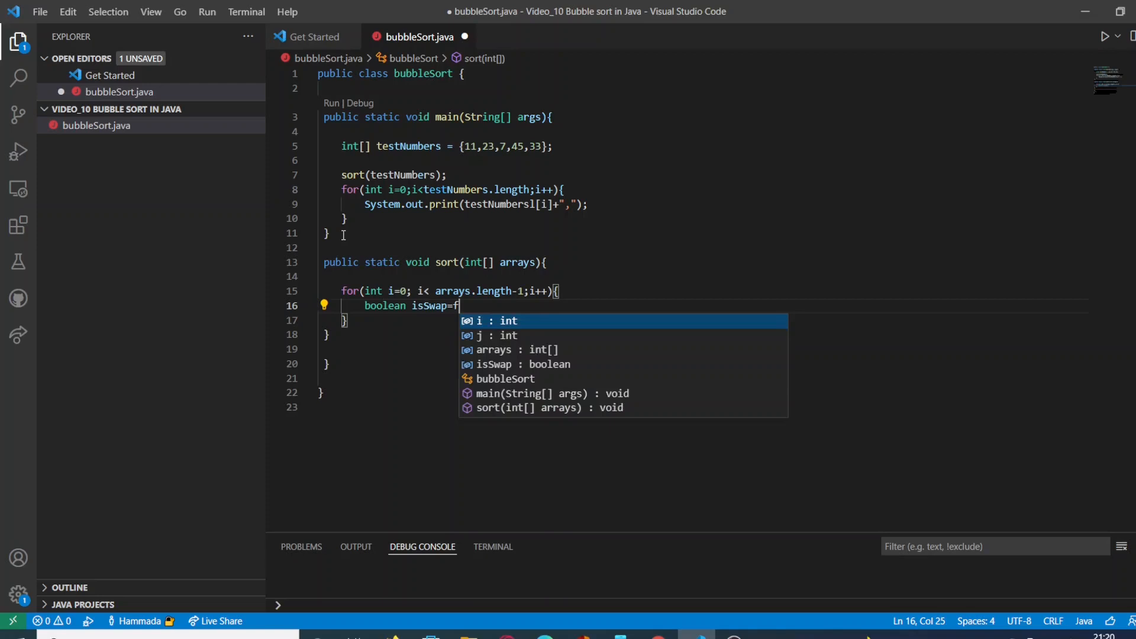
type("alse;")
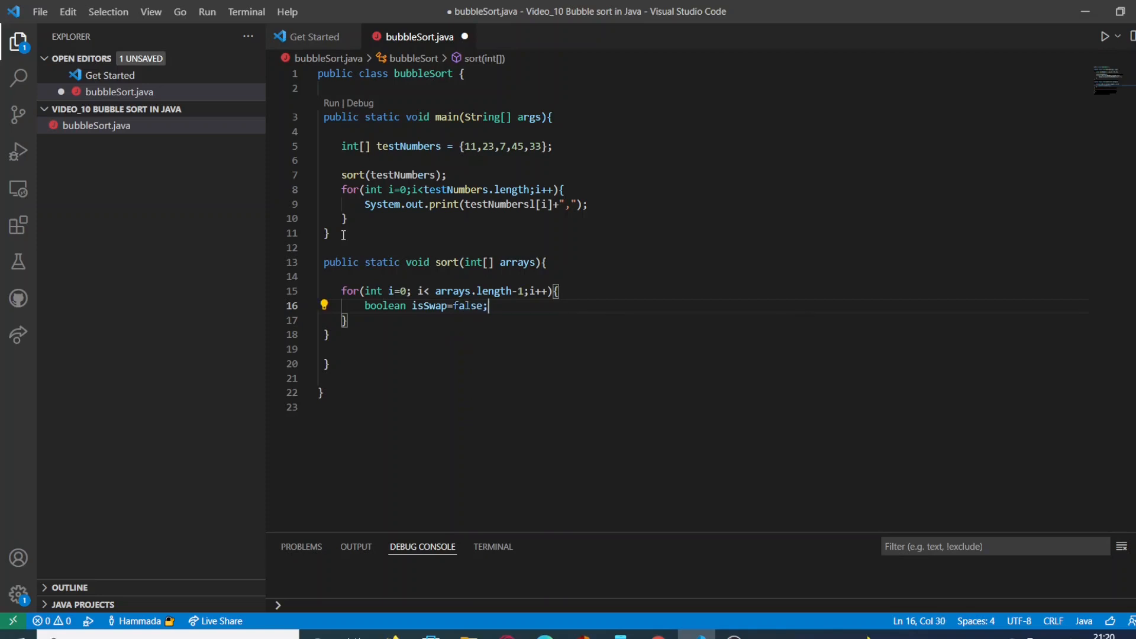
type("for(")
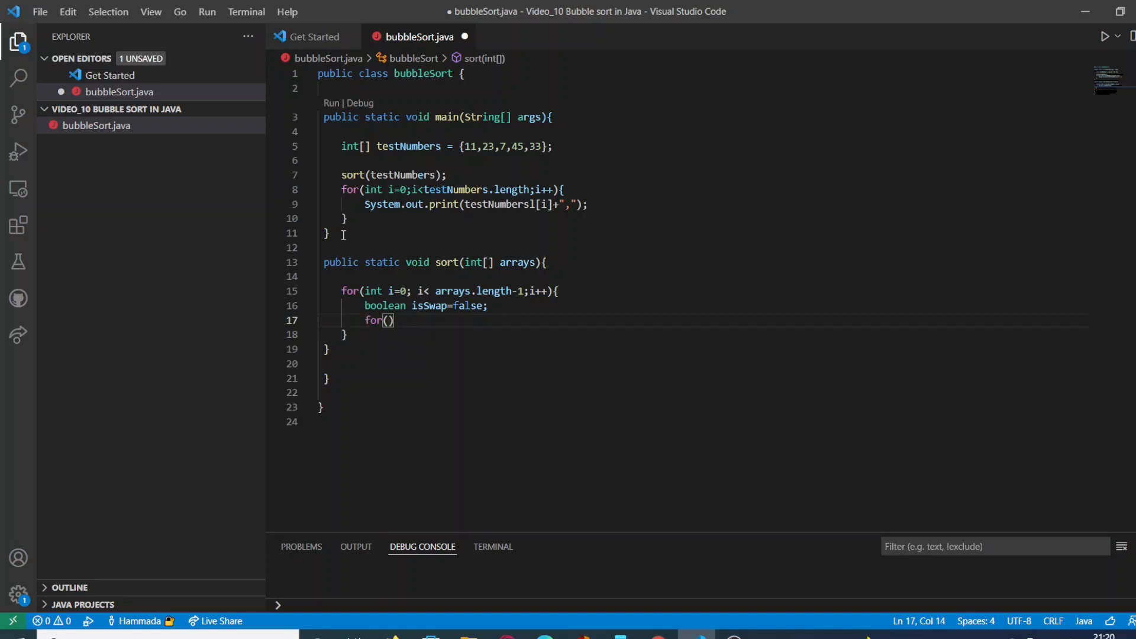
Step: Complete the inner loop as for(int j=0;j<arrays.length-i-1;j++){} with an open empty body
type("int")
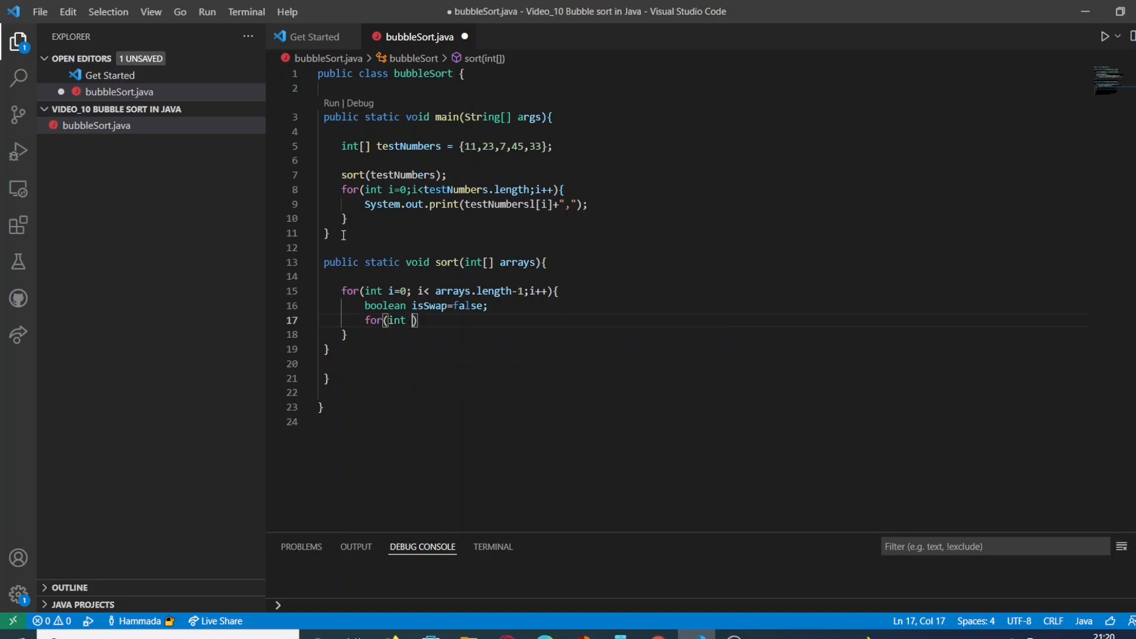
type("j=0")
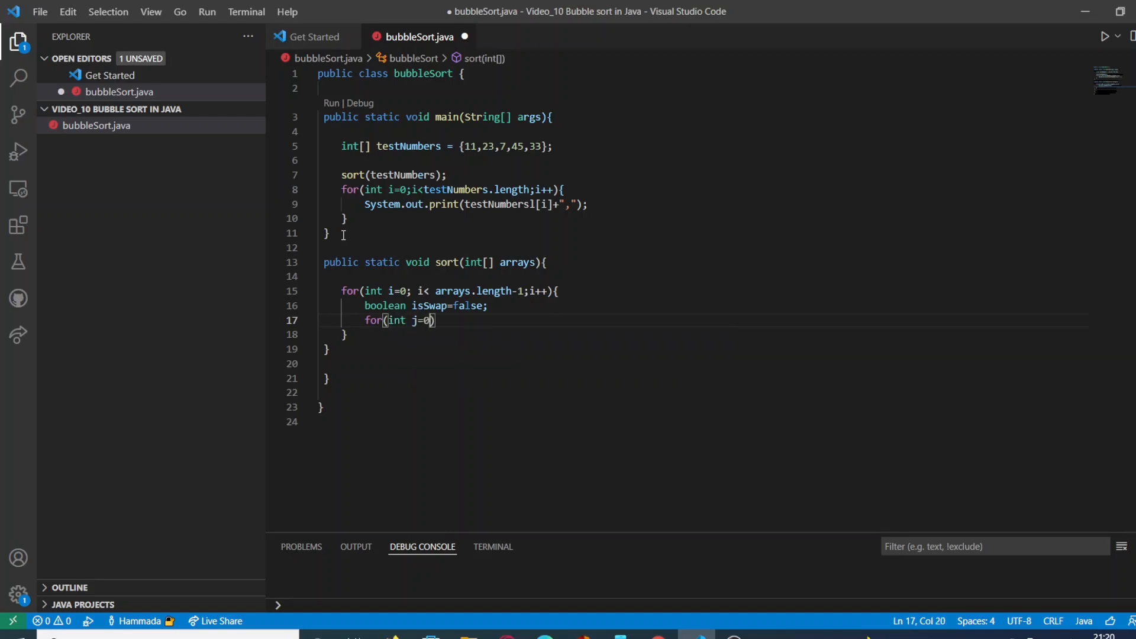
type(";")
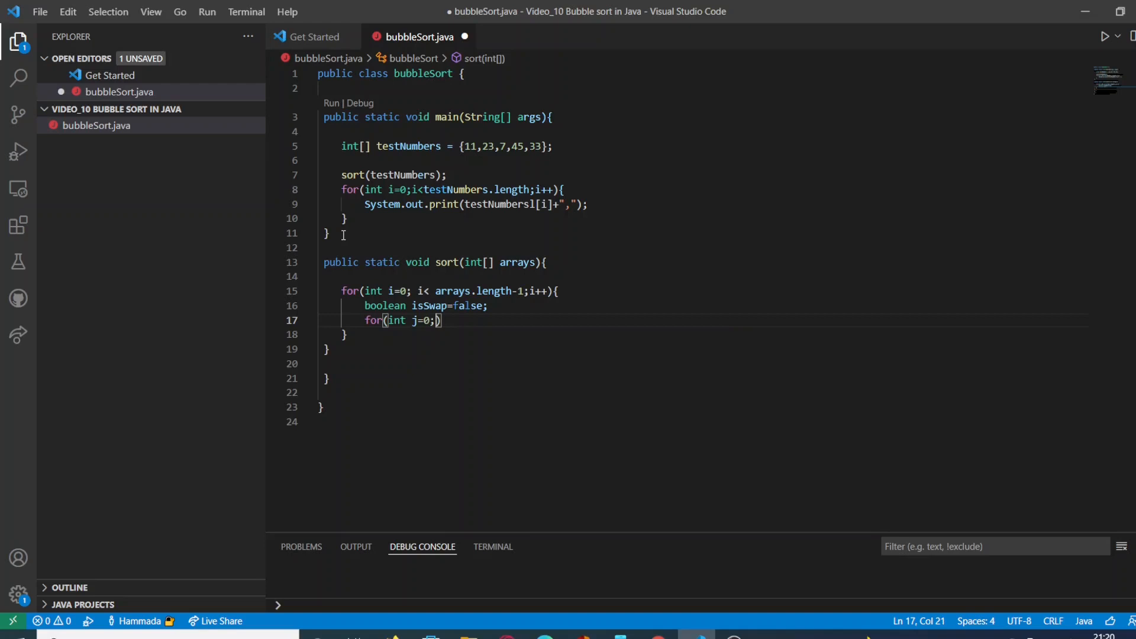
type("j<")
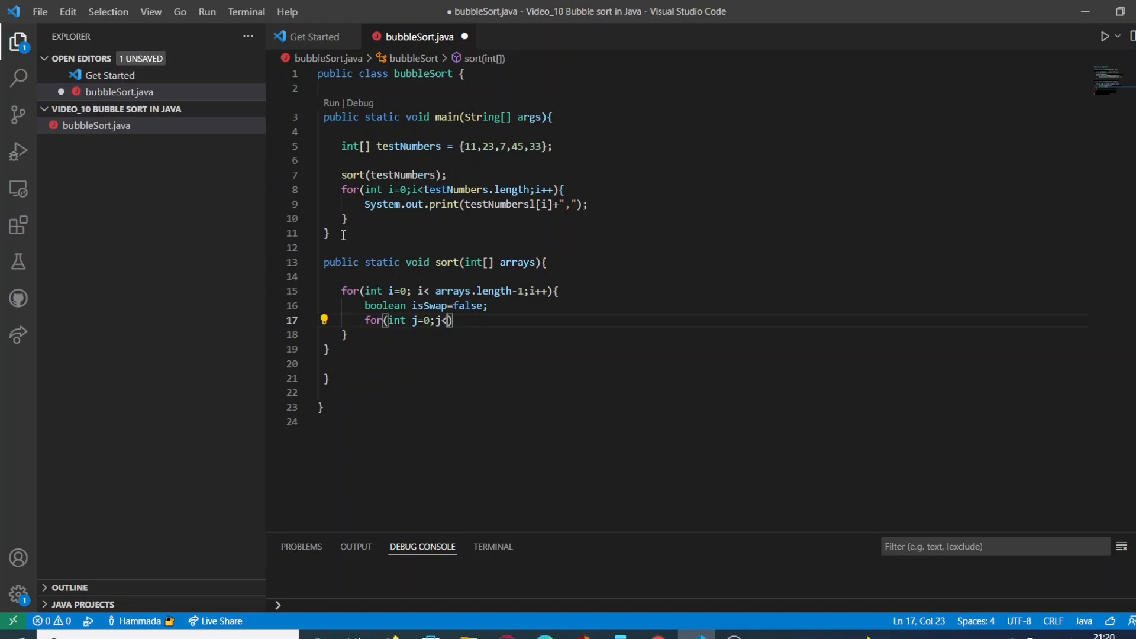
type("arra")
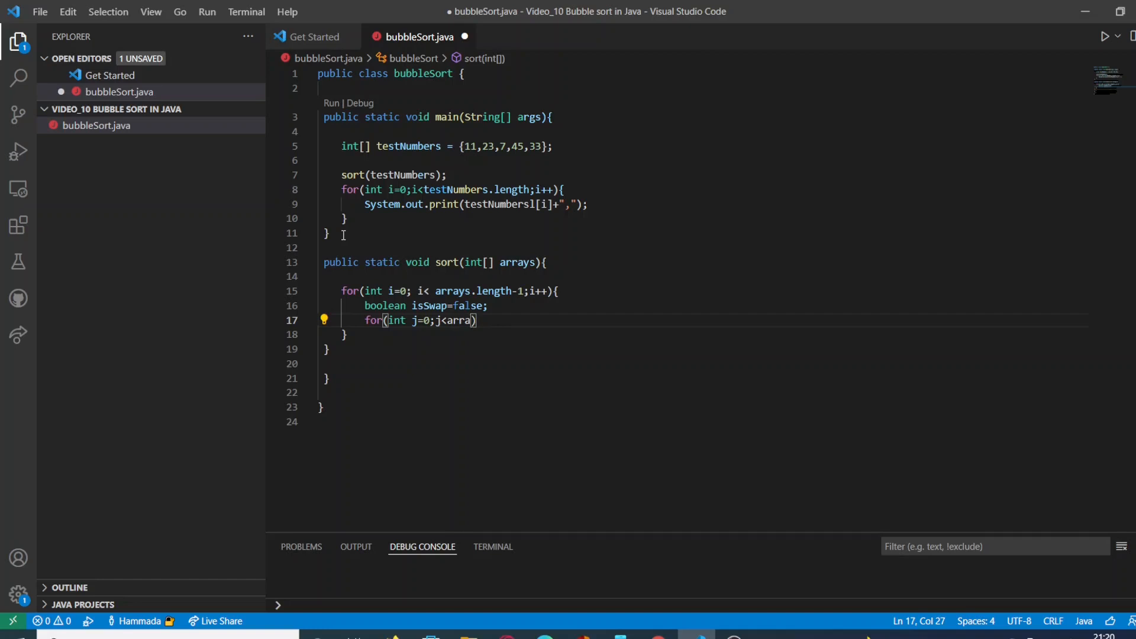
type("ys.len")
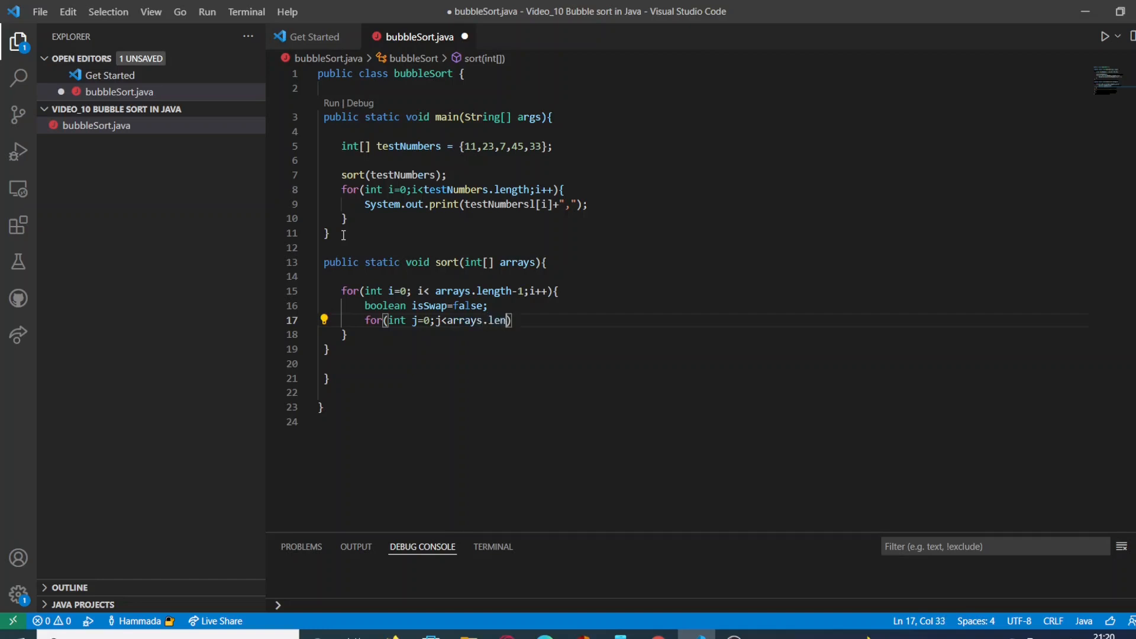
type("gth")
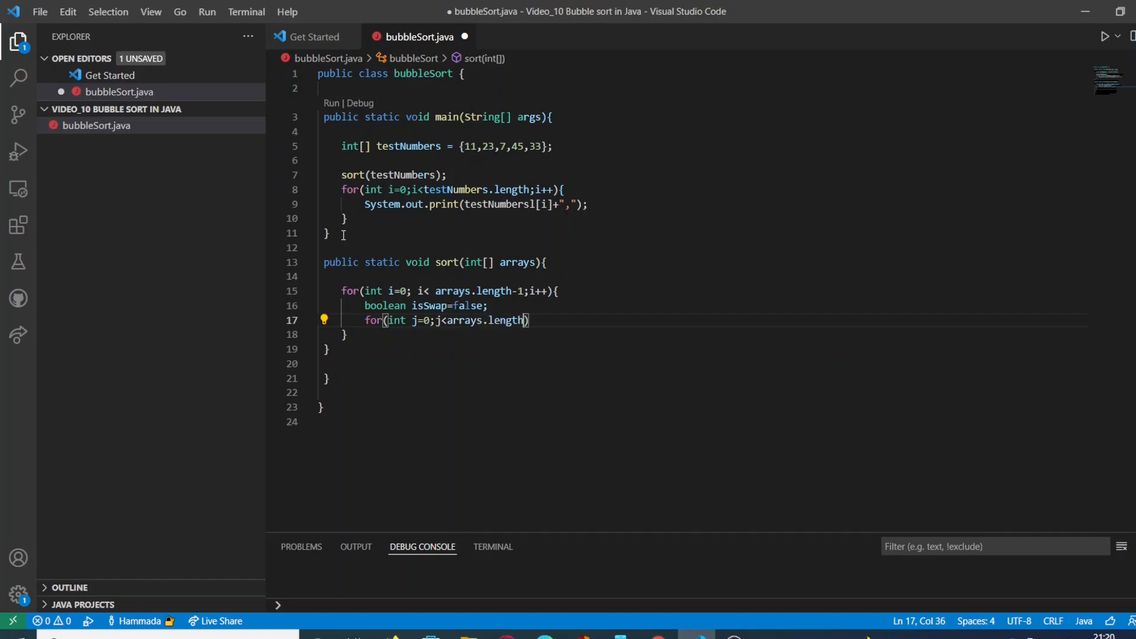
type("-")
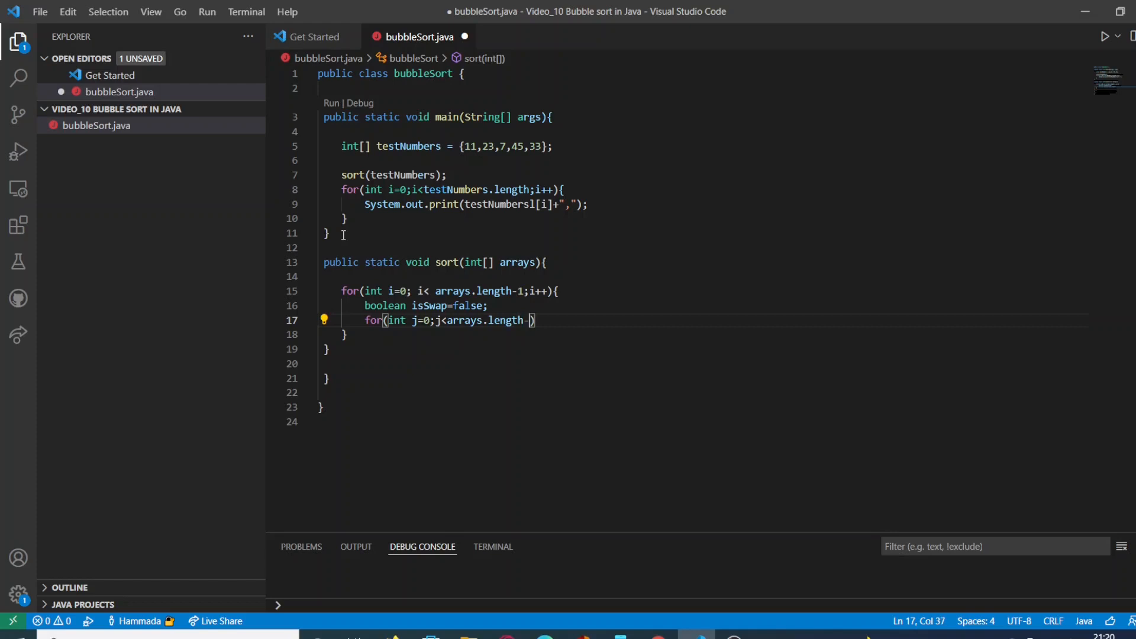
type("i")
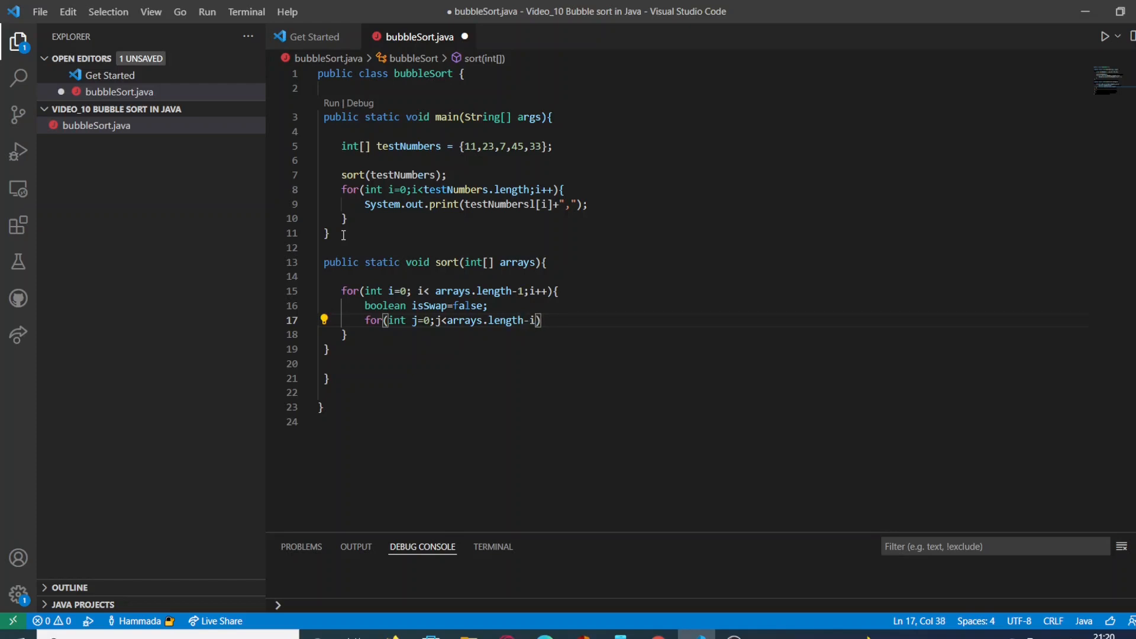
type("-1")
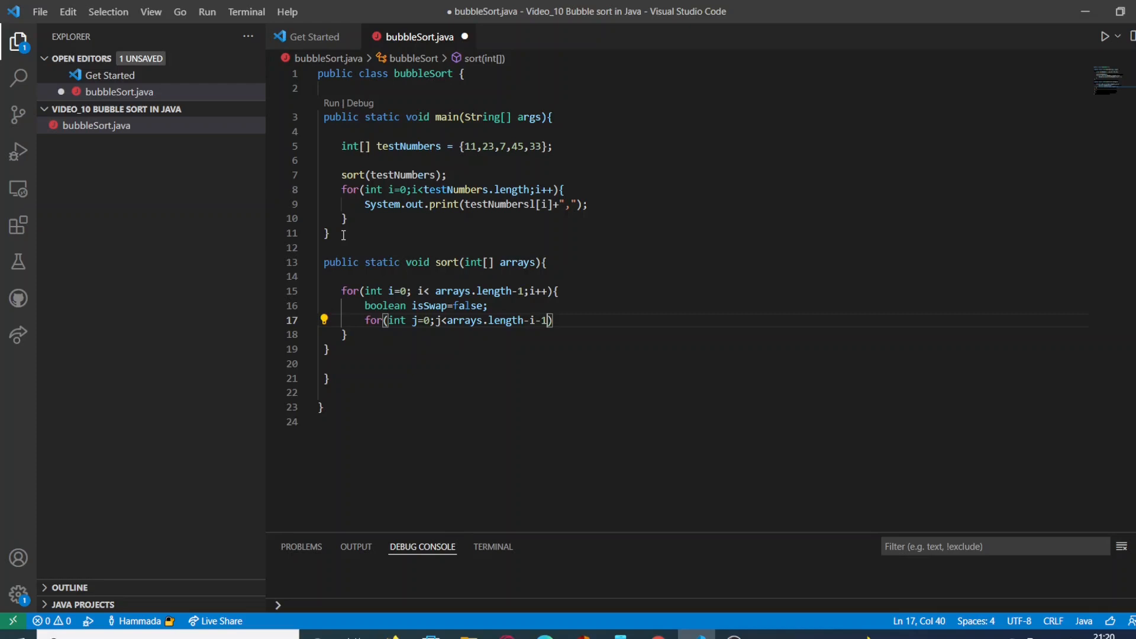
type(";")
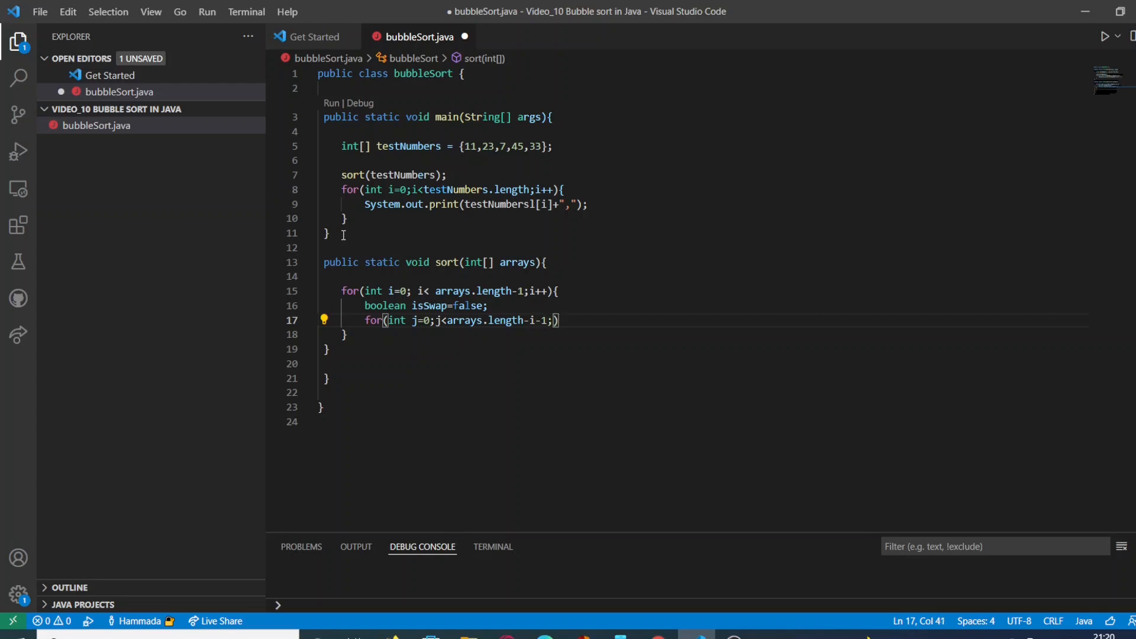
type("j++")
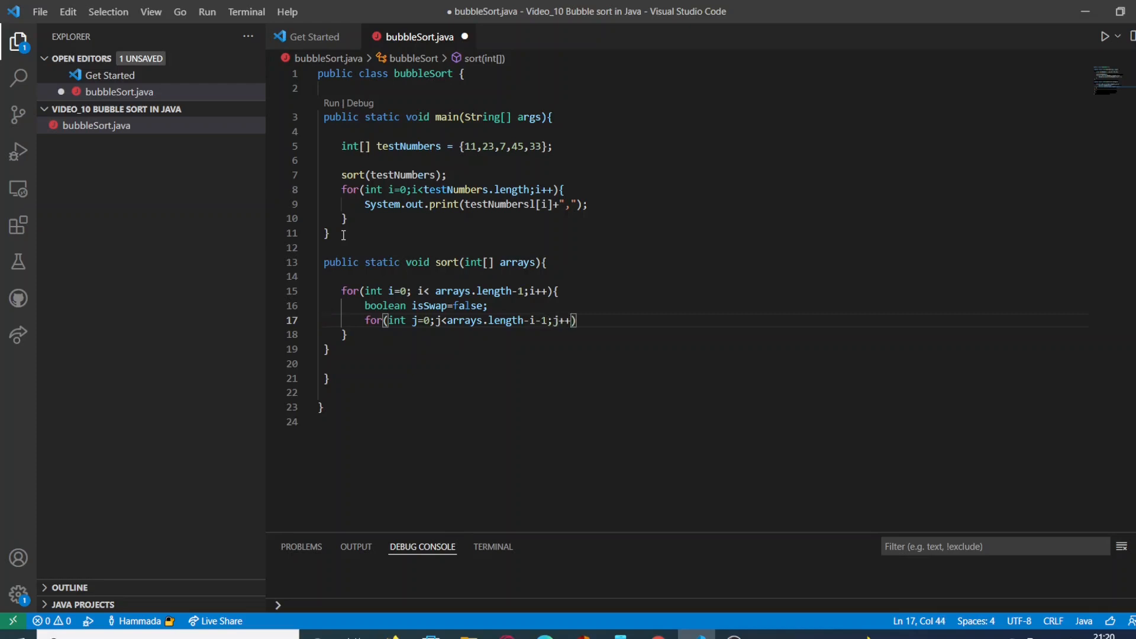
type("{}")
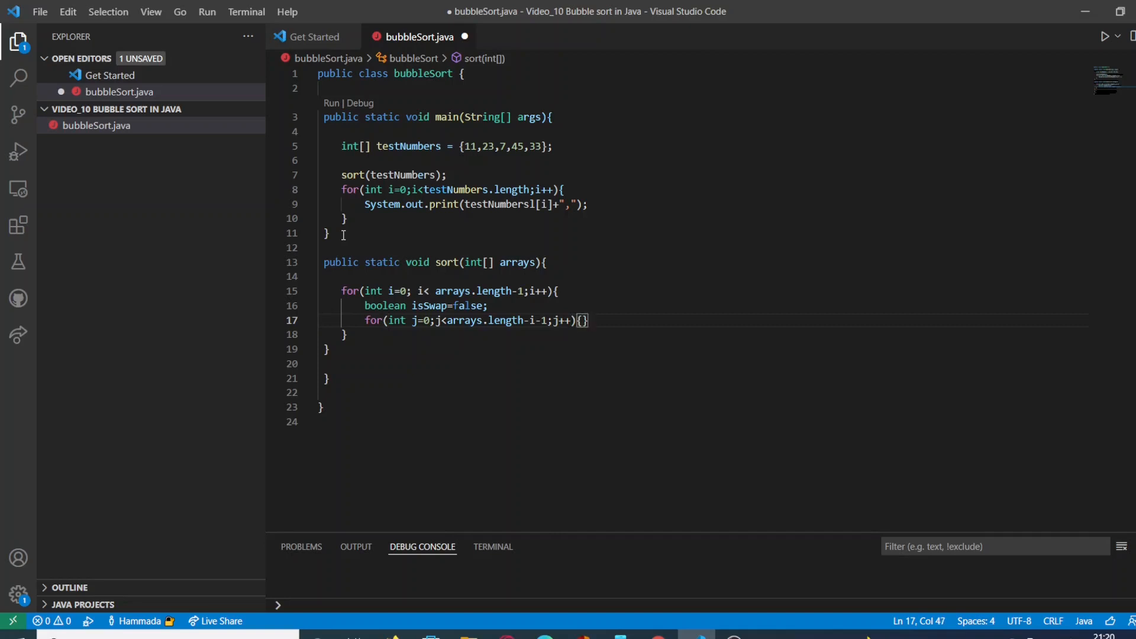
key("Enter")
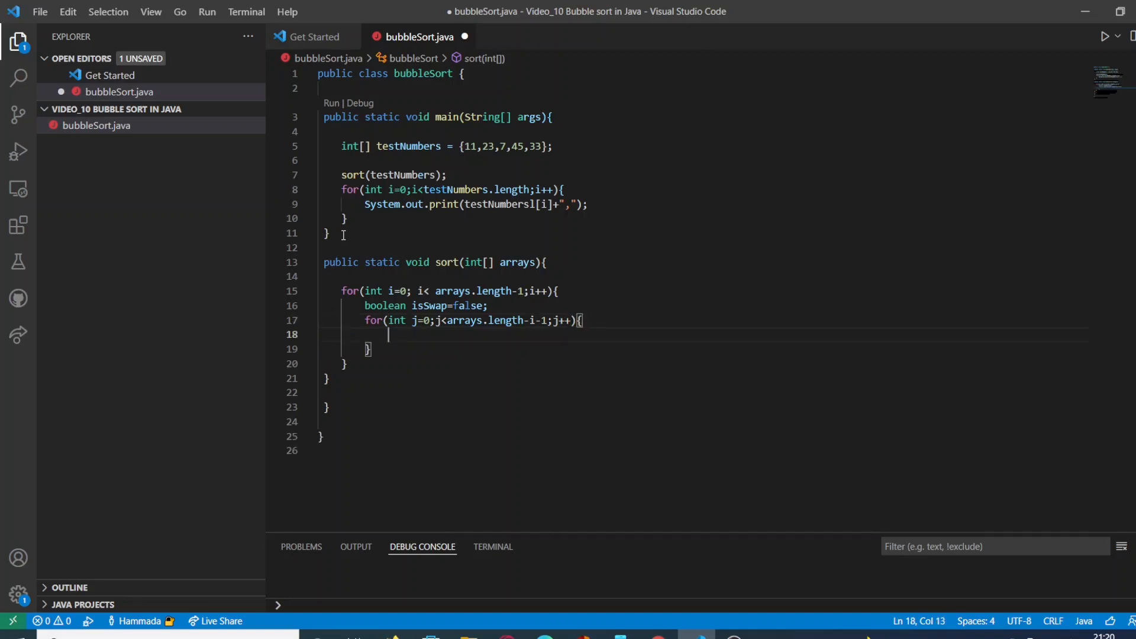
Step: Add the comparison if(arrays[j]>arrays[j+1]){} inside the inner loop and open its block
type("if(")
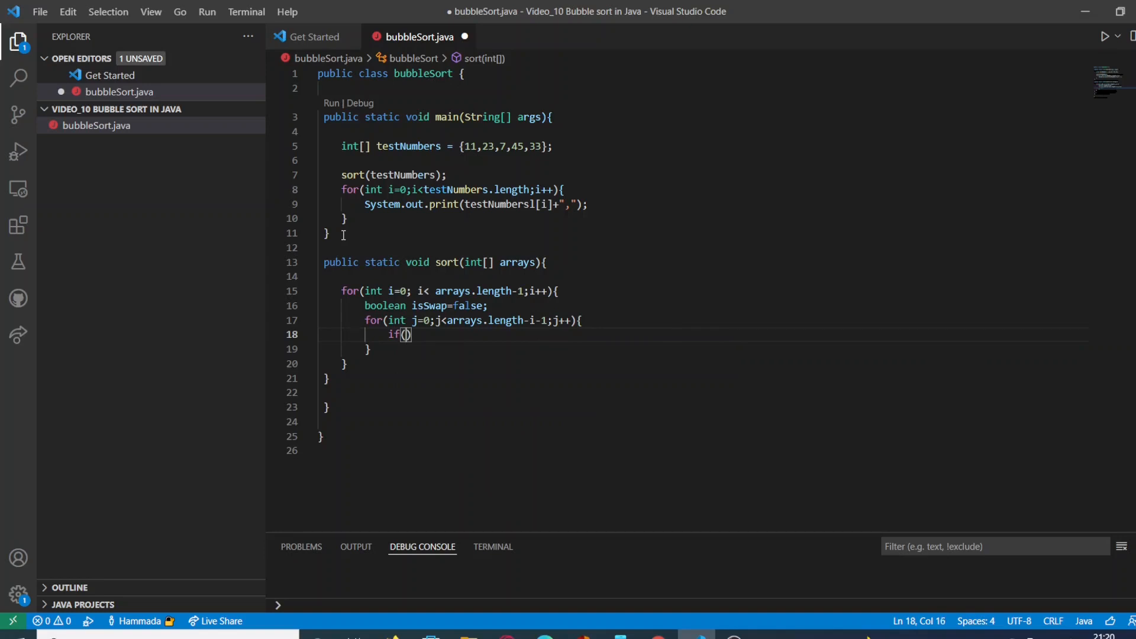
type("a")
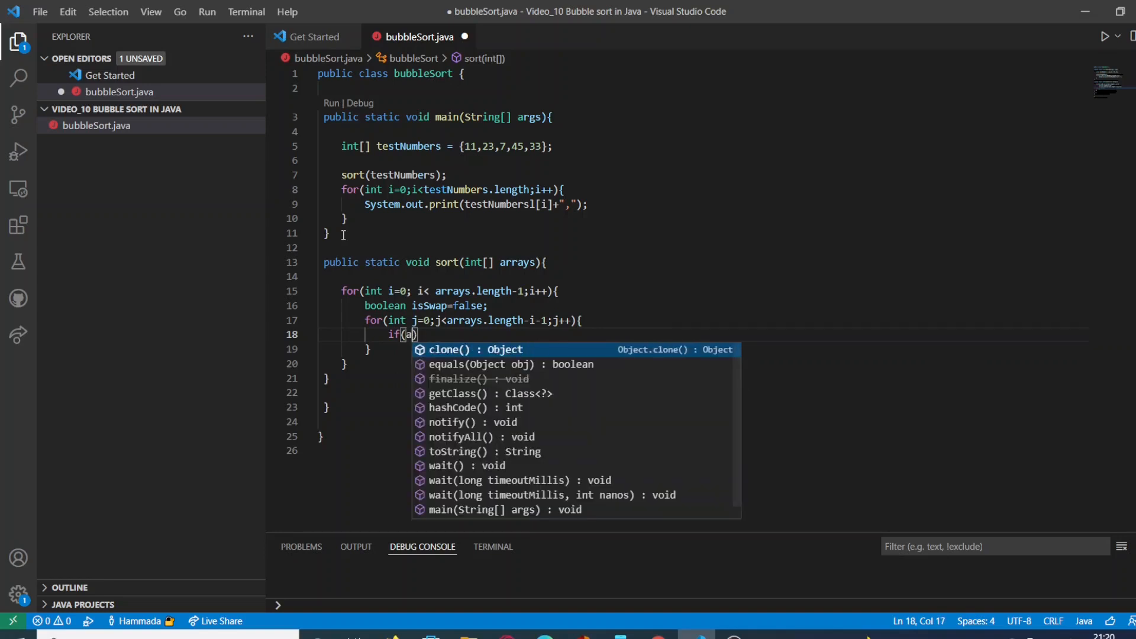
type("rrays")
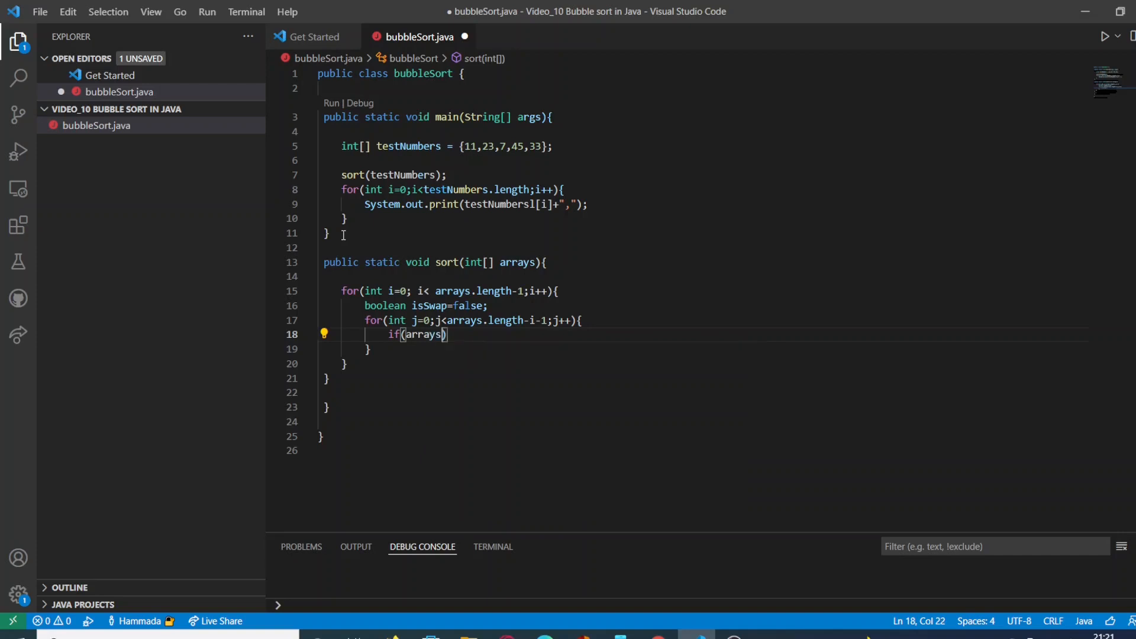
type("[]")
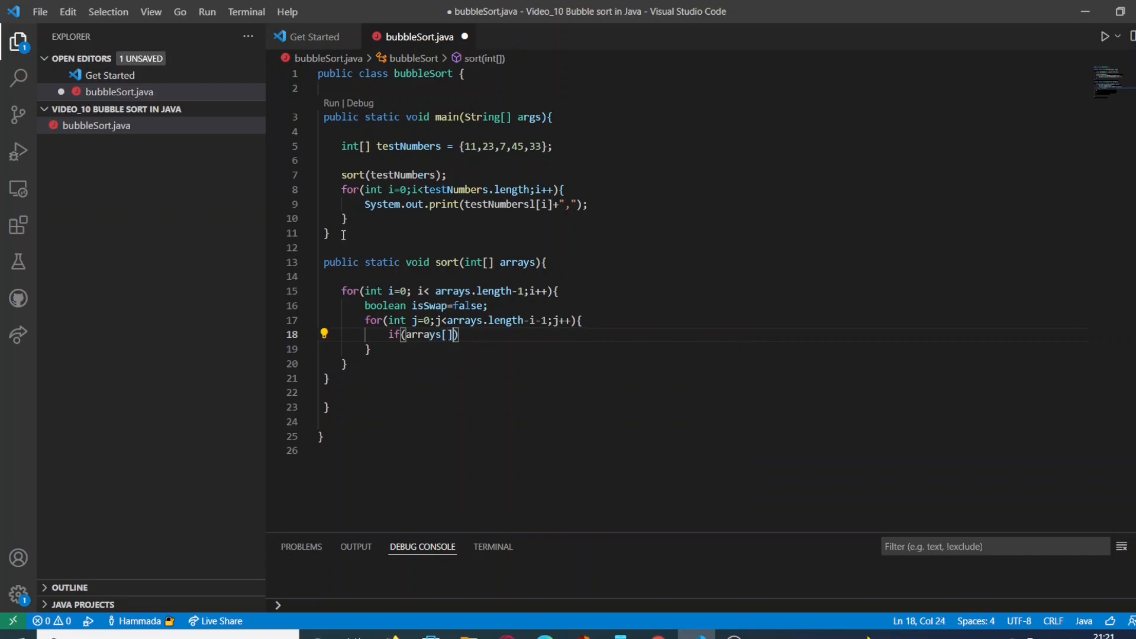
type("j")
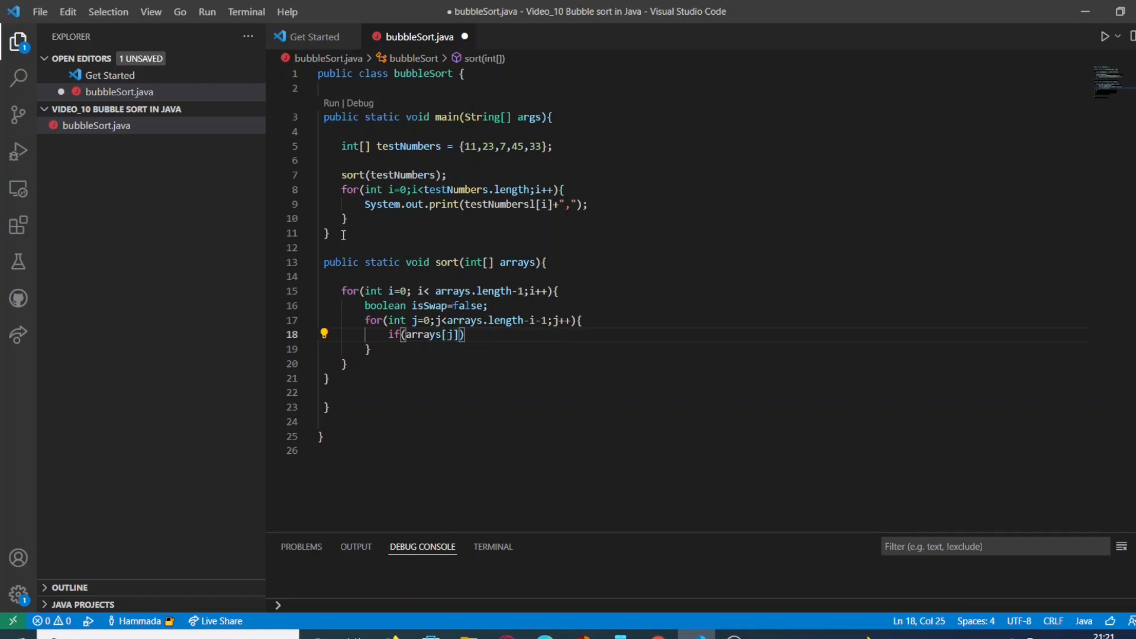
type(">")
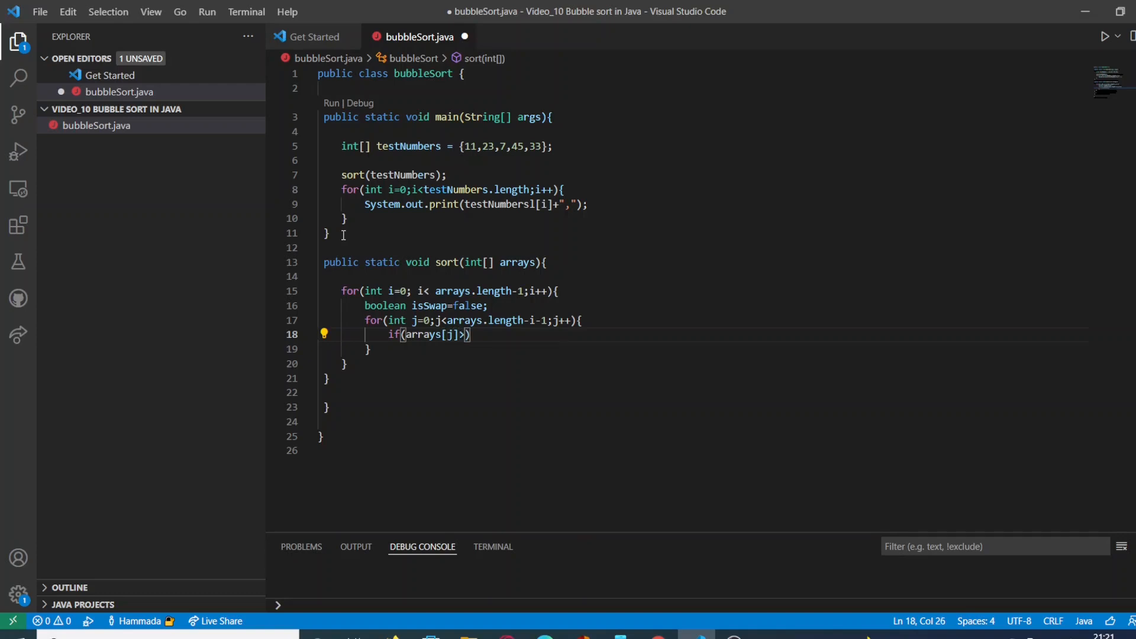
type("a")
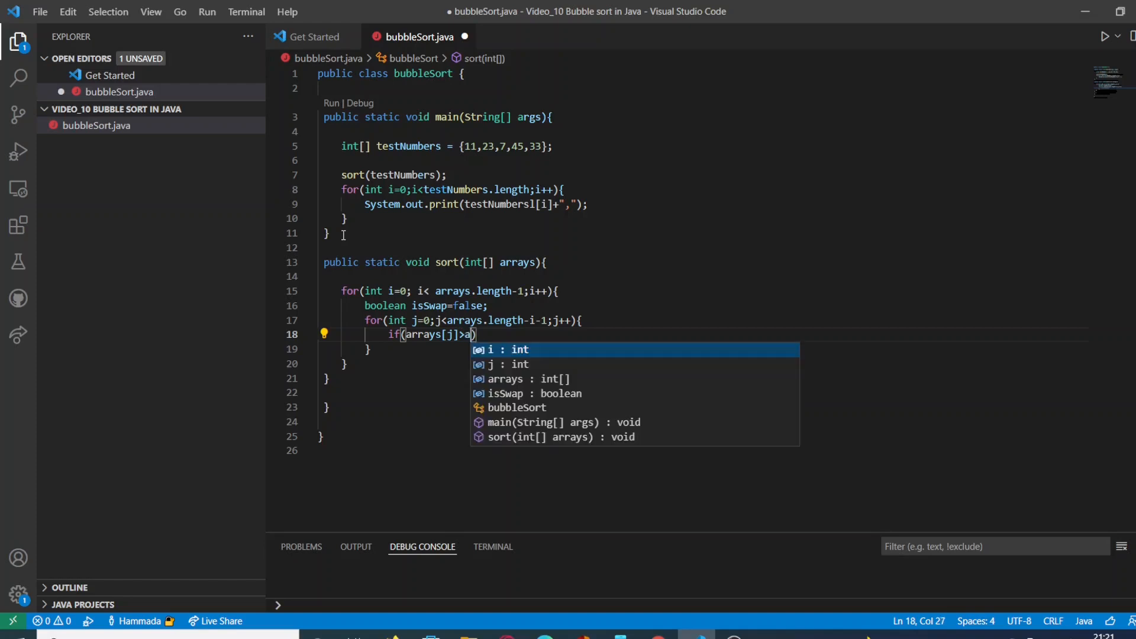
type("rrarrays")
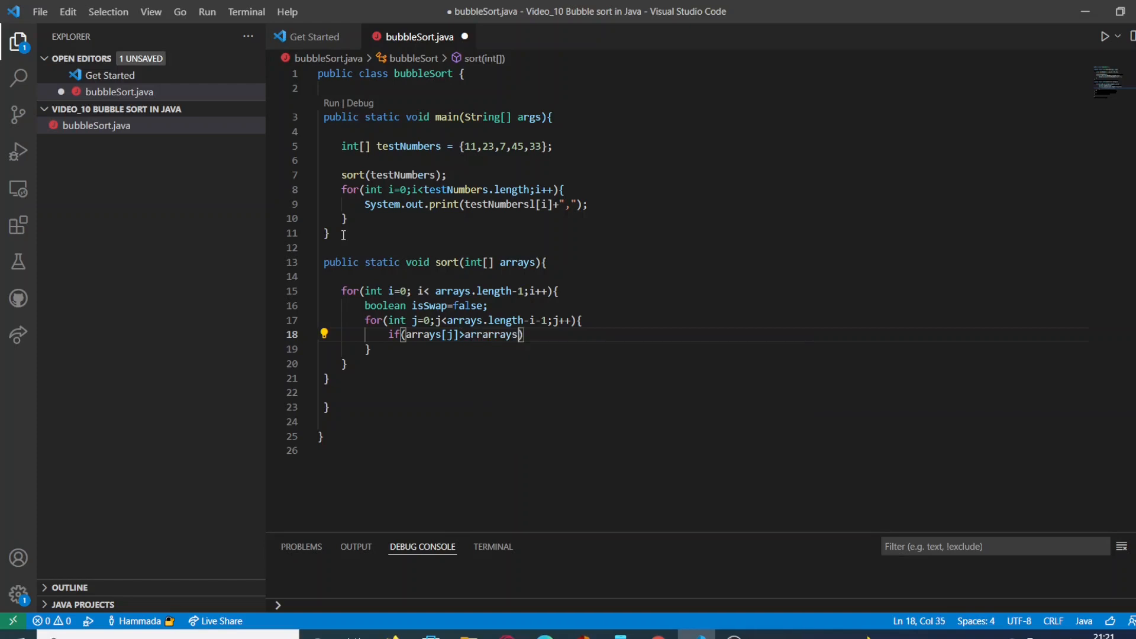
type("[]")
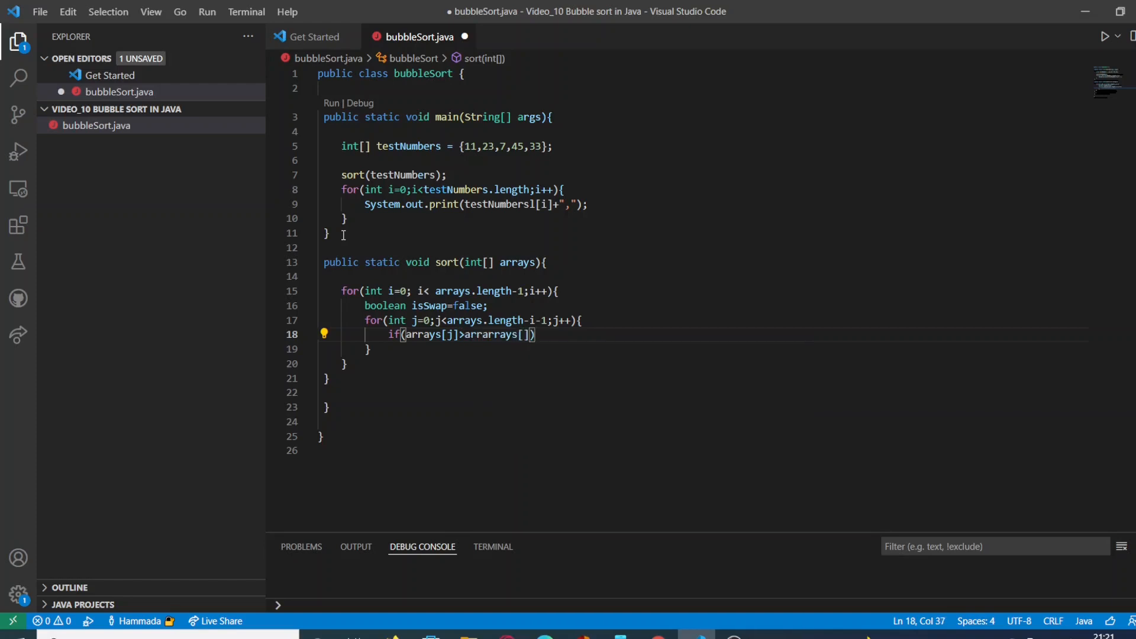
type("j+")
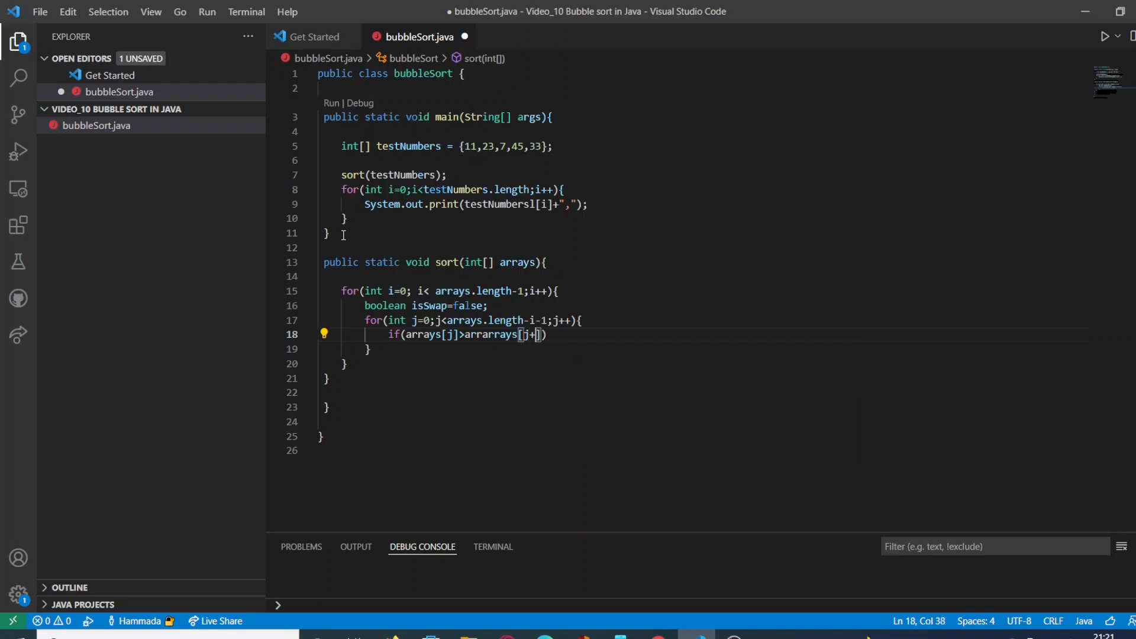
type("1]")
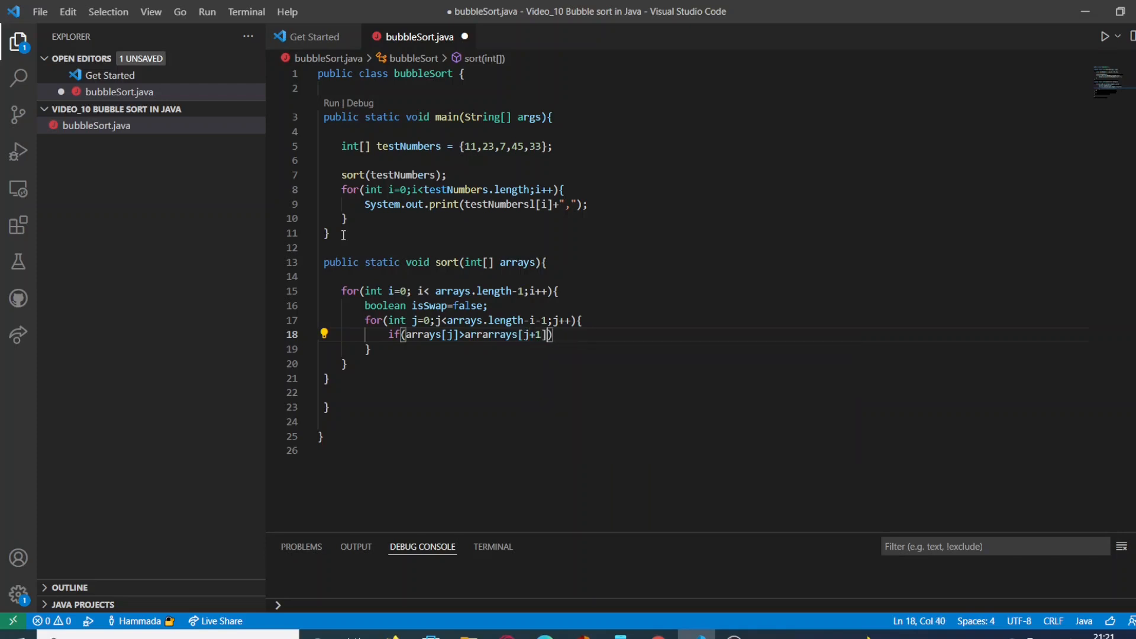
type("{}")
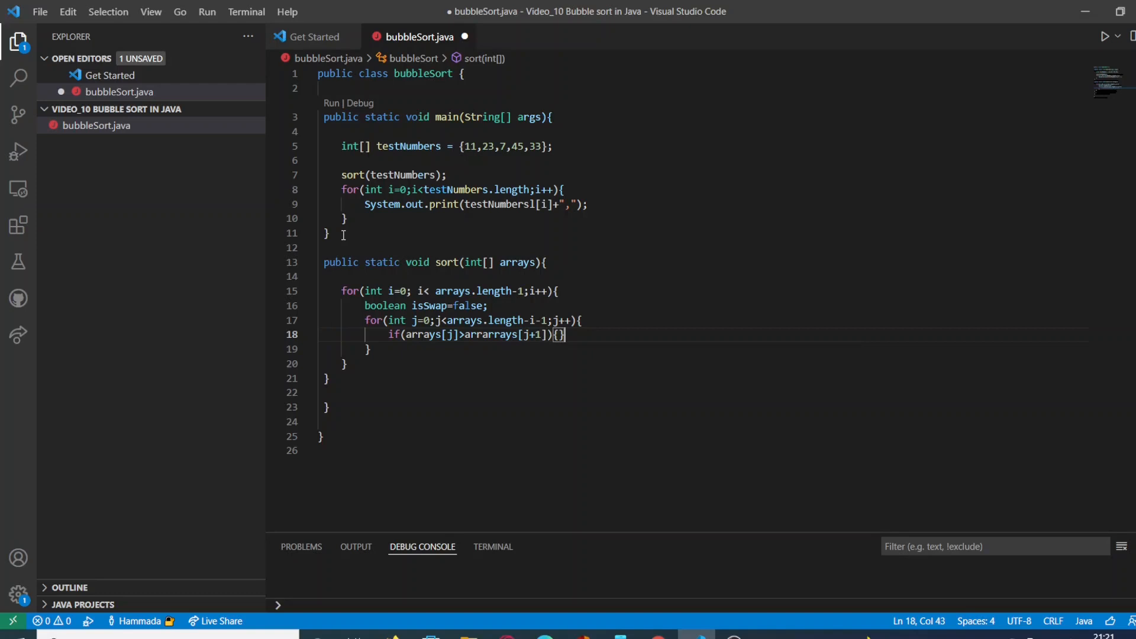
key("Enter")
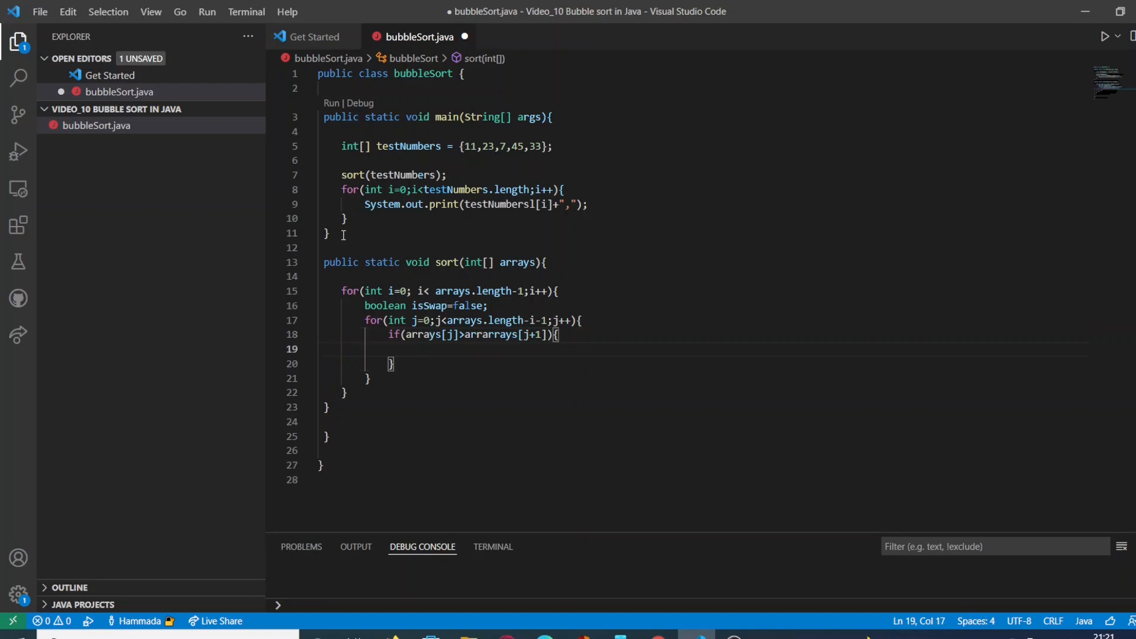
Step: Save int temp=arrays[j]; and assign arrays[j]=arrays[j+1]; inside the if block
type("int te")
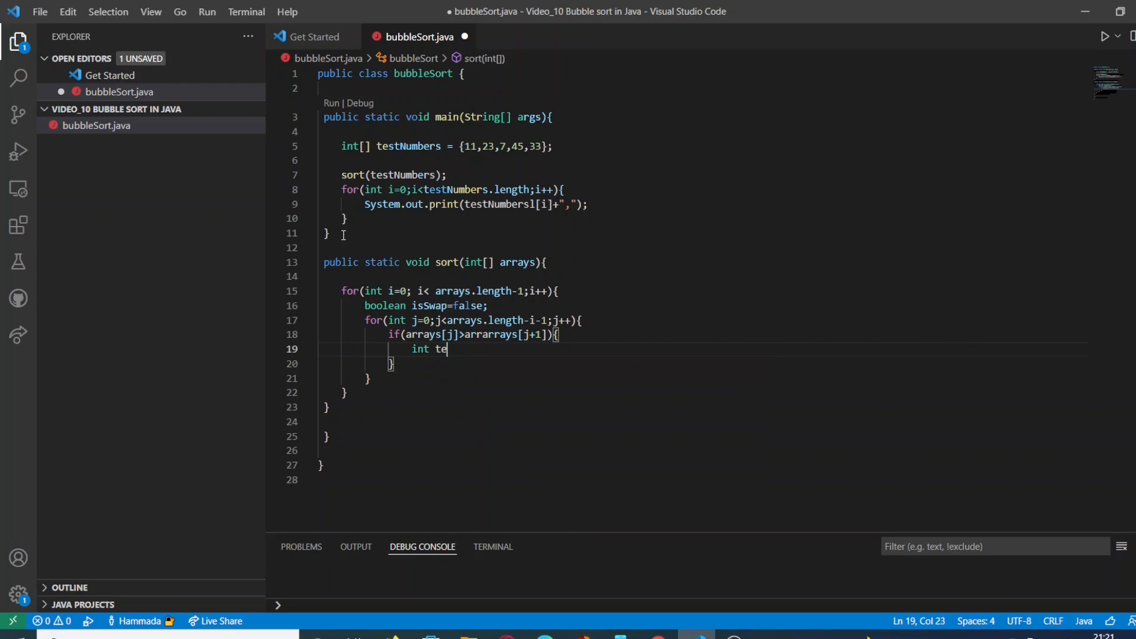
type("mp")
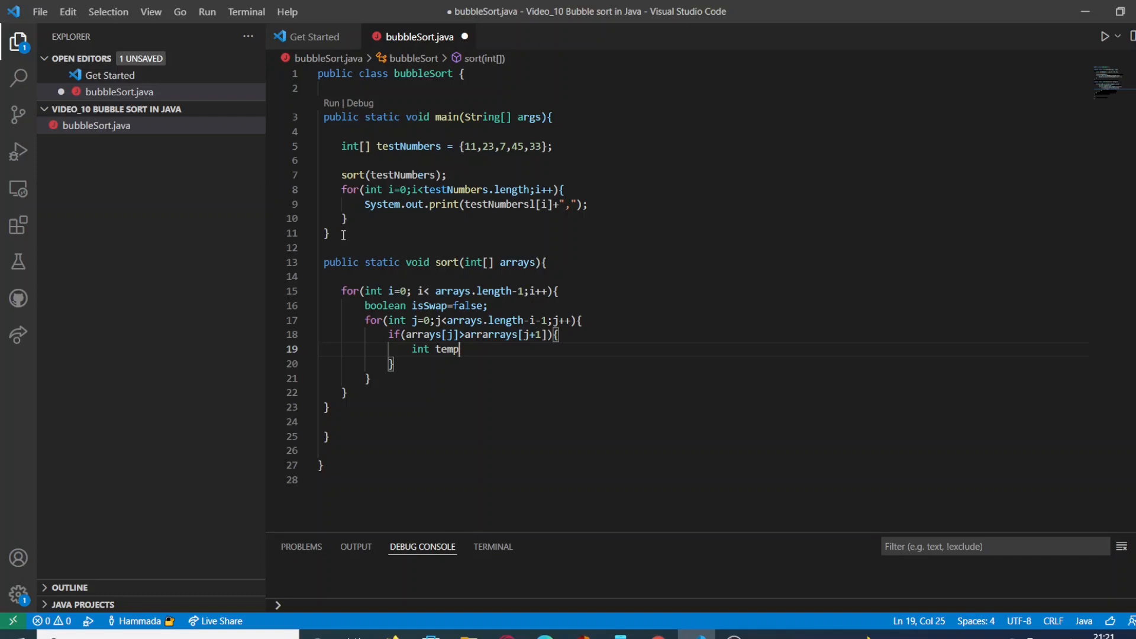
type("=arrays[")
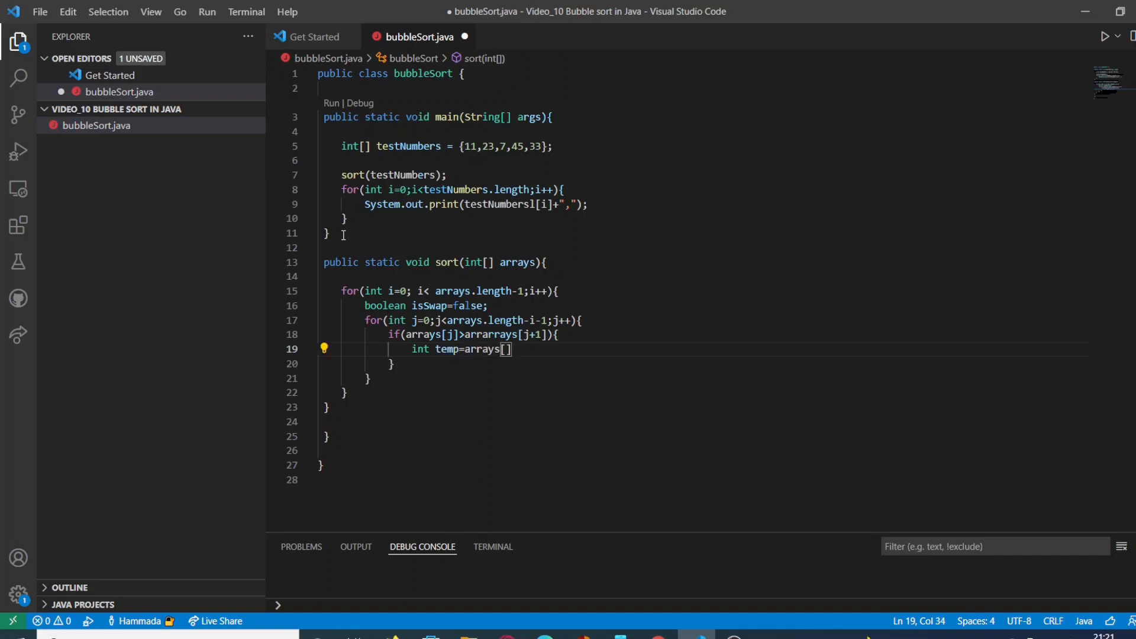
type("j")
type("a")
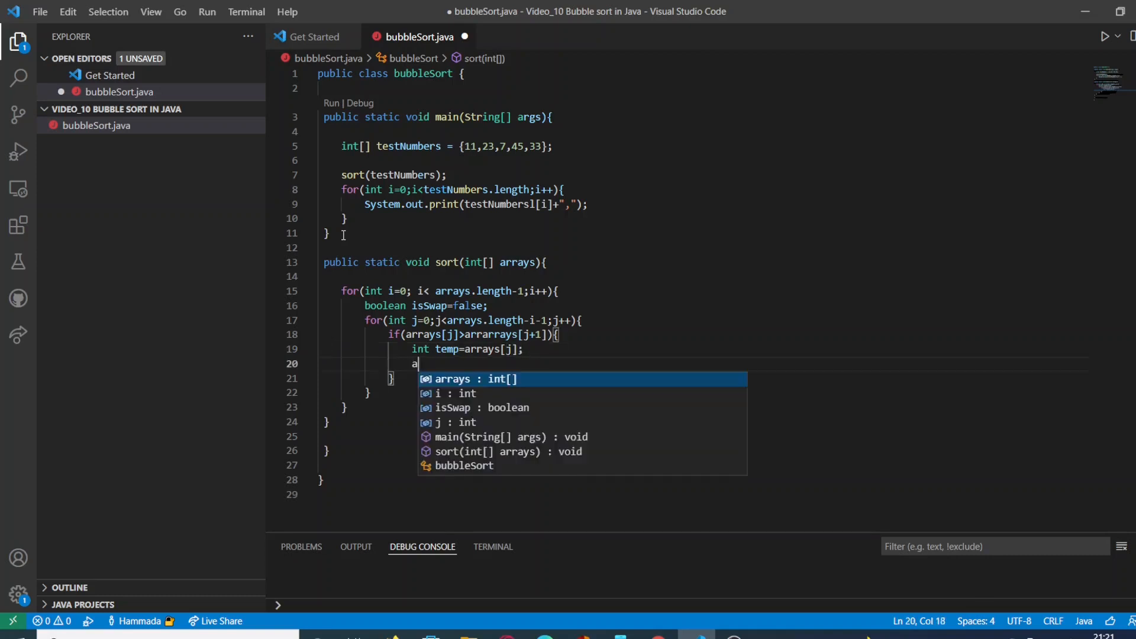
type("rrays")
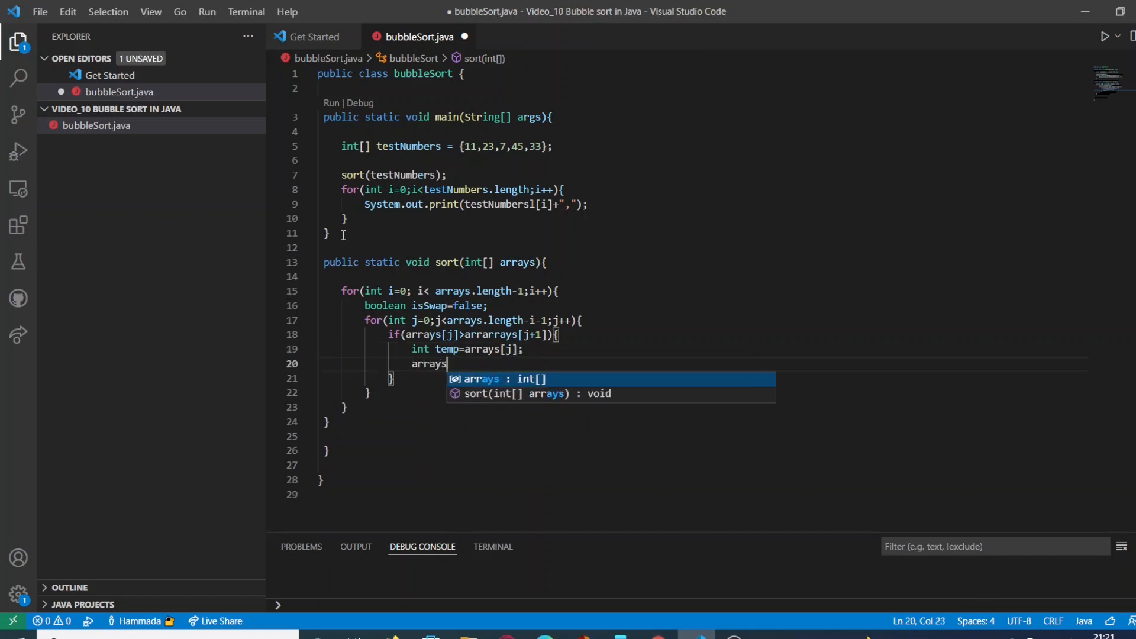
type("[]")
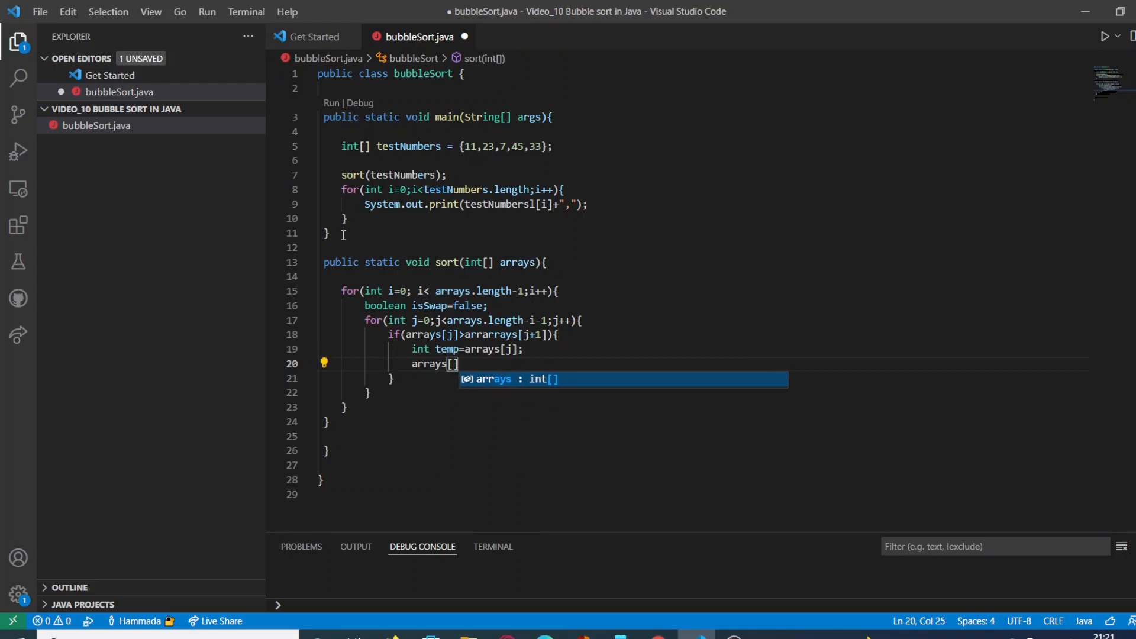
type("j")
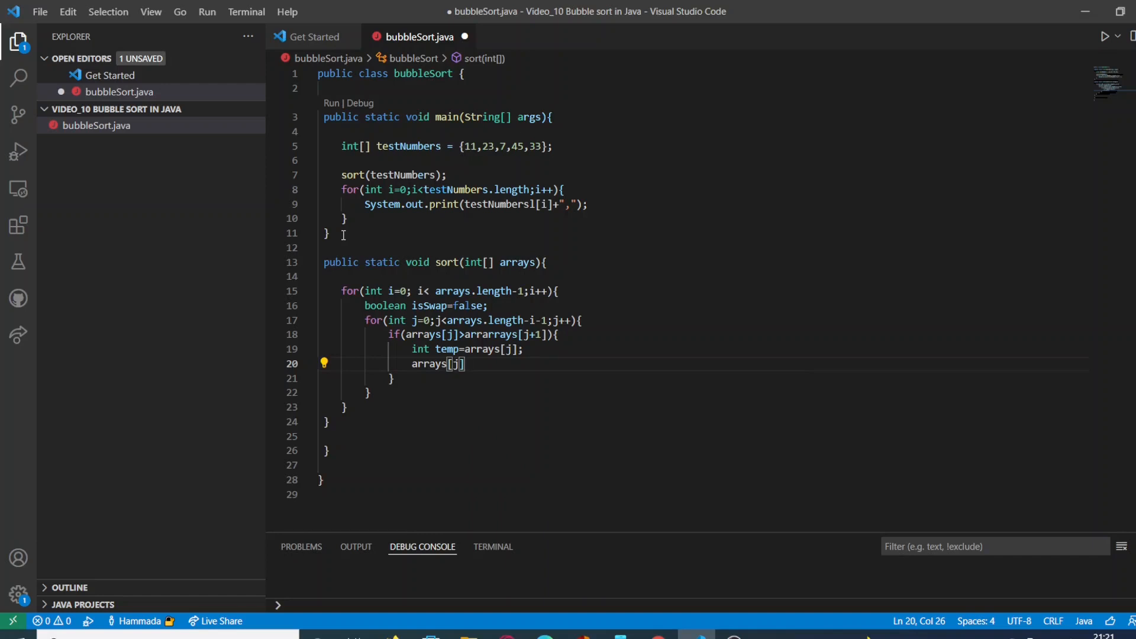
type("=")
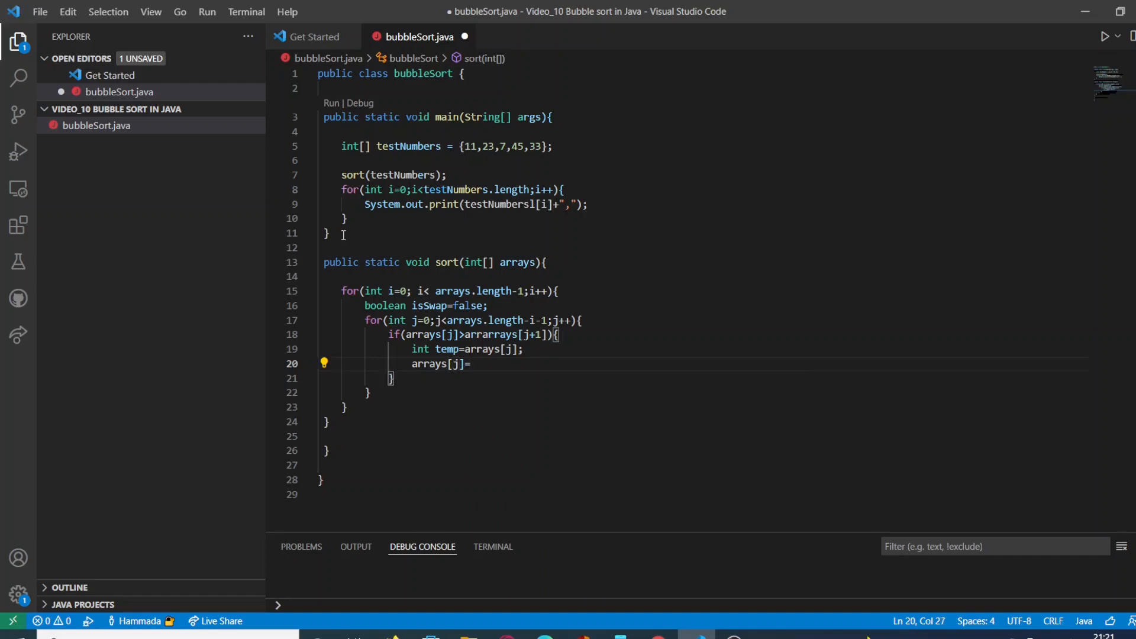
type("a")
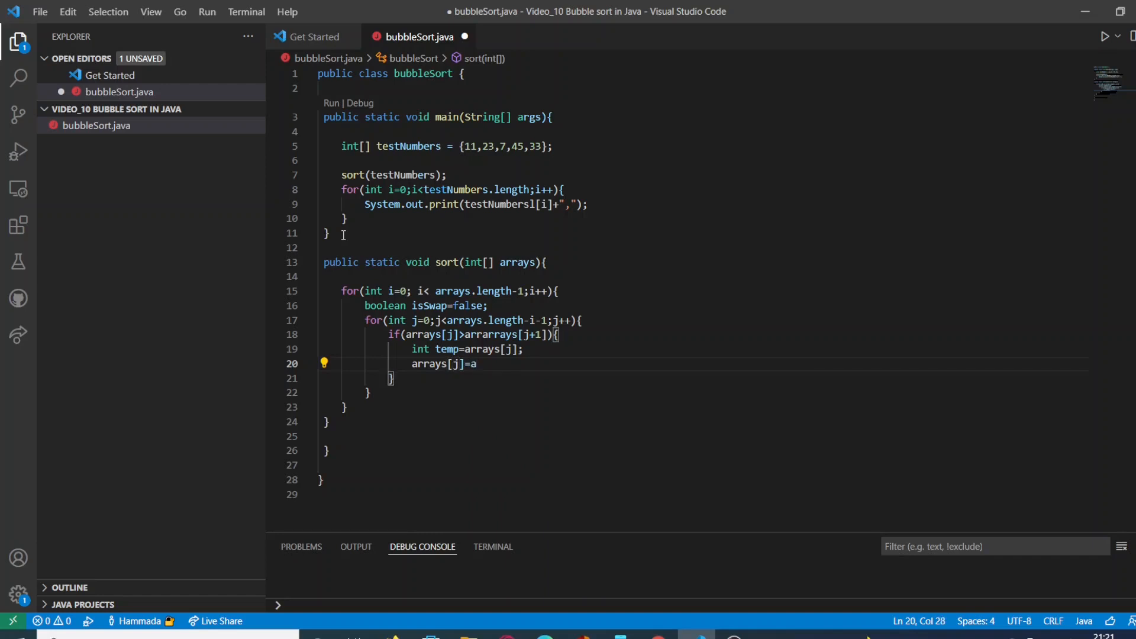
type("rrays")
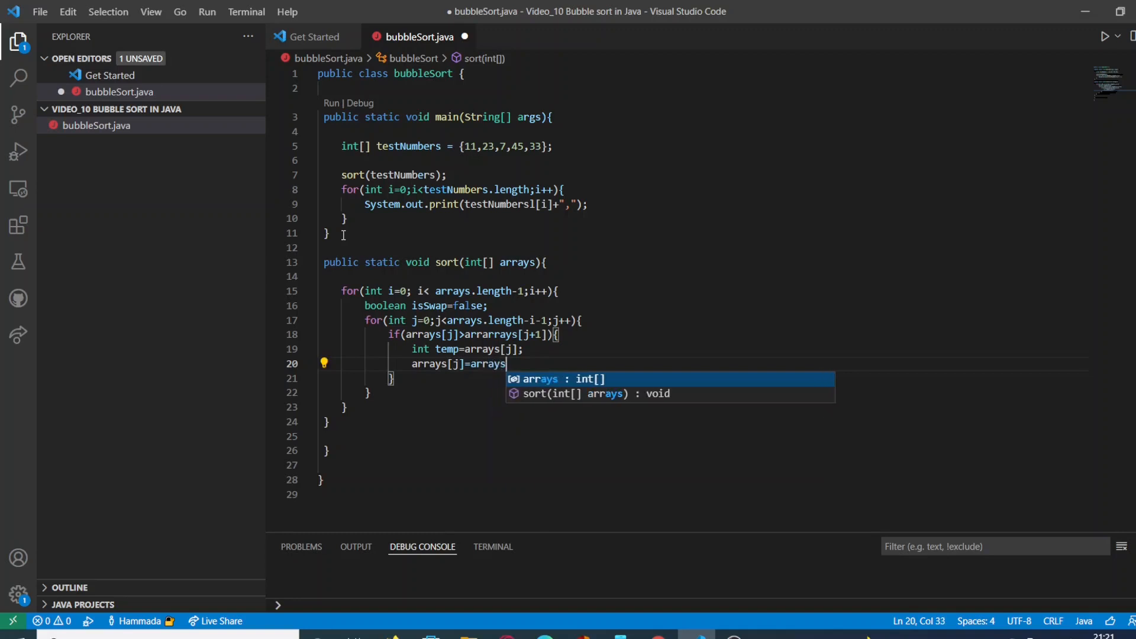
type("[f")
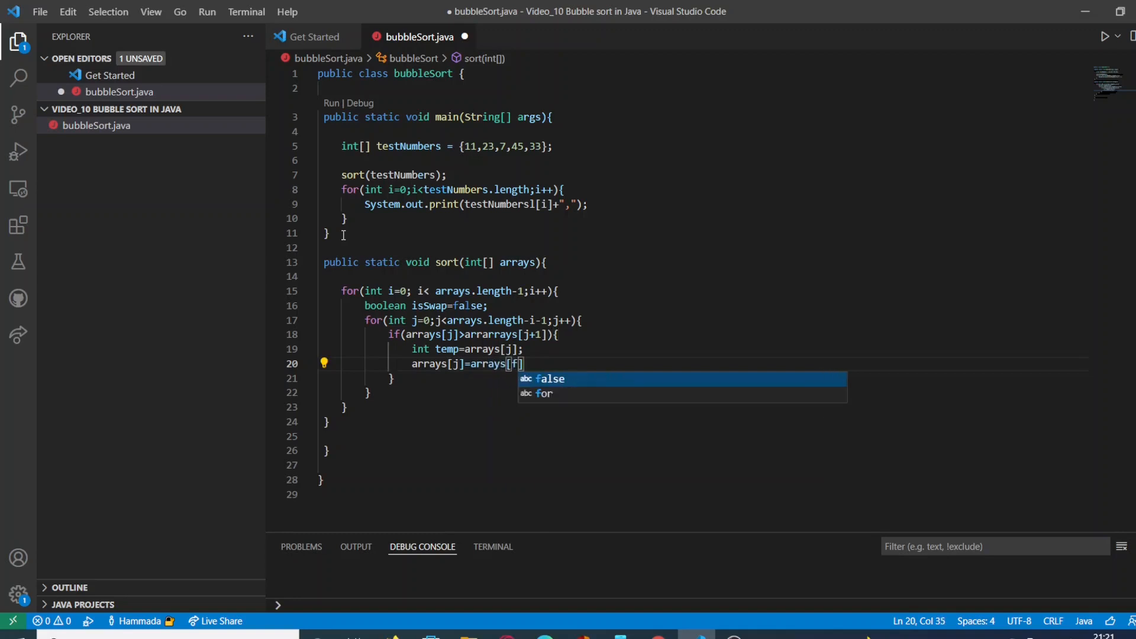
key("Backspace")
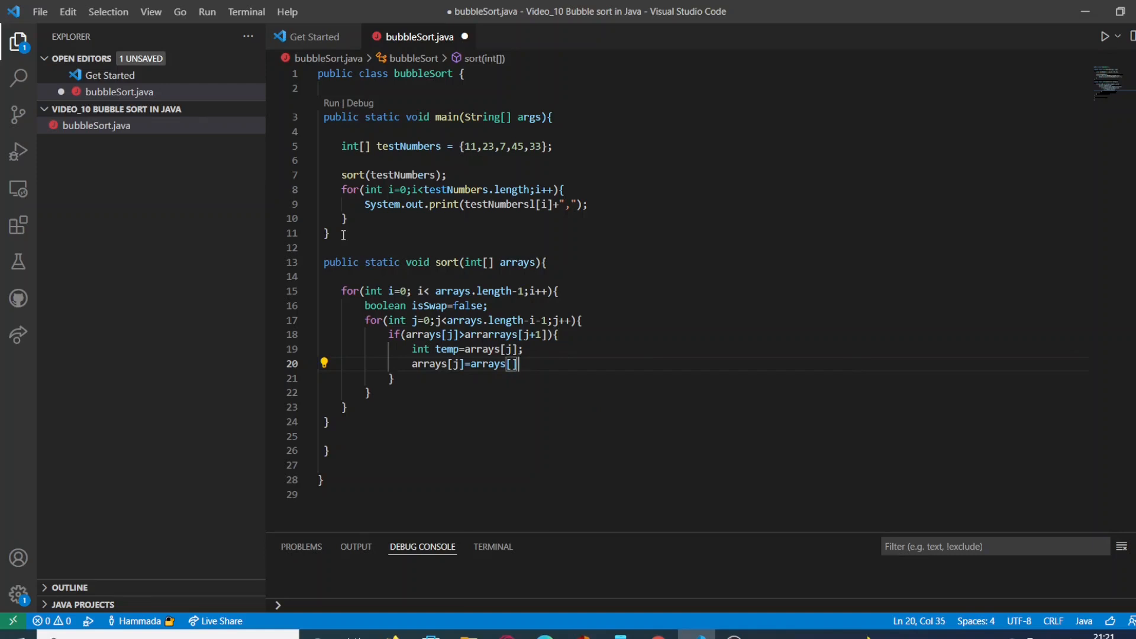
key("Backspace")
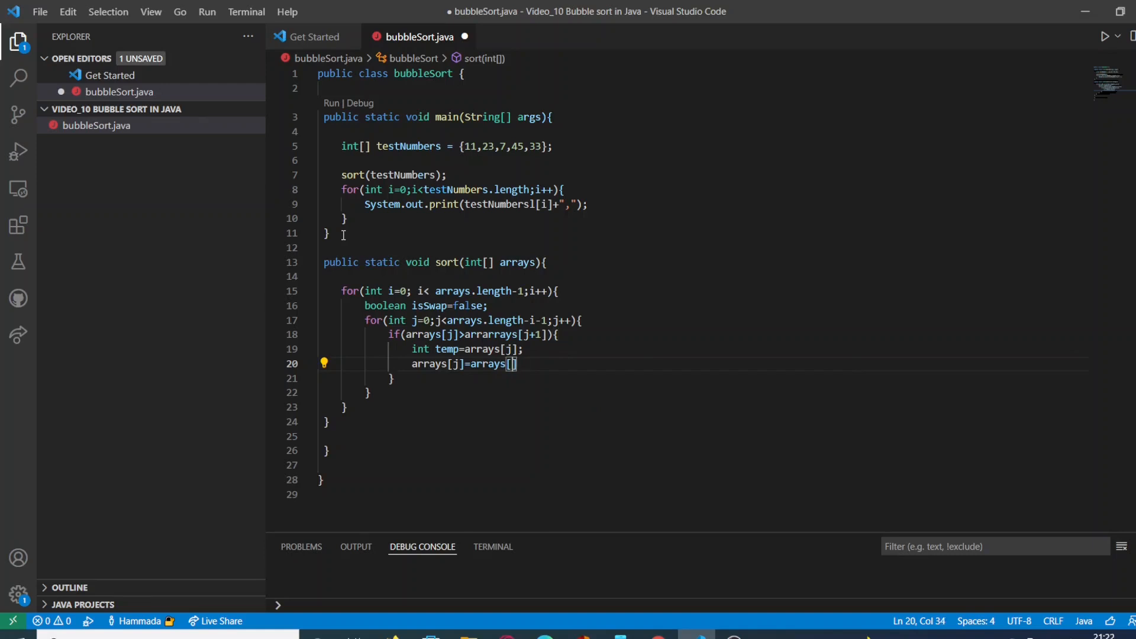
type("j+")
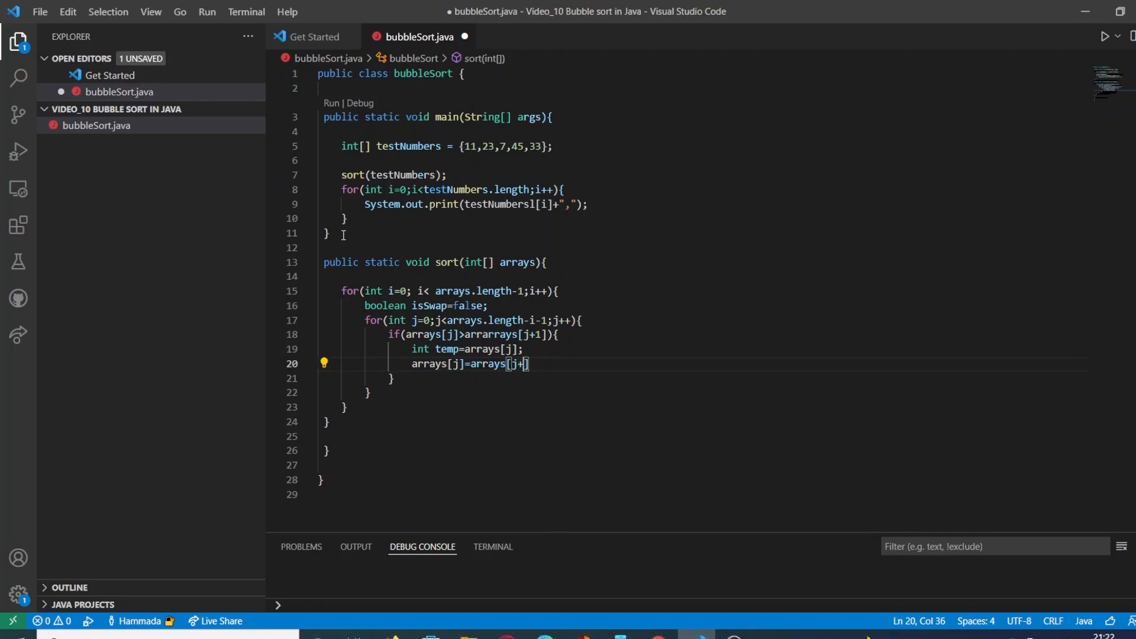
type("1];")
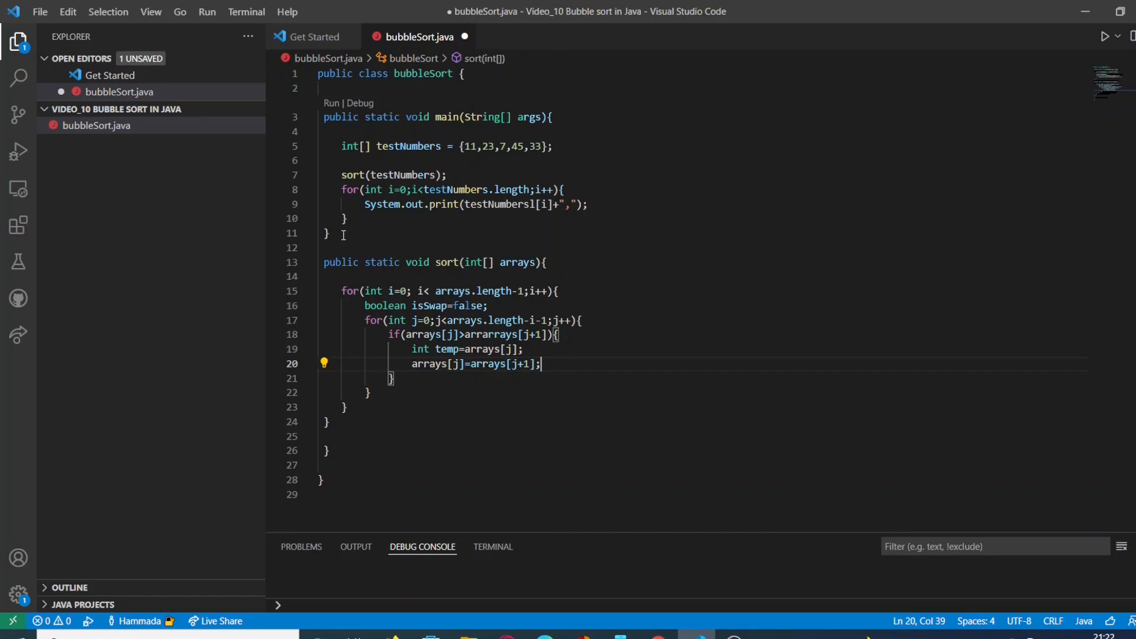
Step: Finish the swap with arrays[j+1]=temp; on the next line
type("arra")
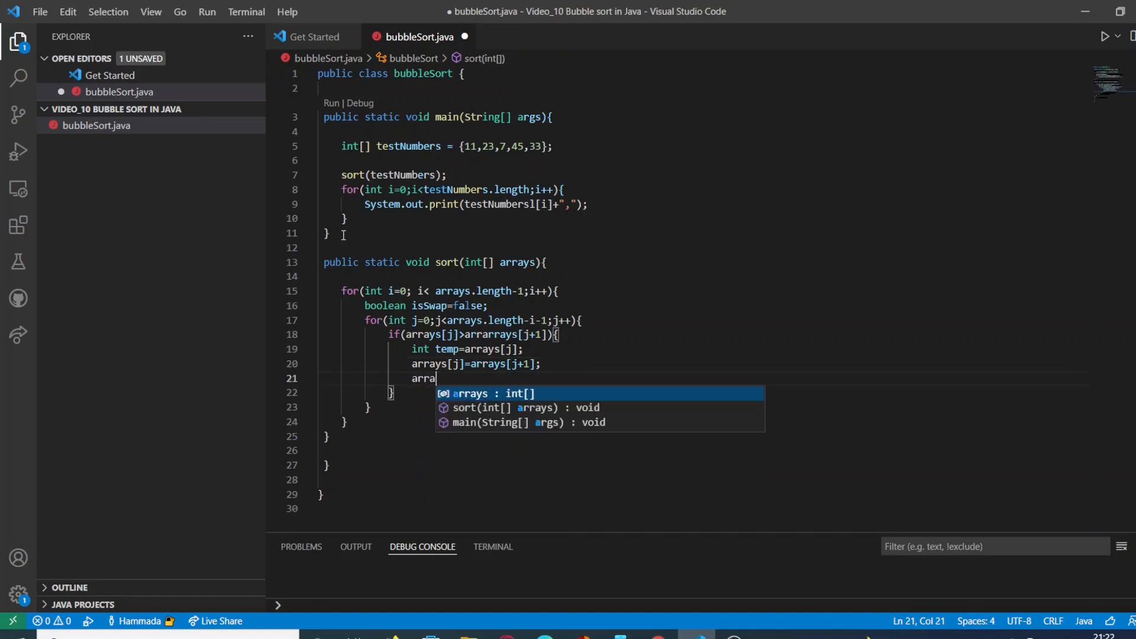
type("ys")
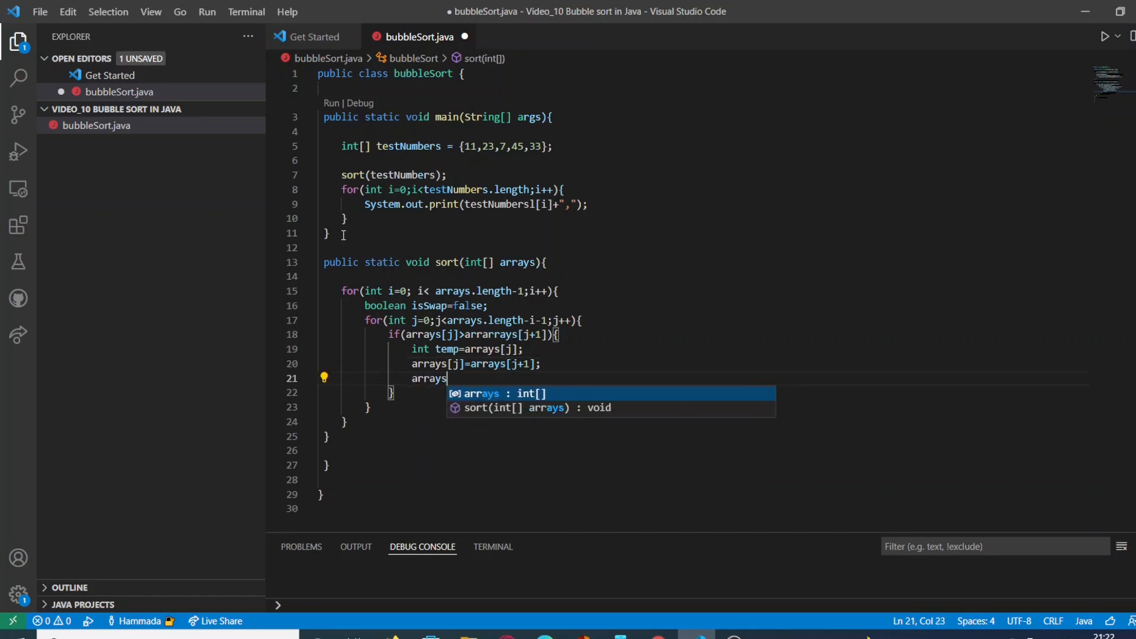
type("[j]")
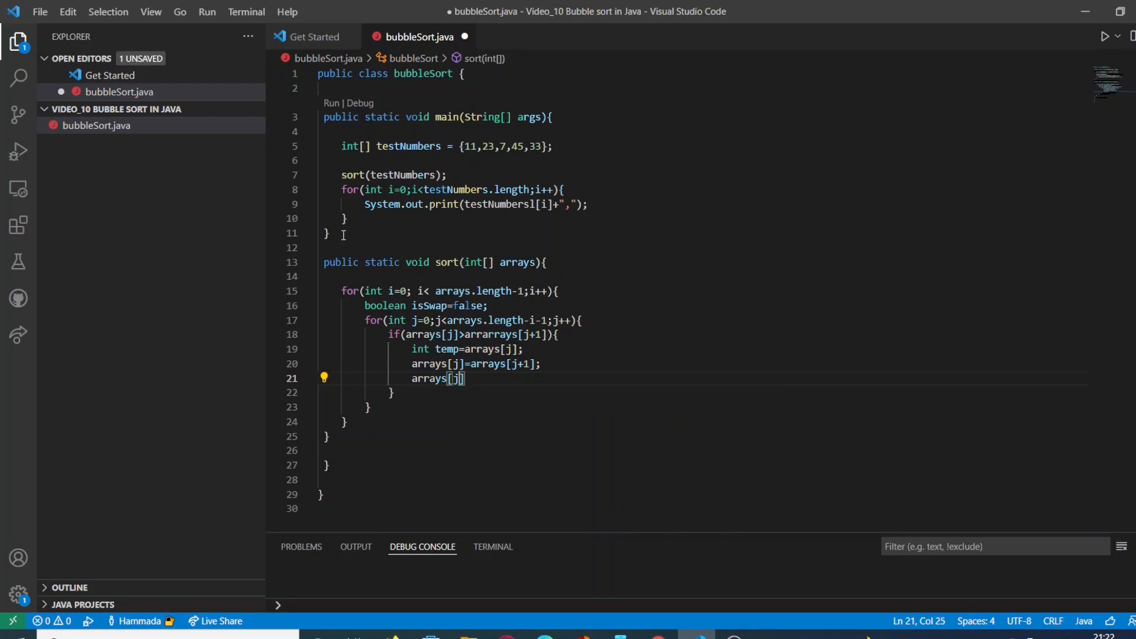
type("+1")
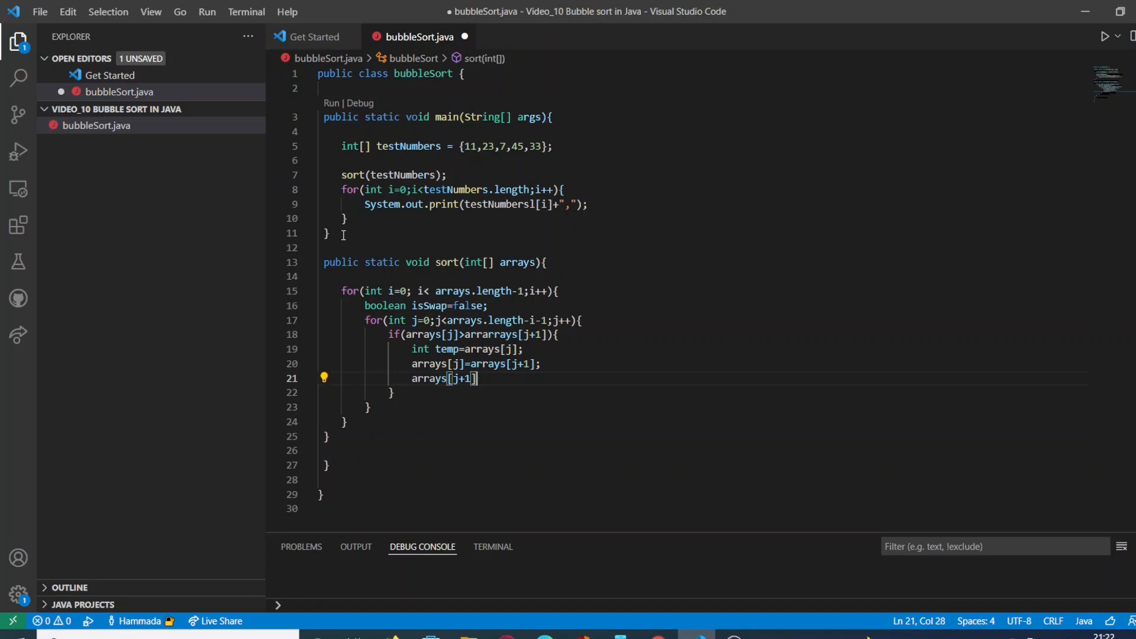
type("=temp")
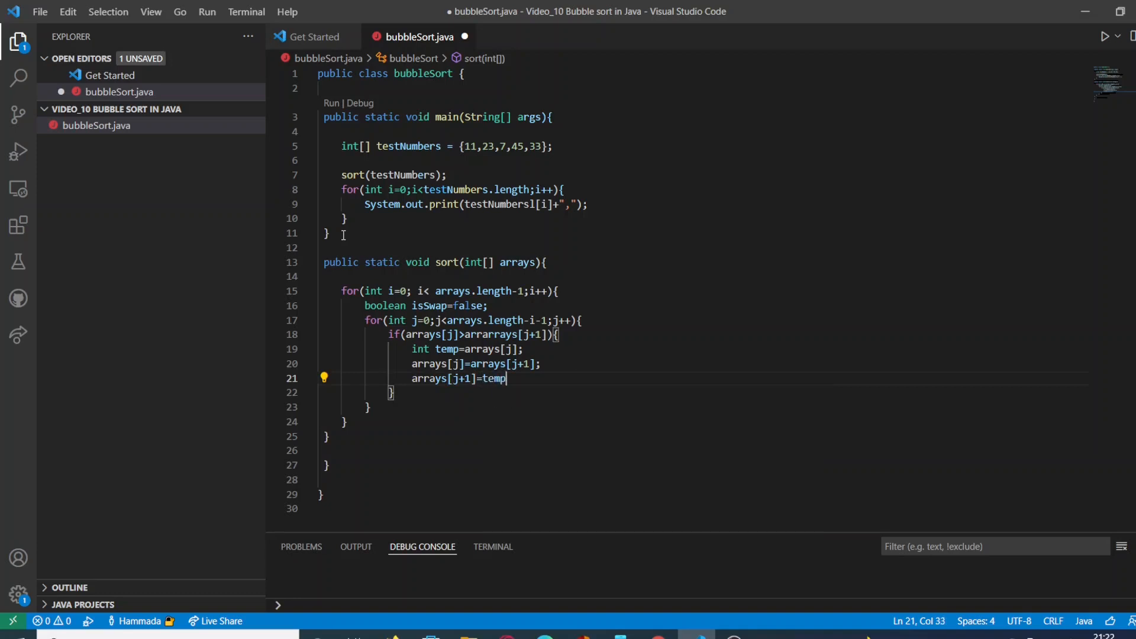
type(";")
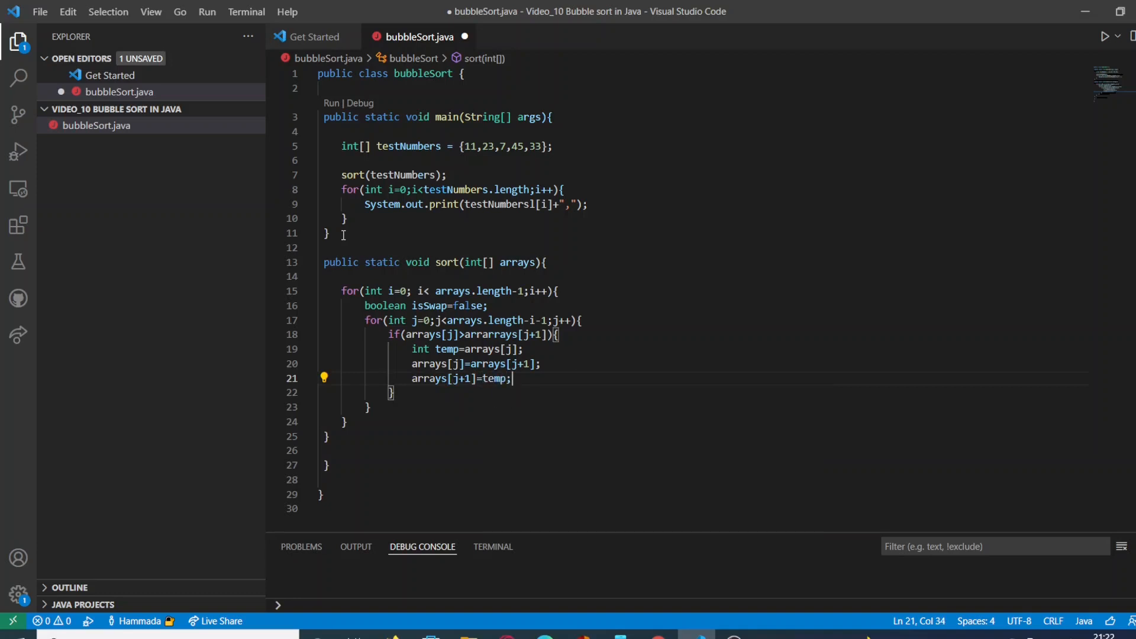
Step: Set isSwap=true; right after the swapped elements
type("is")
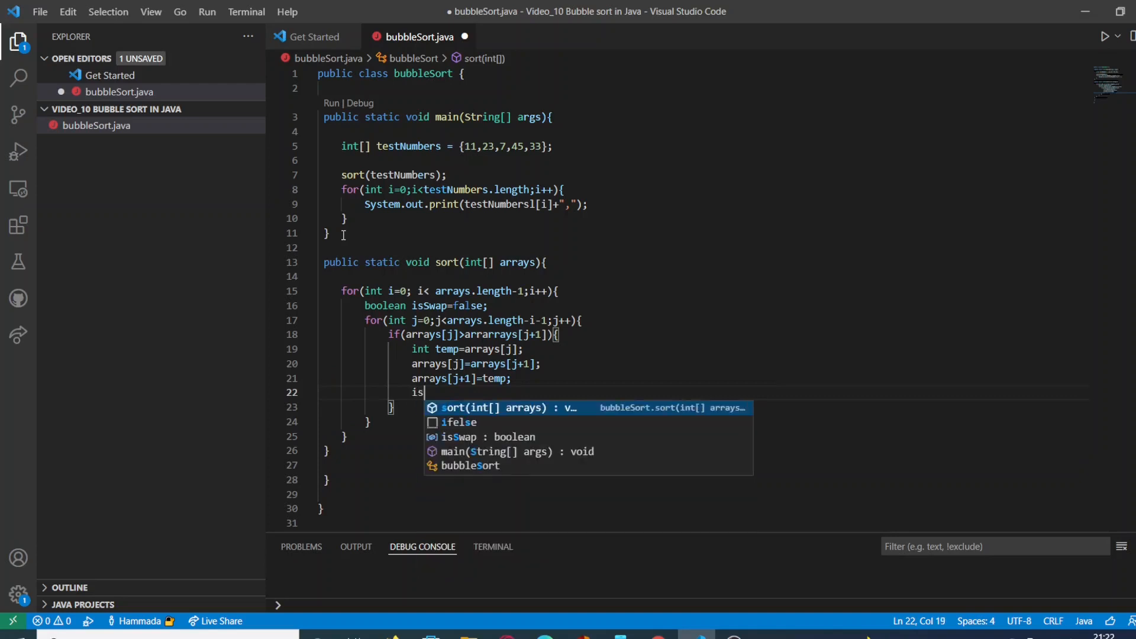
type("Swap")
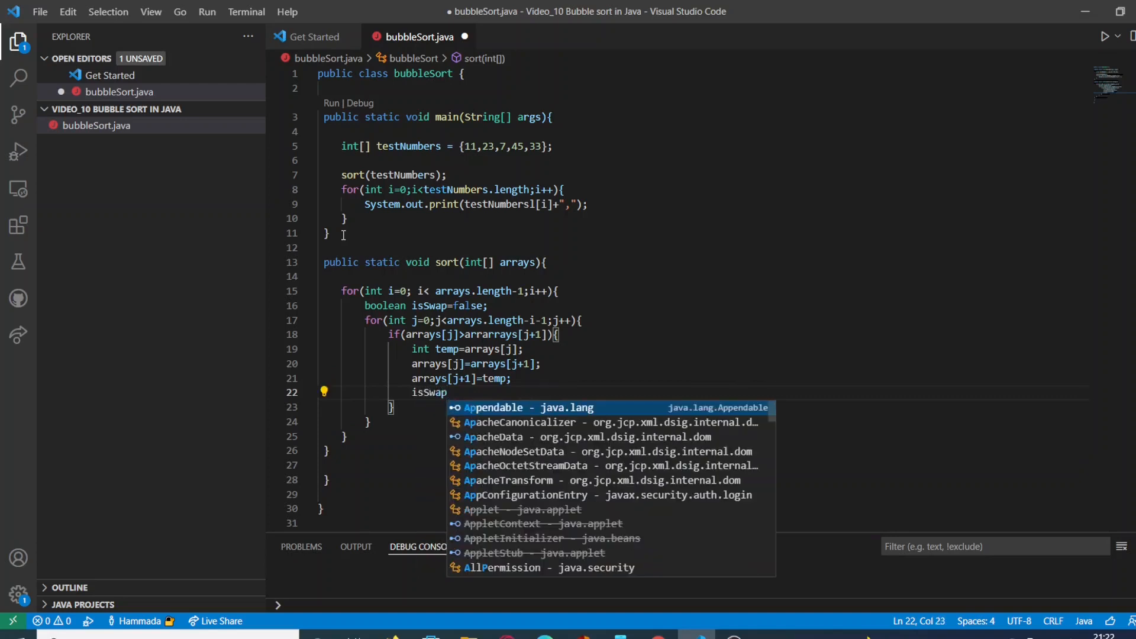
type("=tru")
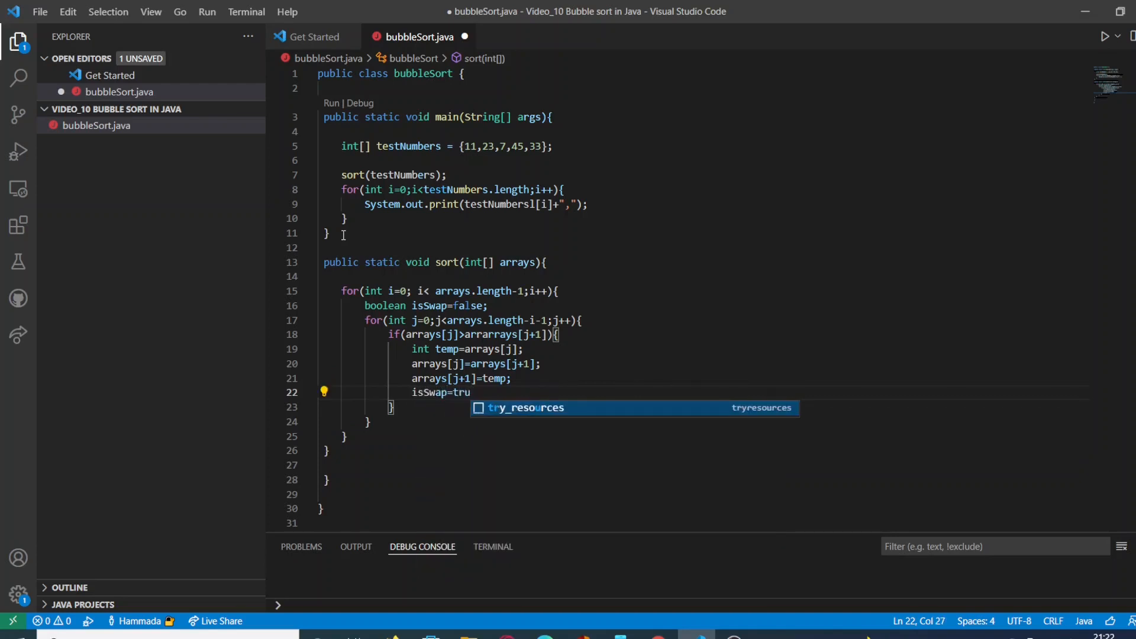
type("e;")
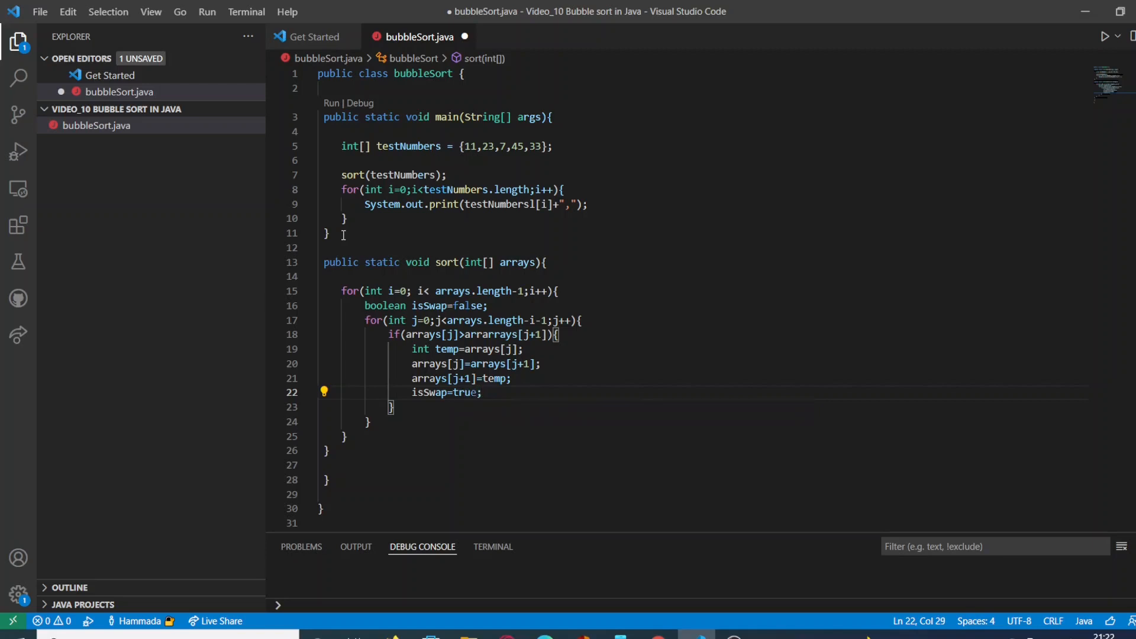
mouse_move(378, 423)
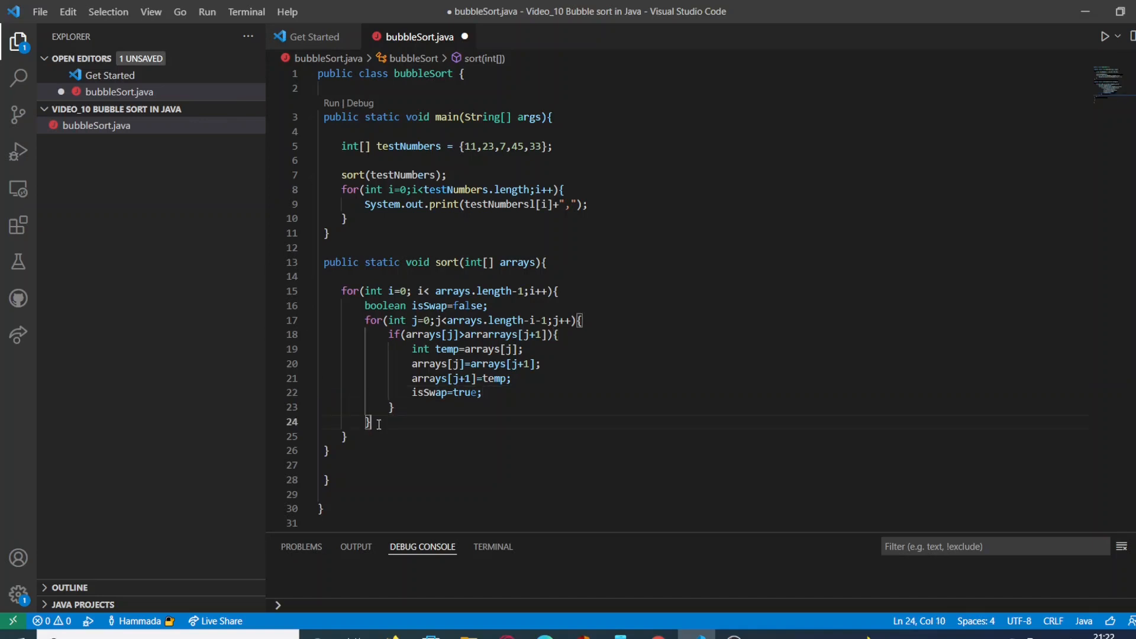
Step: Add if(!isSwap){break;} after the inner loop and save the file
key("Enter")
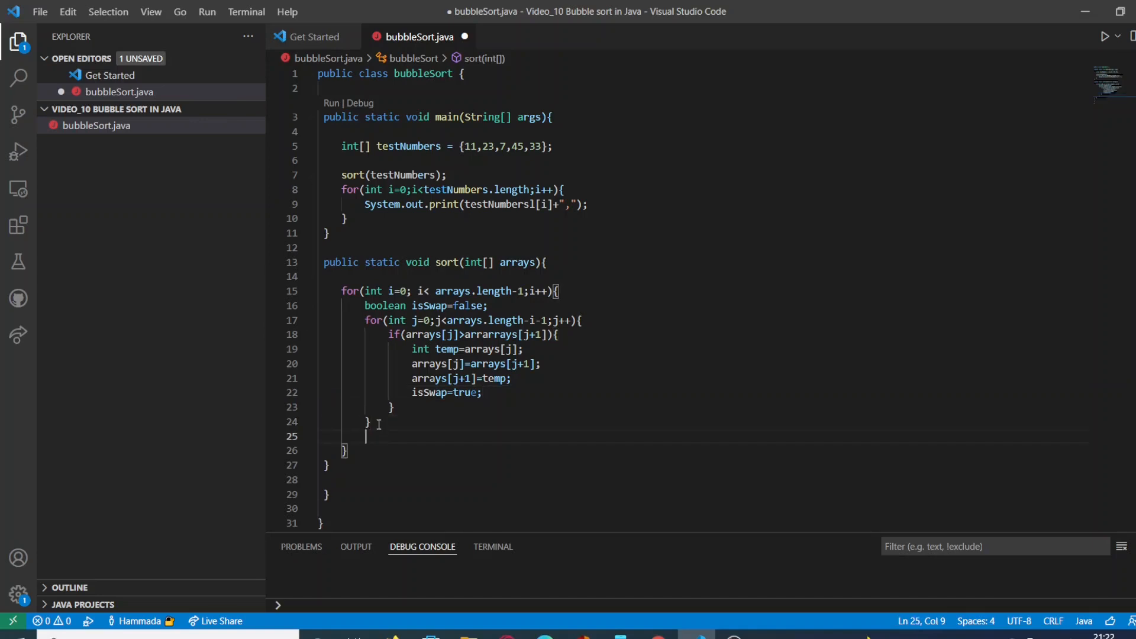
type("if(")
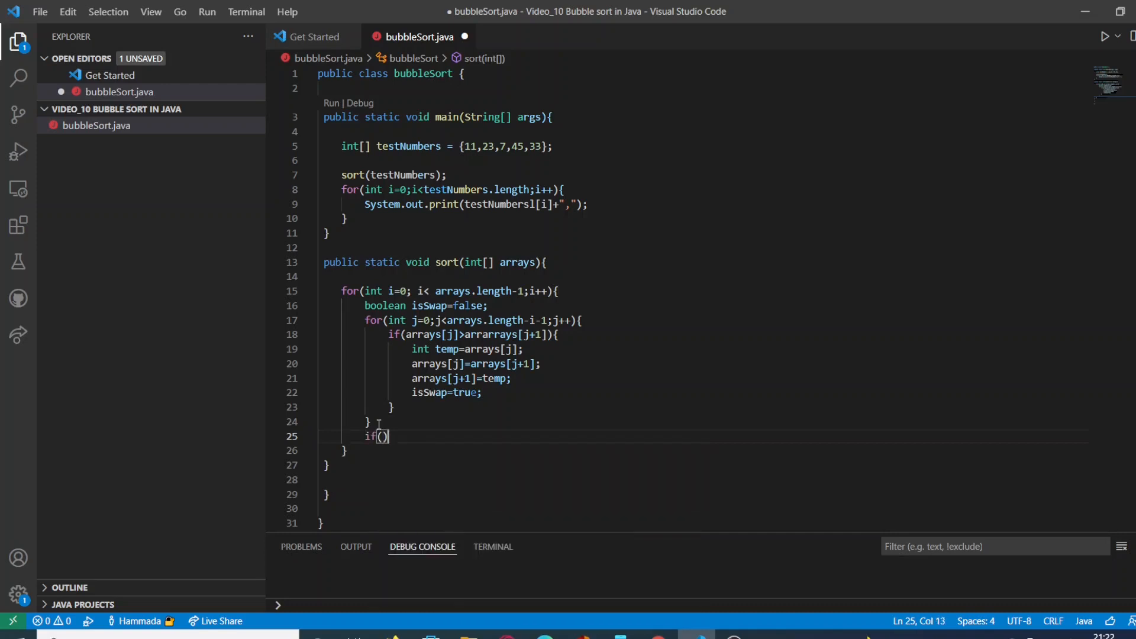
type("!")
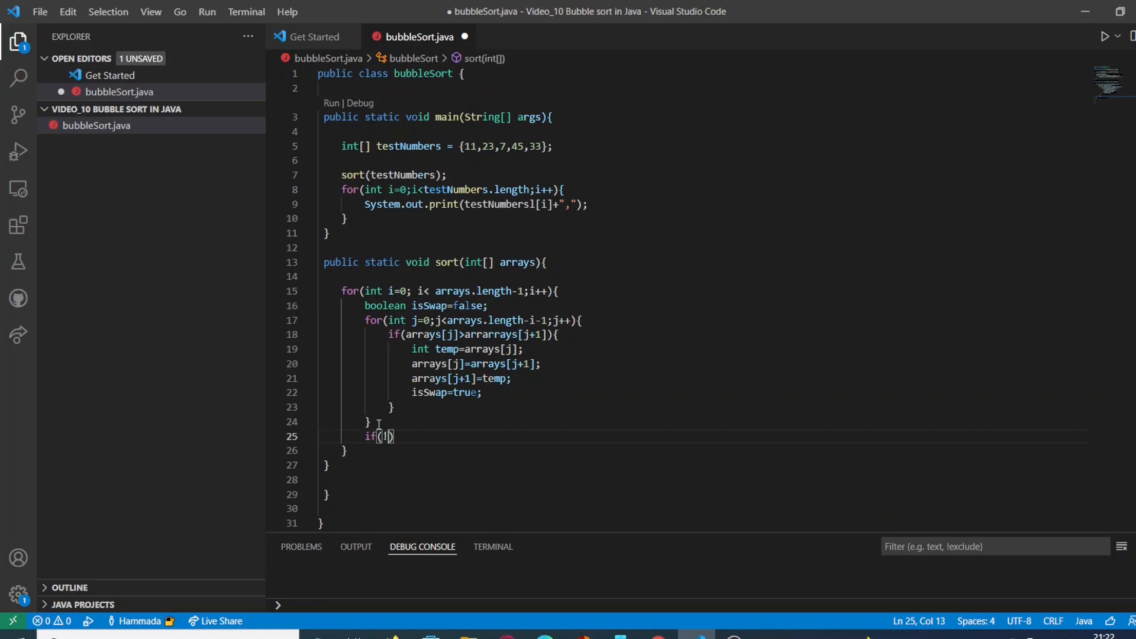
type("i")
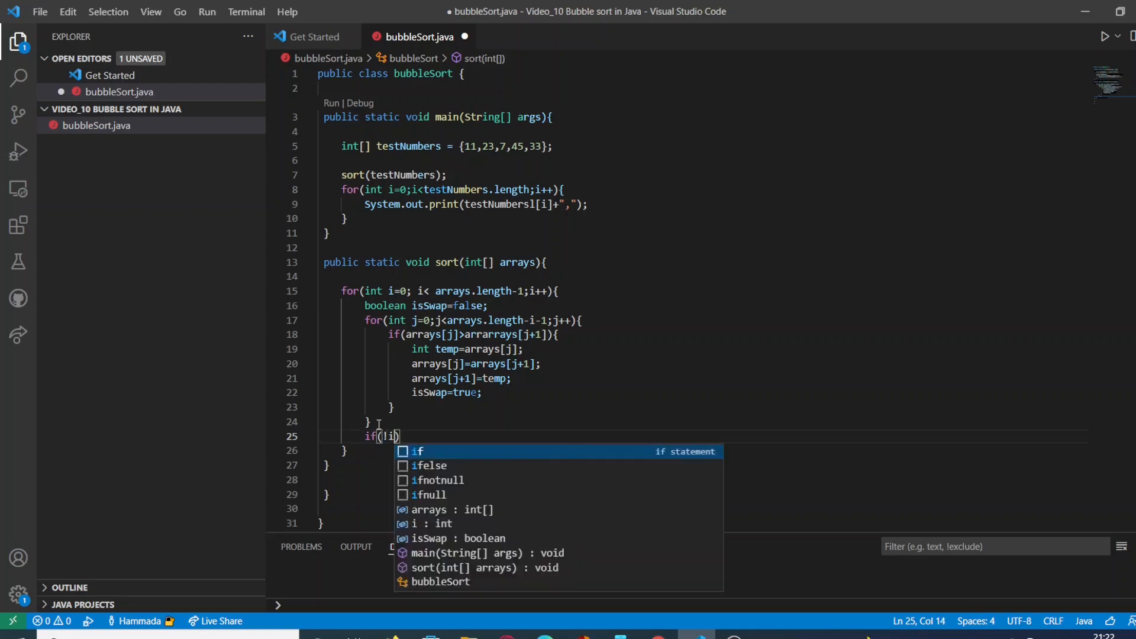
type("isSwa")
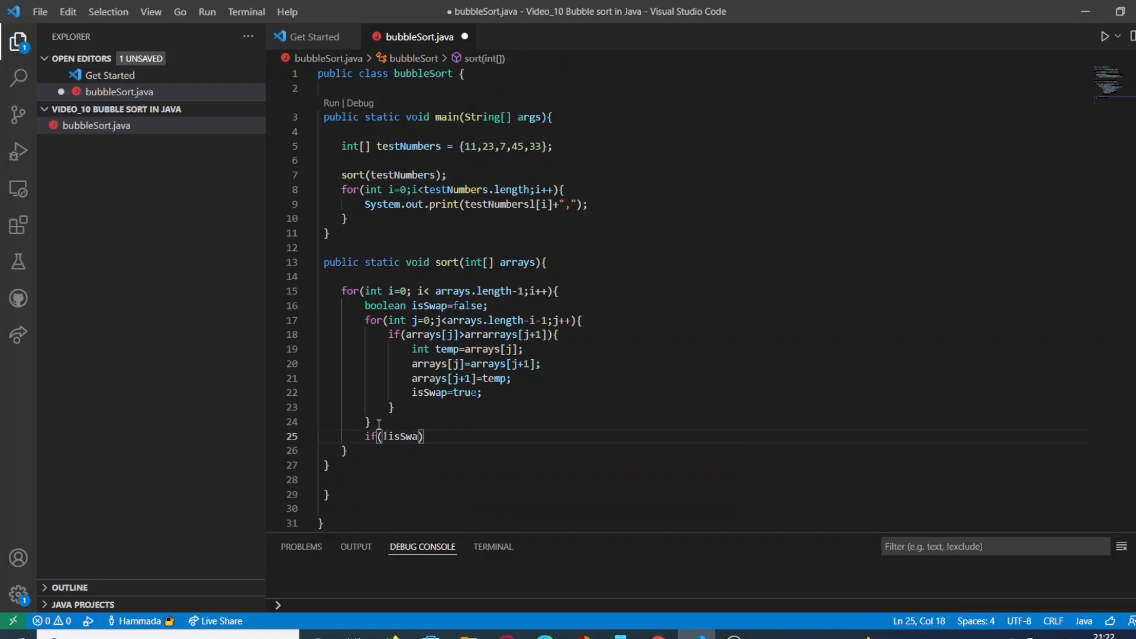
type("p)")
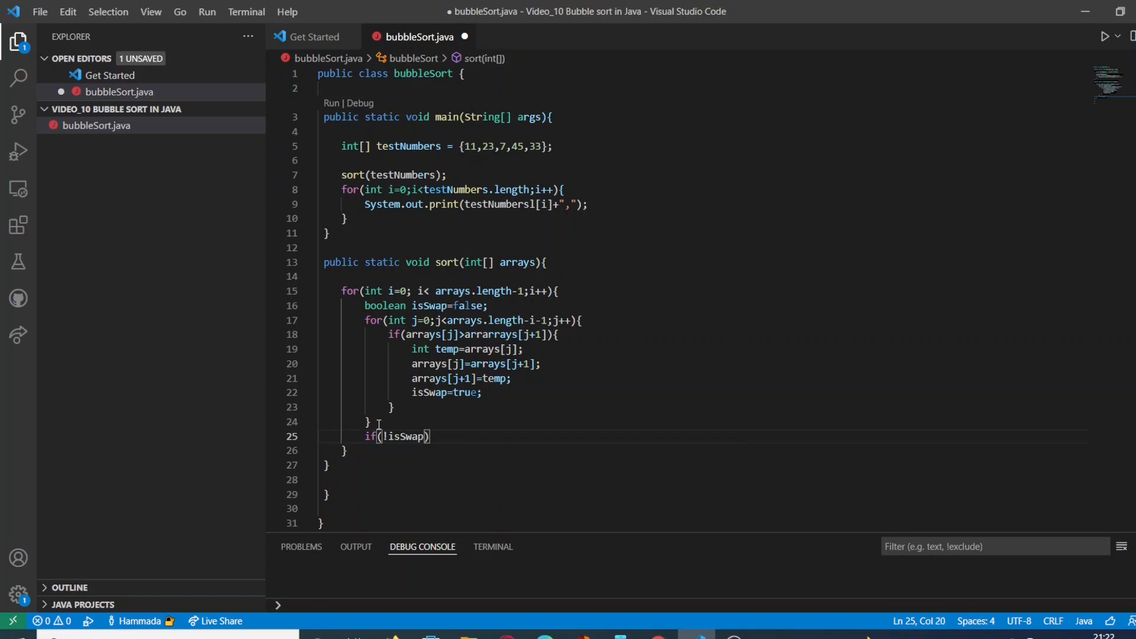
type("{}")
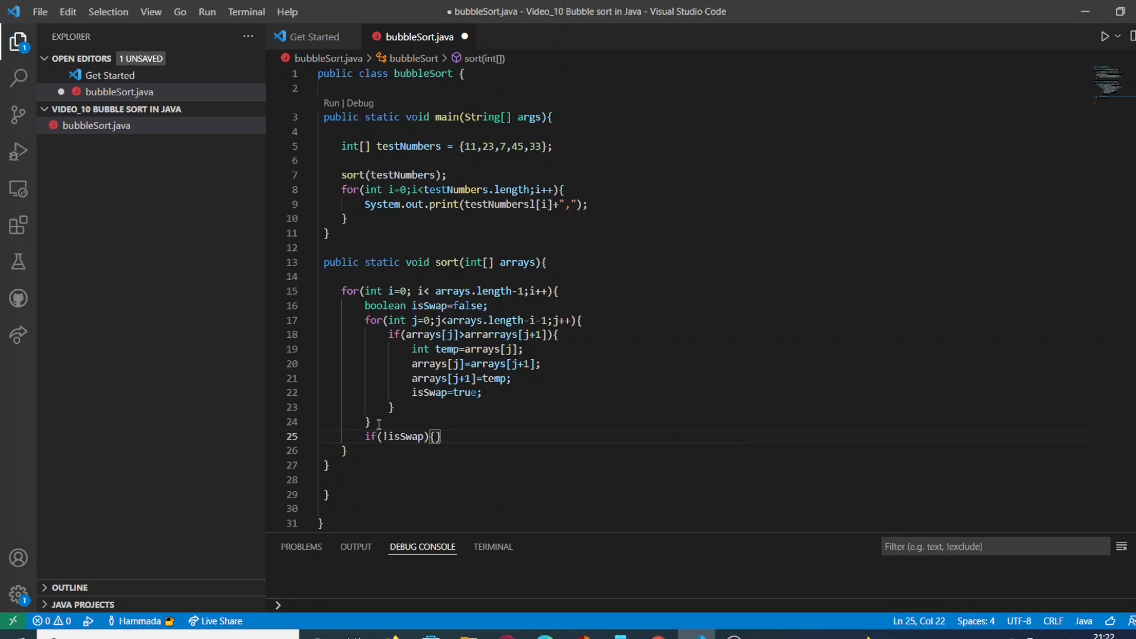
type("bres")
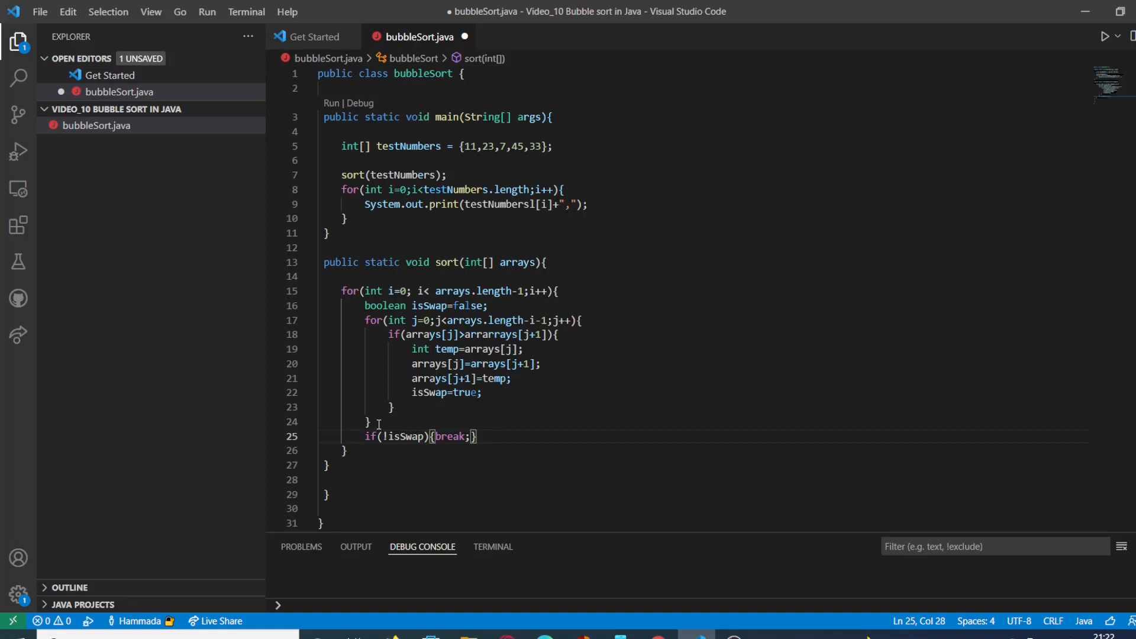
key("Ctrl+s")
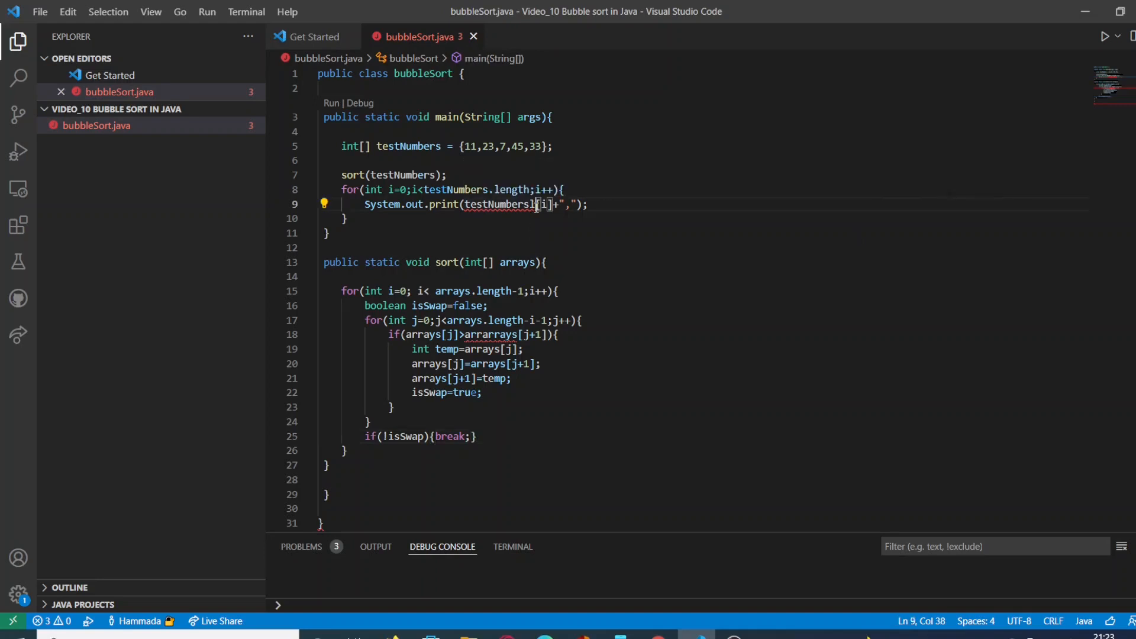
Step: Remove the stray letter in testNumbers[i] and the doubled arr in arrarrays so no errors remain
key("Backspace")
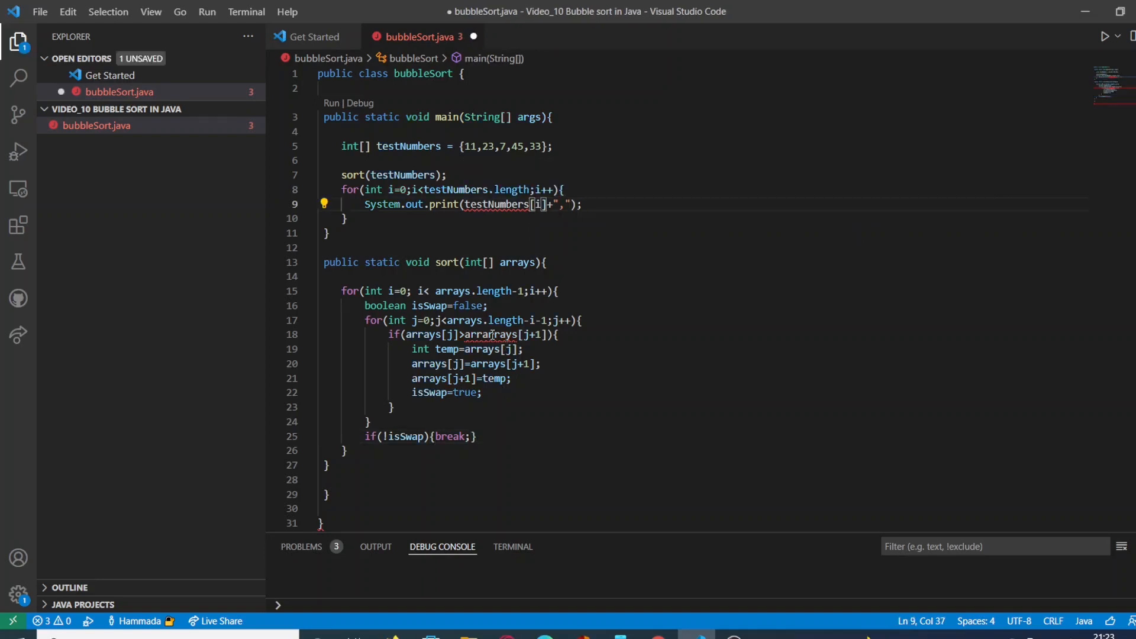
left_click(472, 334)
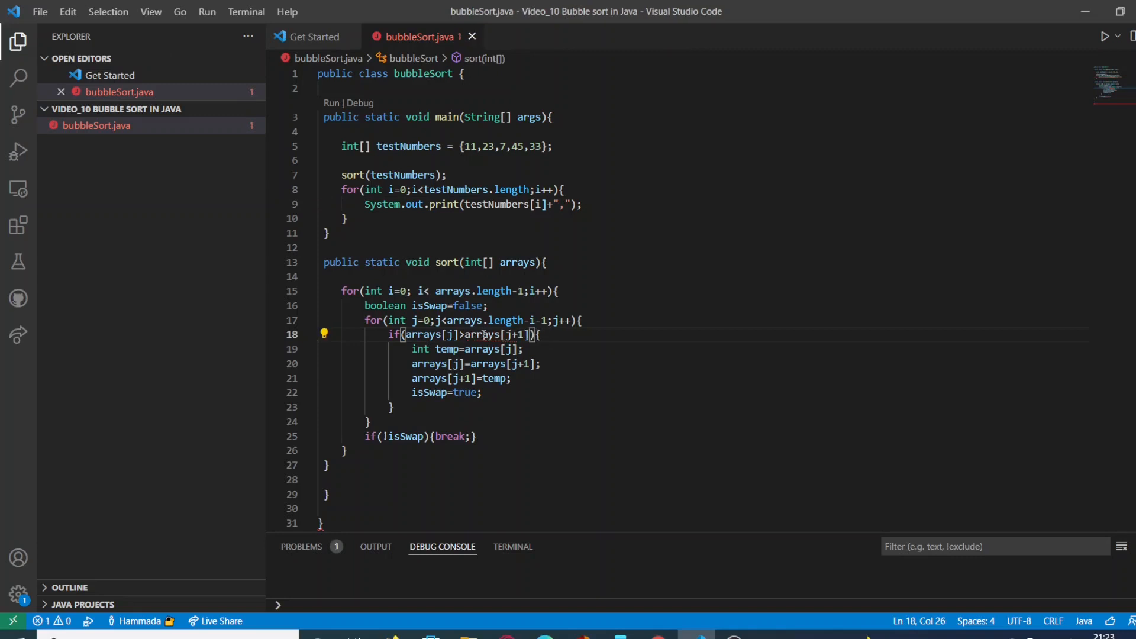
mouse_move(1094, 97)
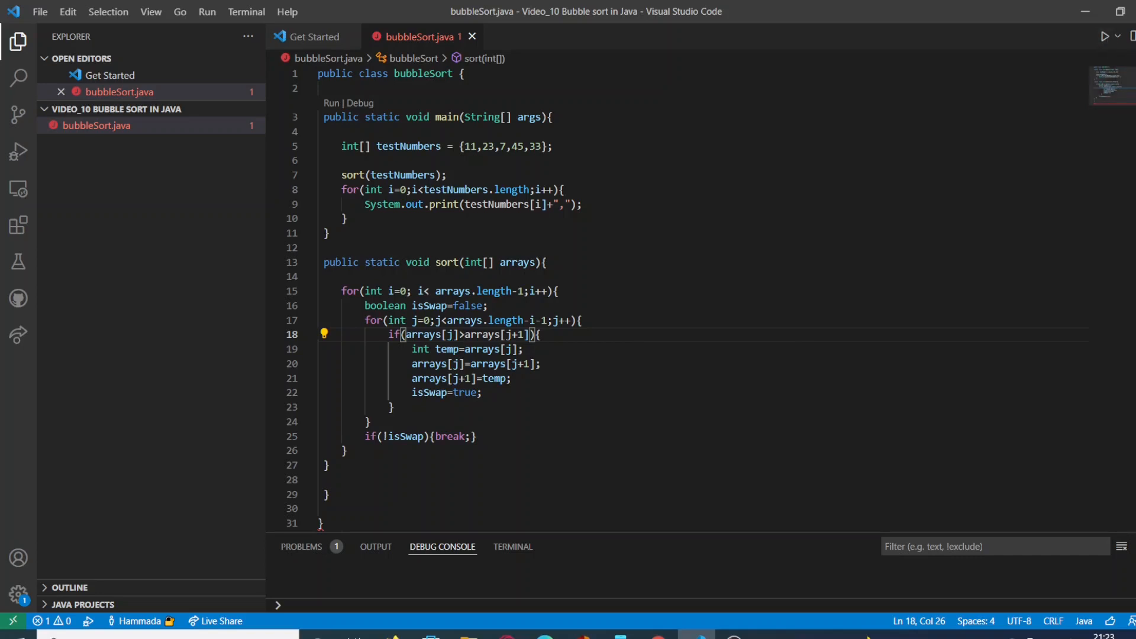
scroll("down", 3)
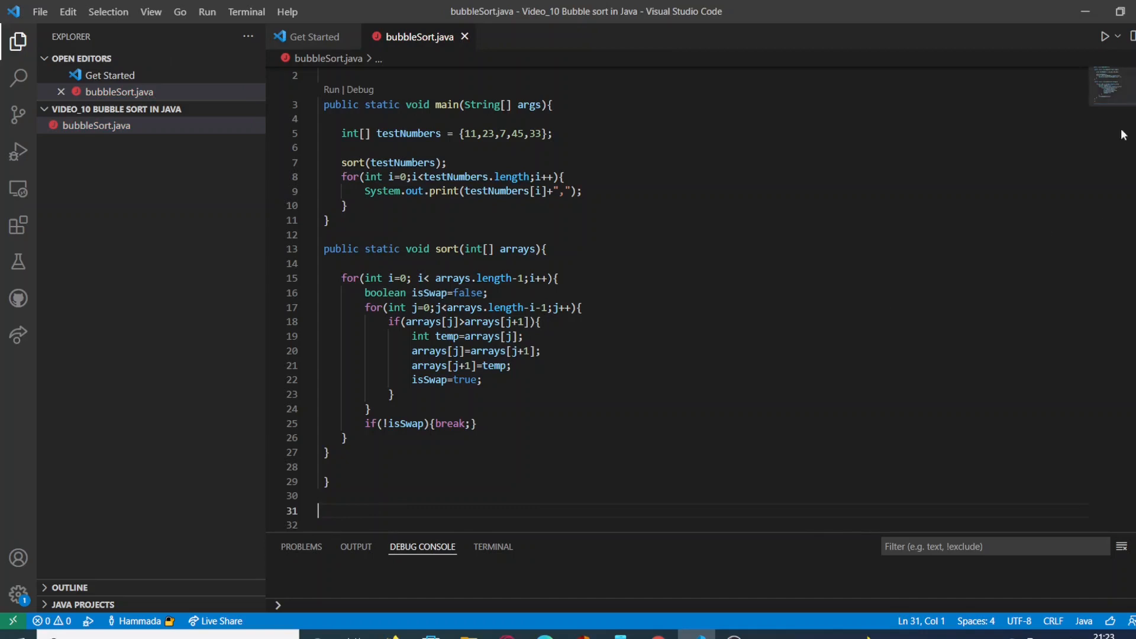
mouse_move(1106, 36)
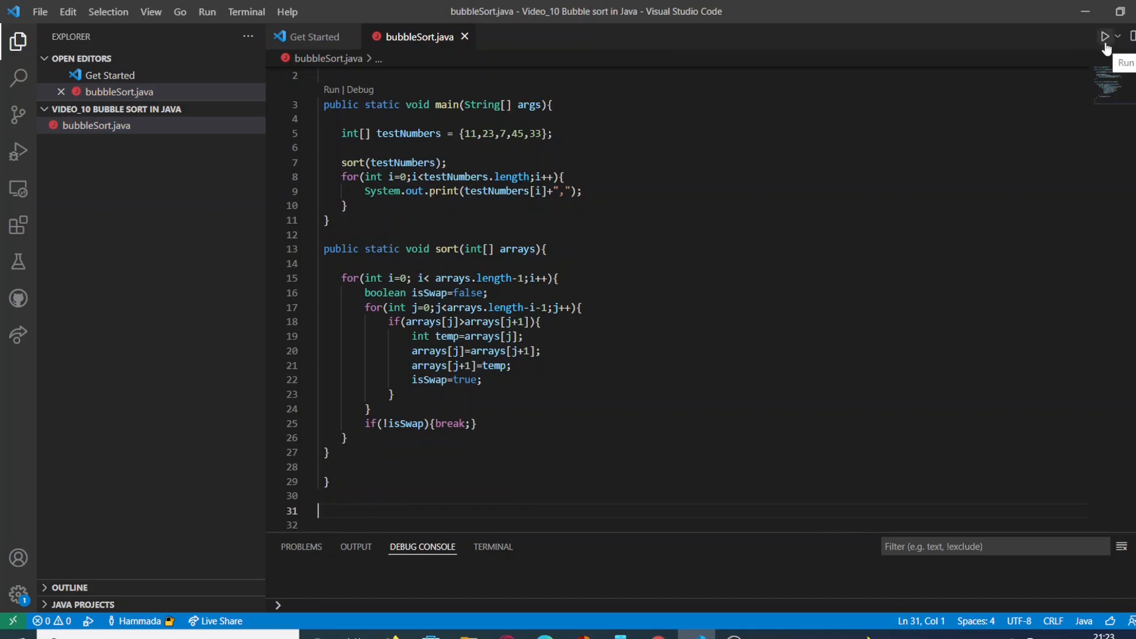
Step: Run bubbleSort.java and view the console printing 7,11,23,33,45
left_click(1105, 35)
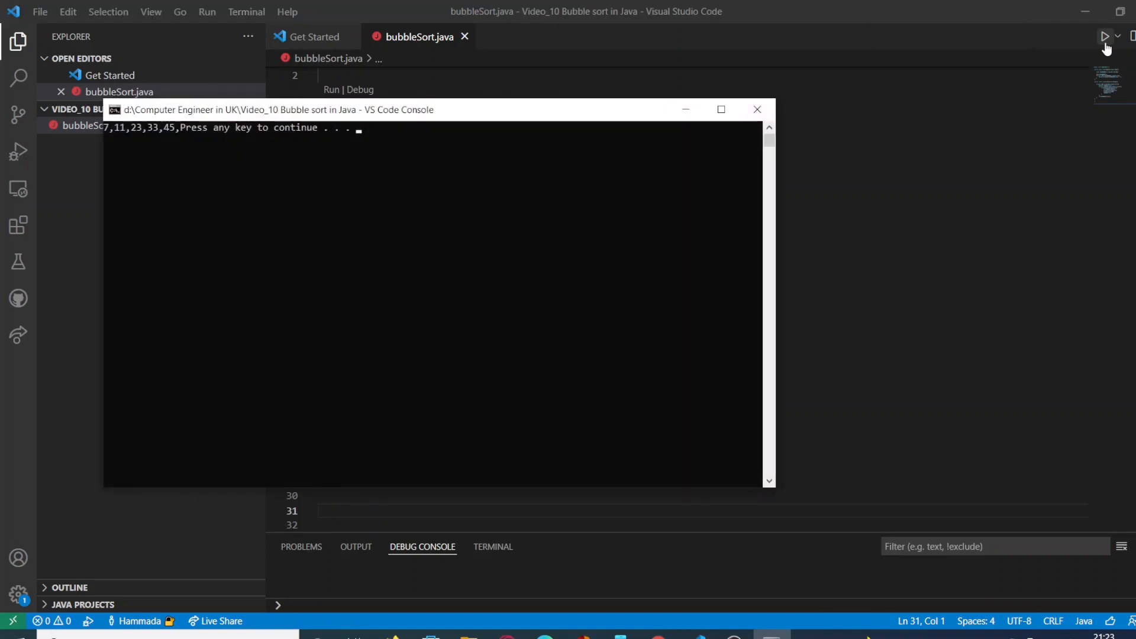
mouse_move(630, 192)
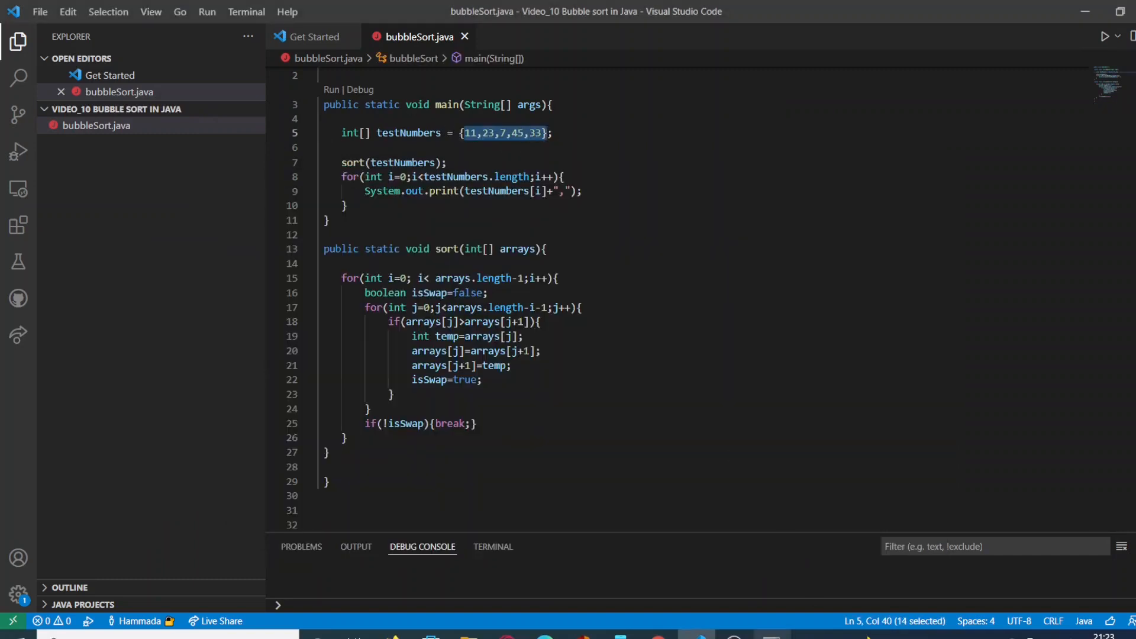
left_click(1105, 36)
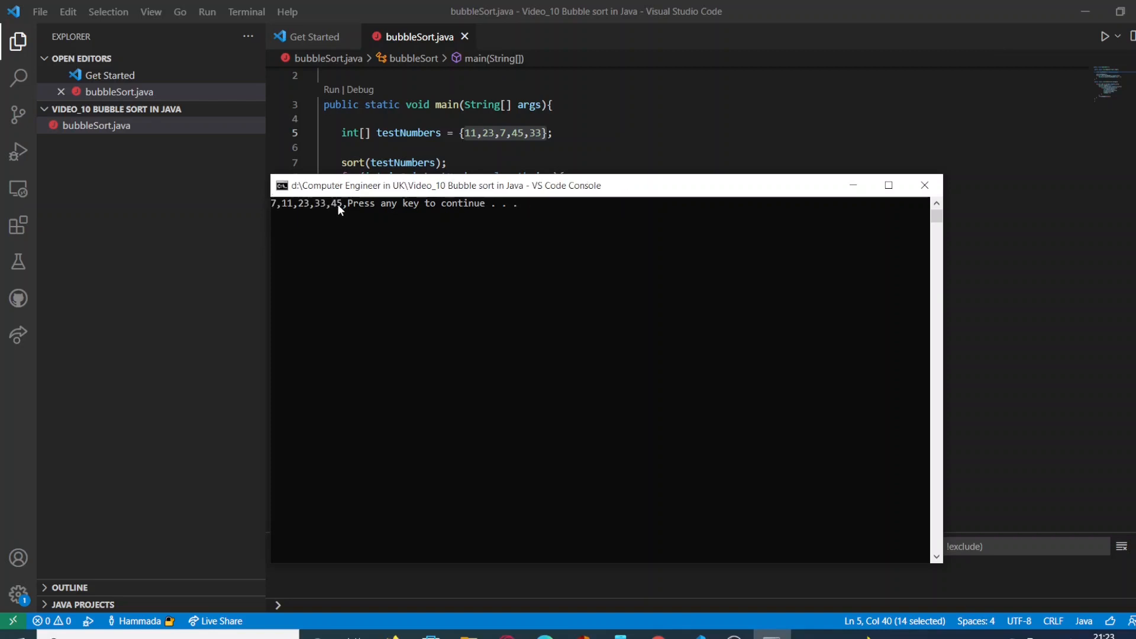
left_click(480, 294)
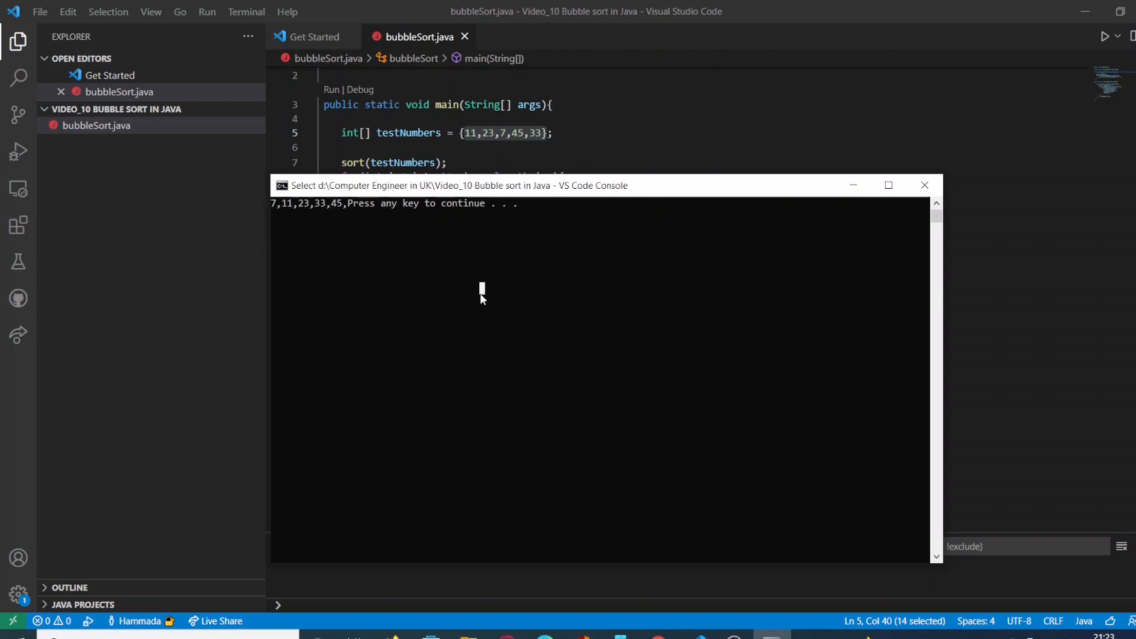